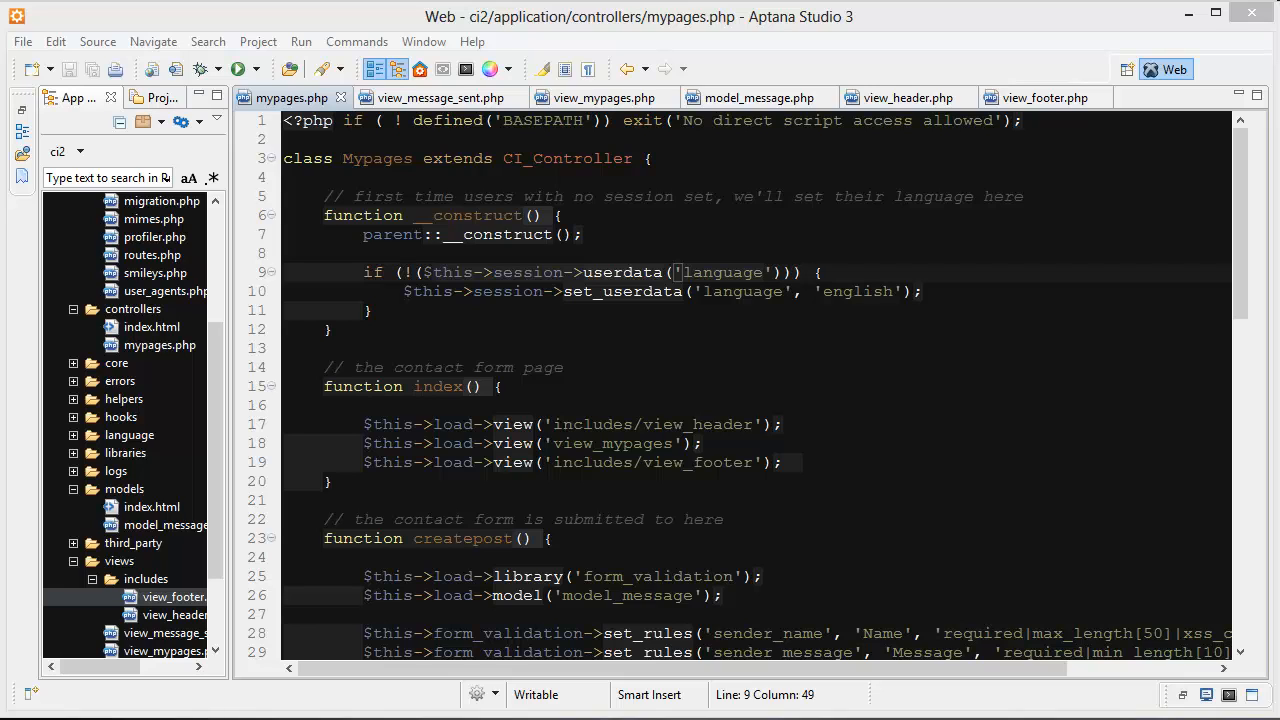
# Step: Highlight the language session key and its 'english' default assignment in the controller
pyautogui.doubleClick(377, 158)
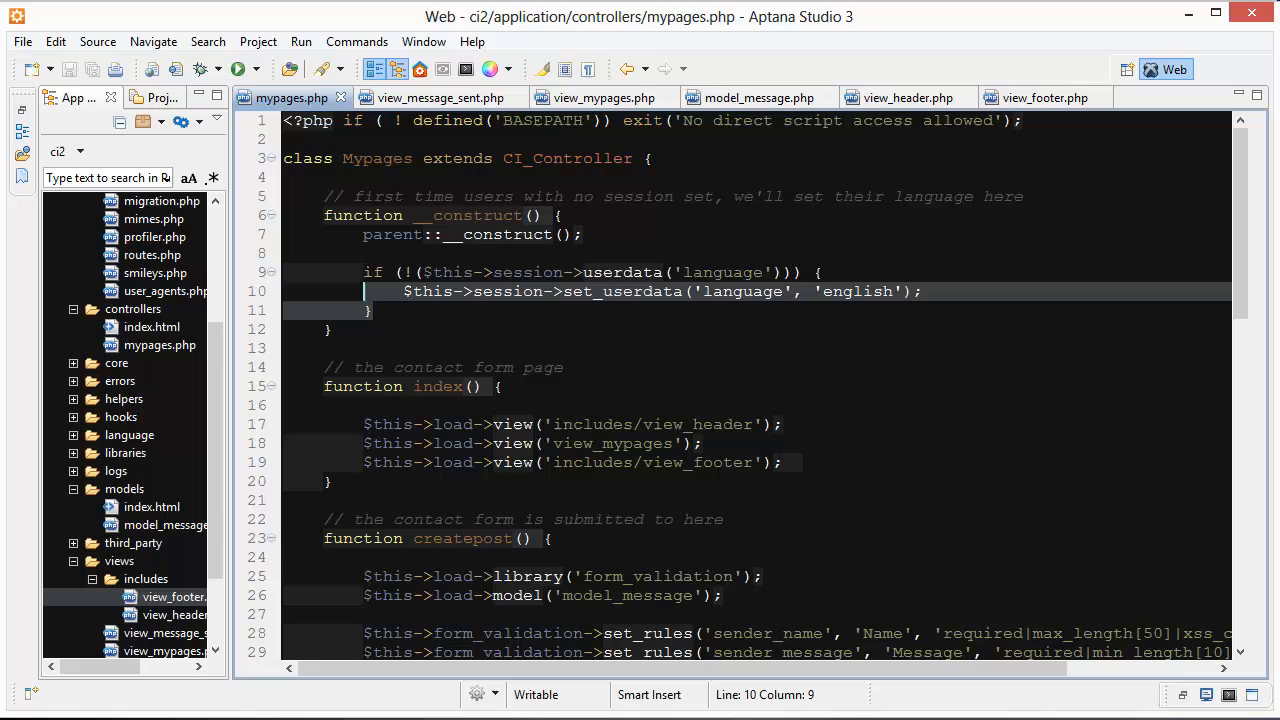
pyautogui.click(795, 272)
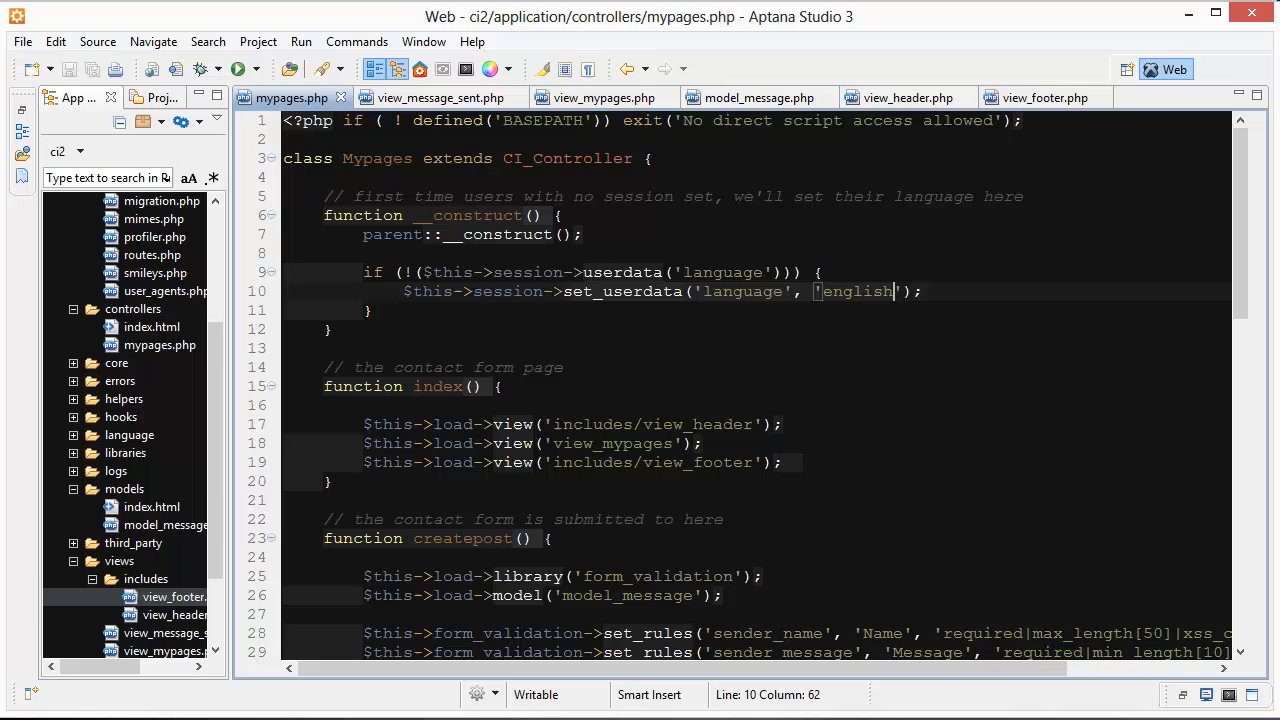
pyautogui.click(773, 272)
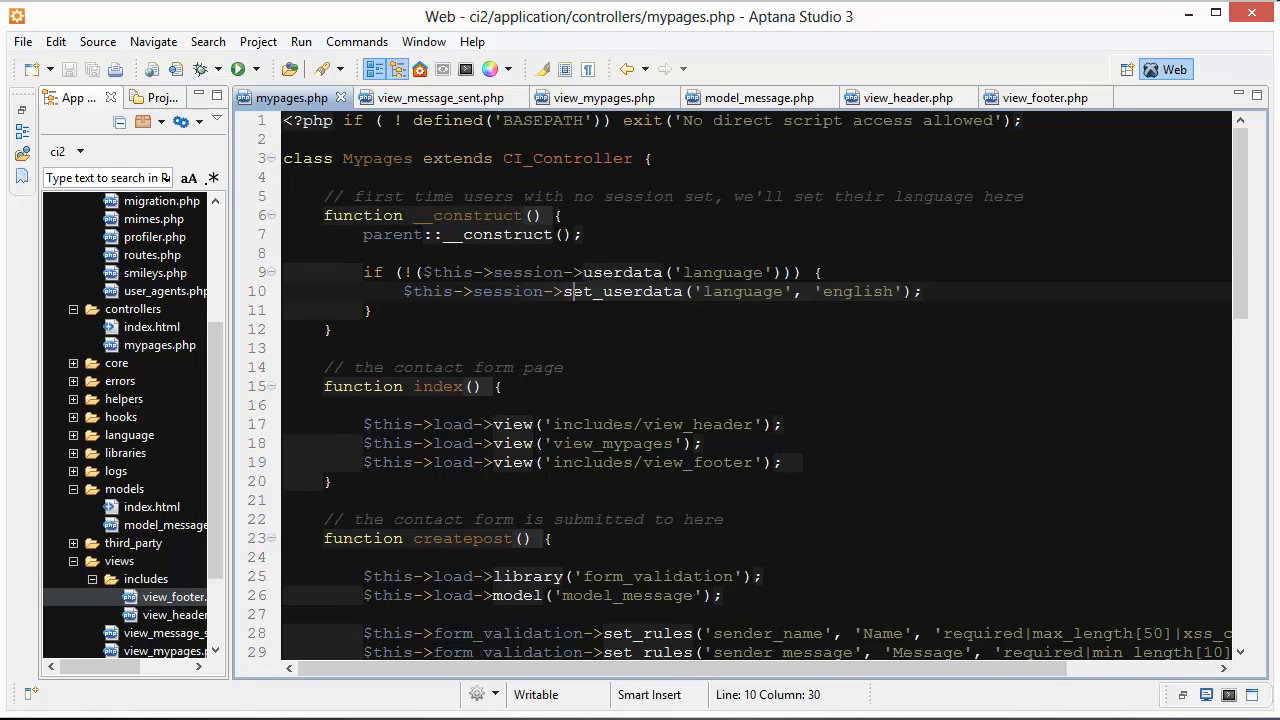
pyautogui.click(333, 481)
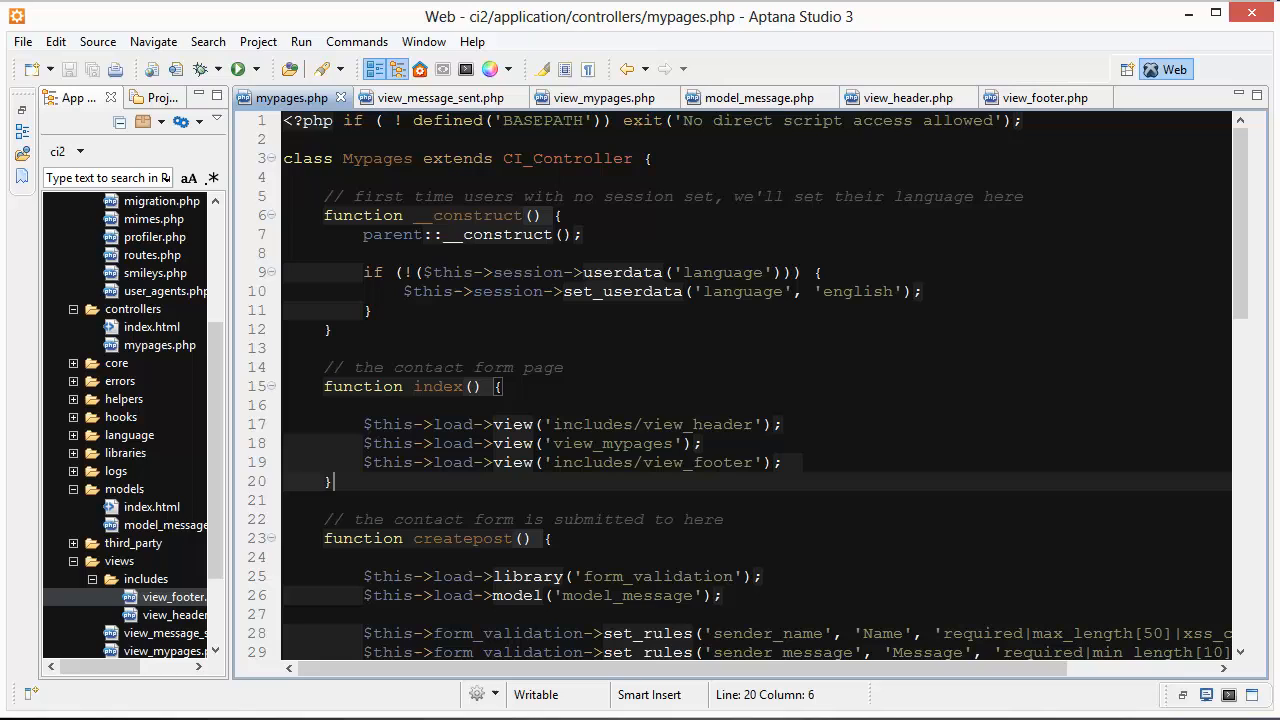
pyautogui.doubleClick(437, 387)
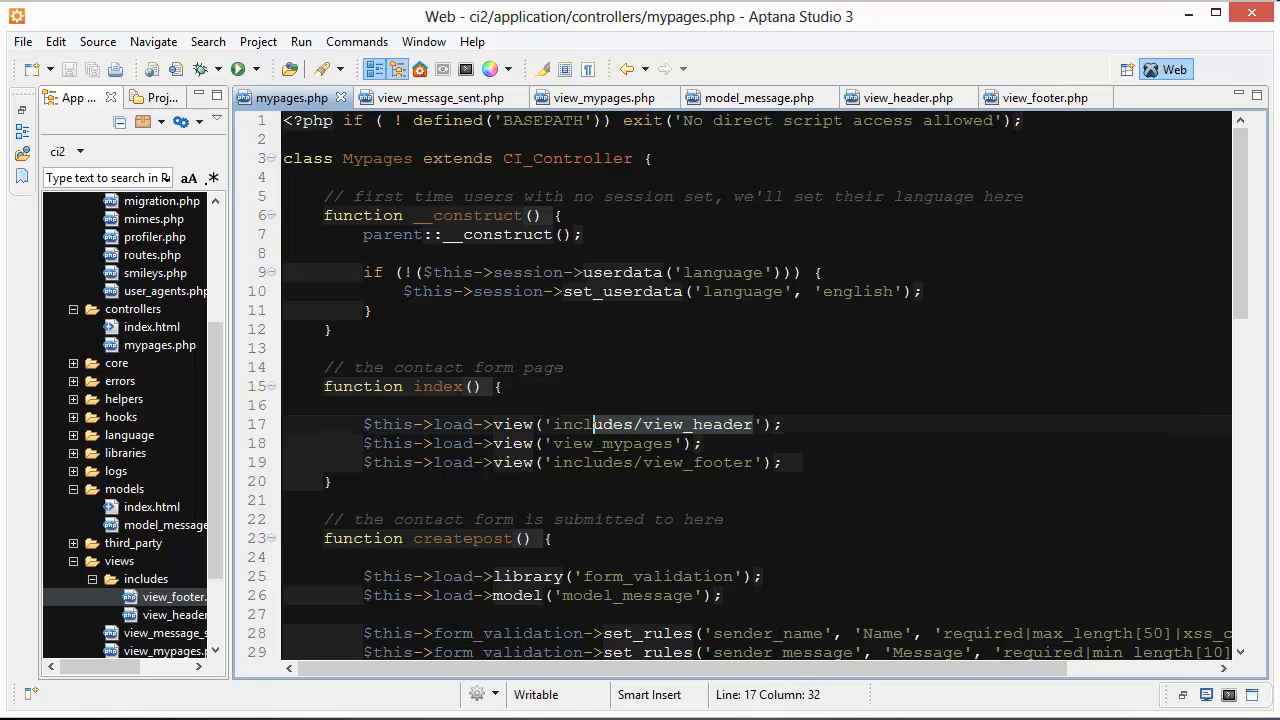
# Step: Point out the header and footer view loads, then search Google for 'html5' boilerplate
pyautogui.click(585, 443)
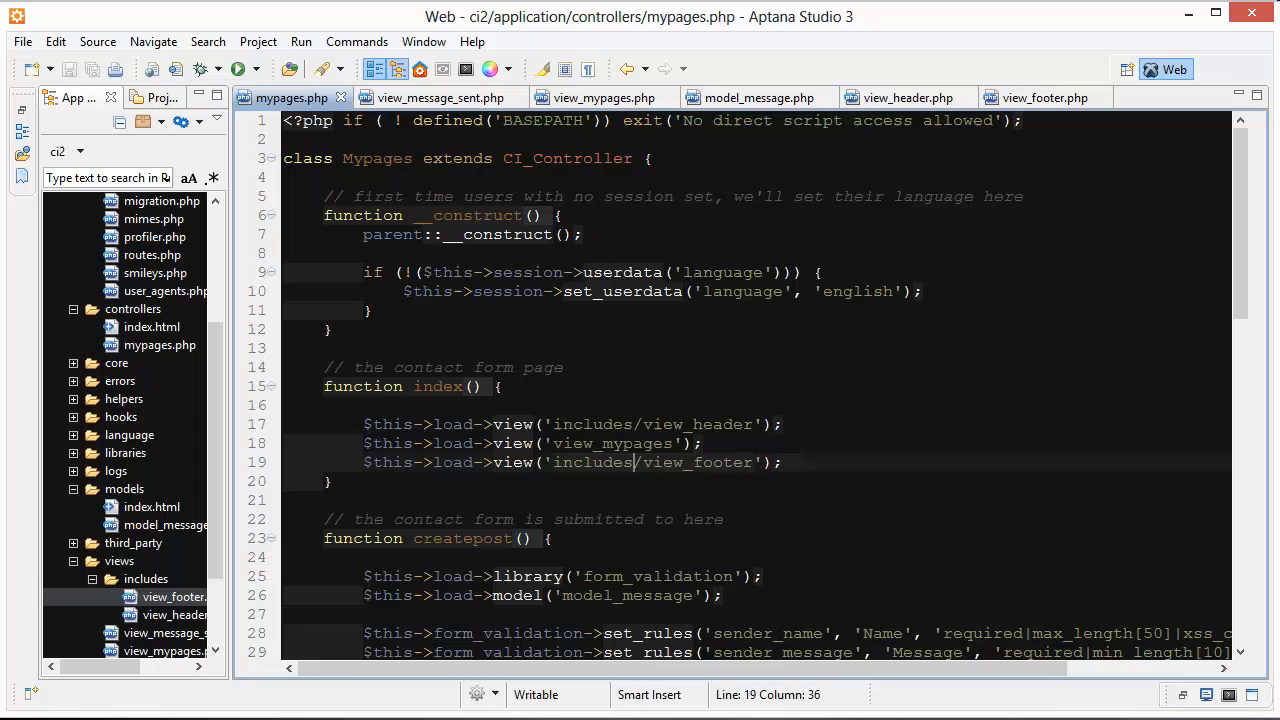
pyautogui.click(620, 424)
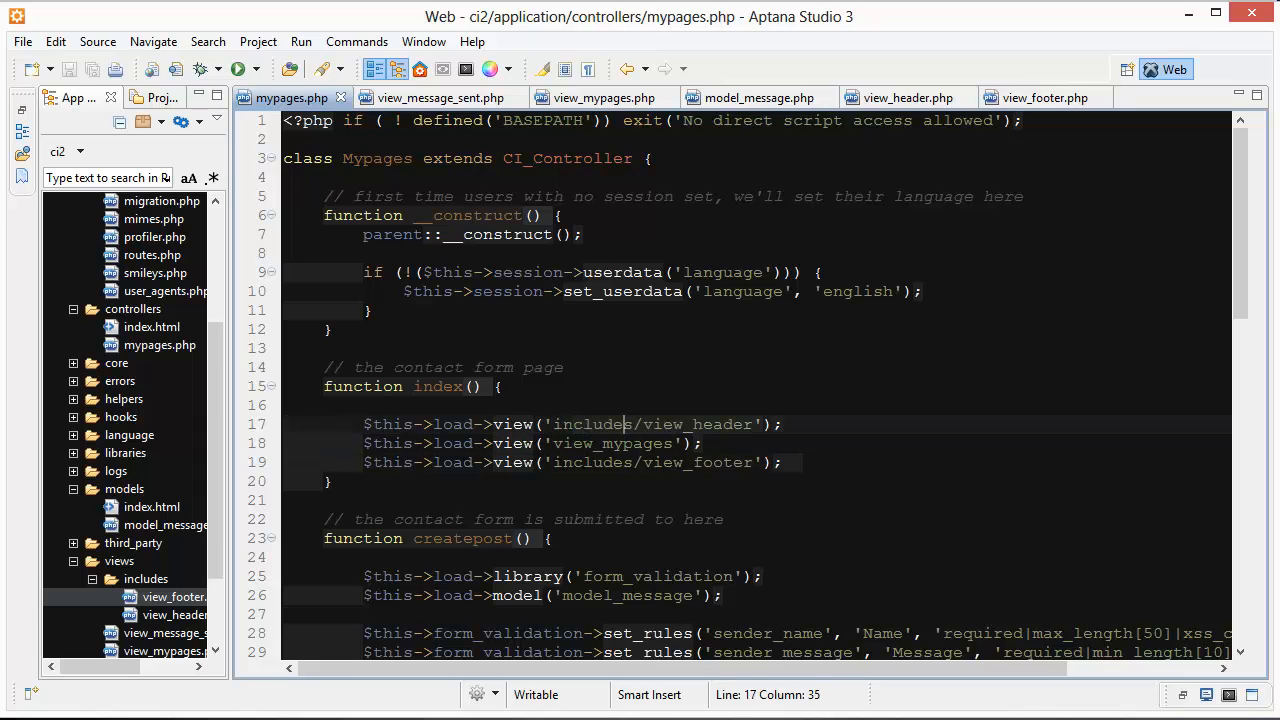
pyautogui.click(908, 97)
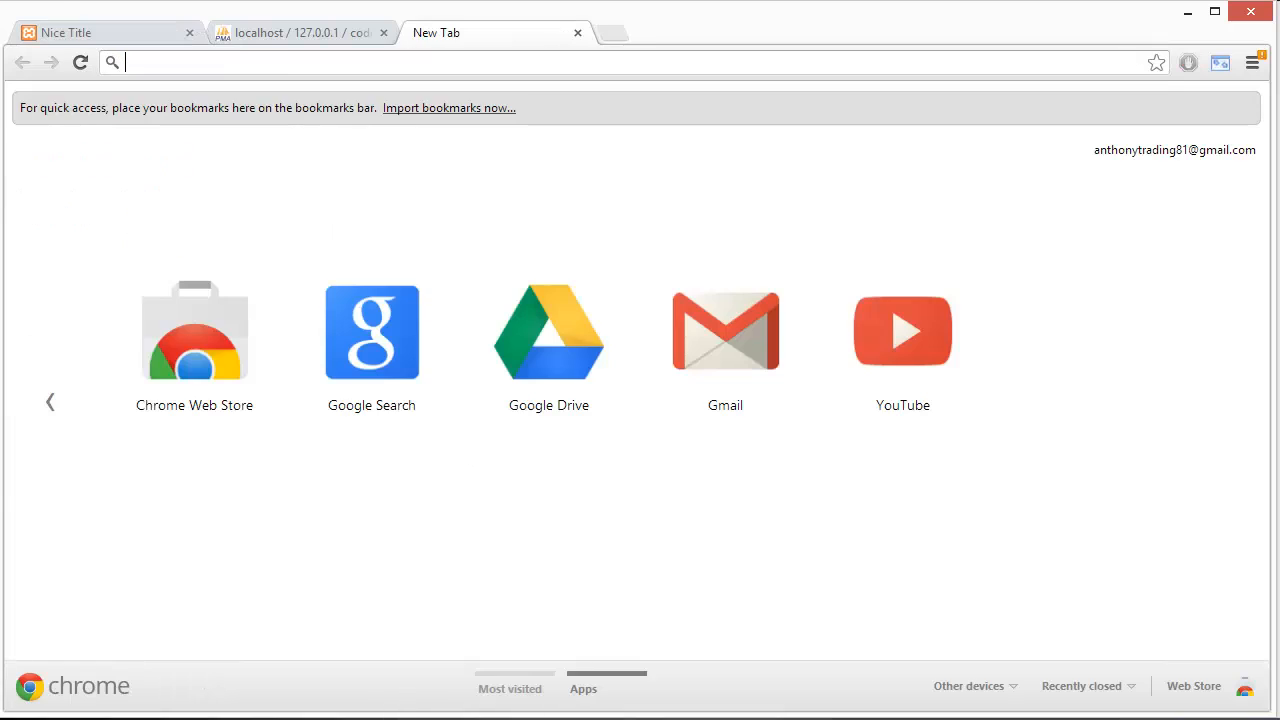
pyautogui.write('html5+boilerplate&aq=f&oq=html5+boilerplate&sourceid=chrome&ie=UTF-8')
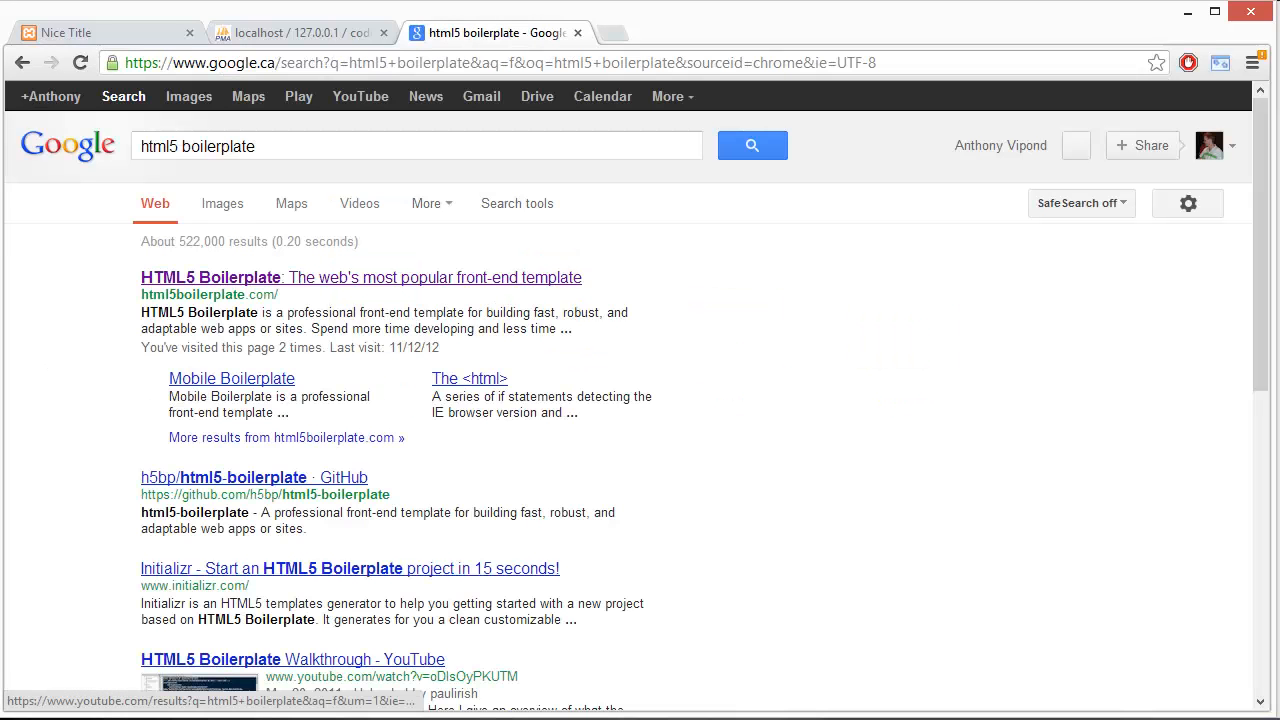
pyautogui.click(360, 277)
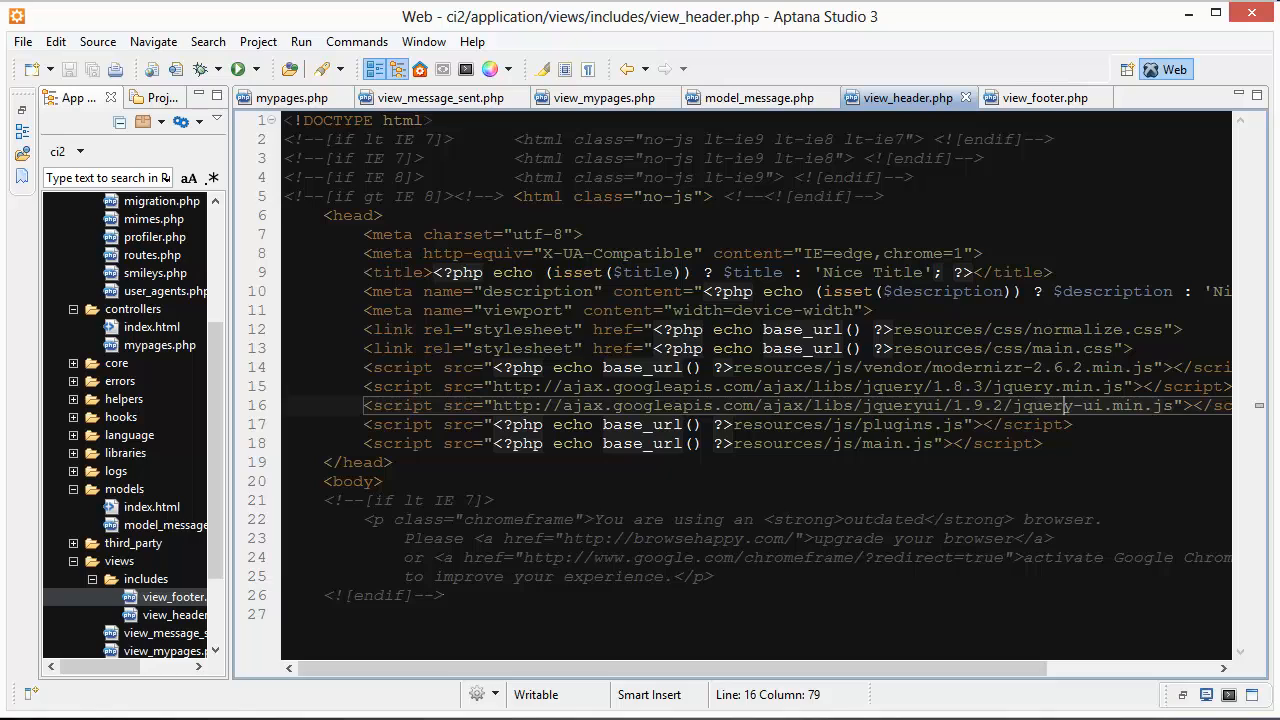
# Step: Point out the jQuery UI script include and the default 'Nice Title' in view_header.php
pyautogui.click(990, 329)
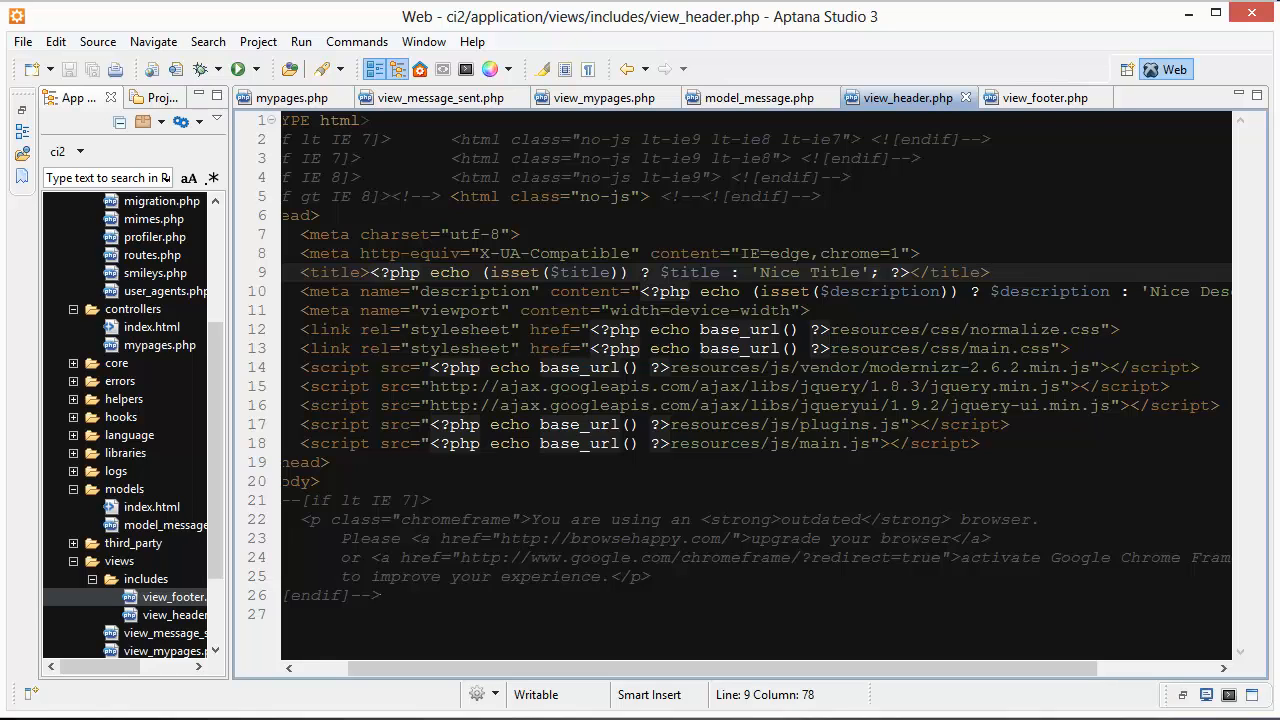
pyautogui.click(291, 97)
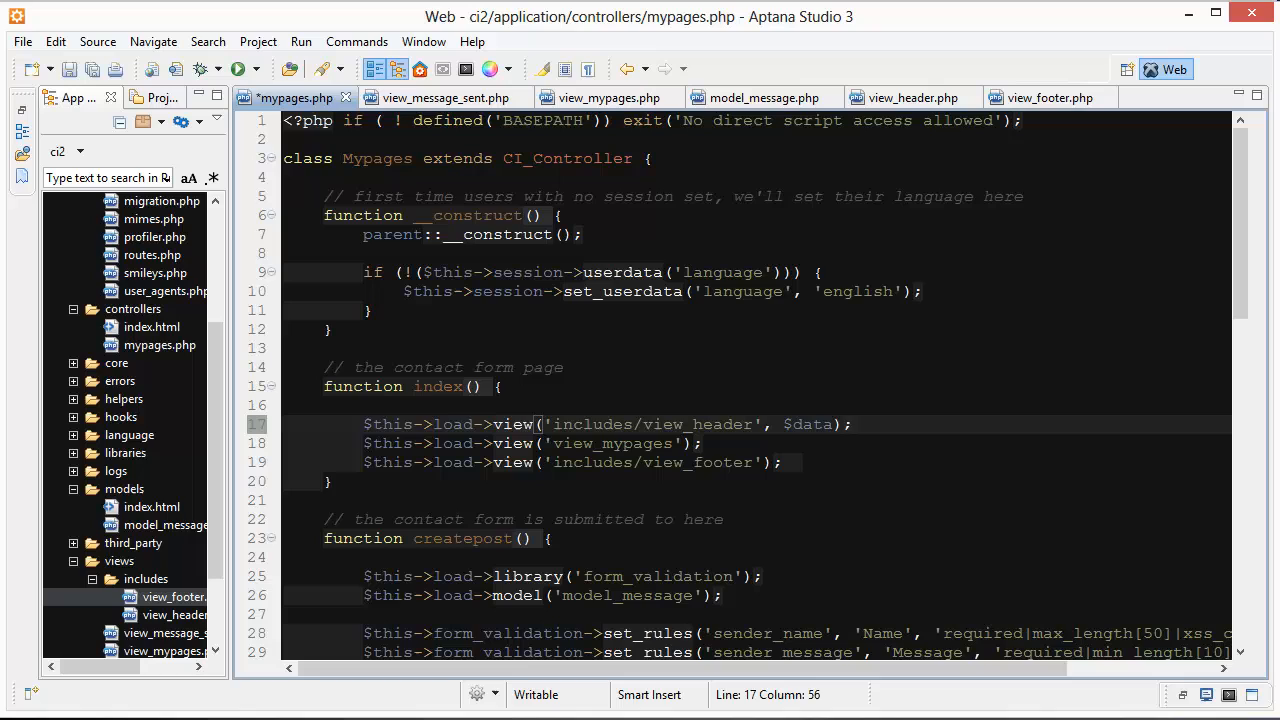
# Step: Add $data['title'] = 'something' in the index function above the header view load
pyautogui.write('$data')
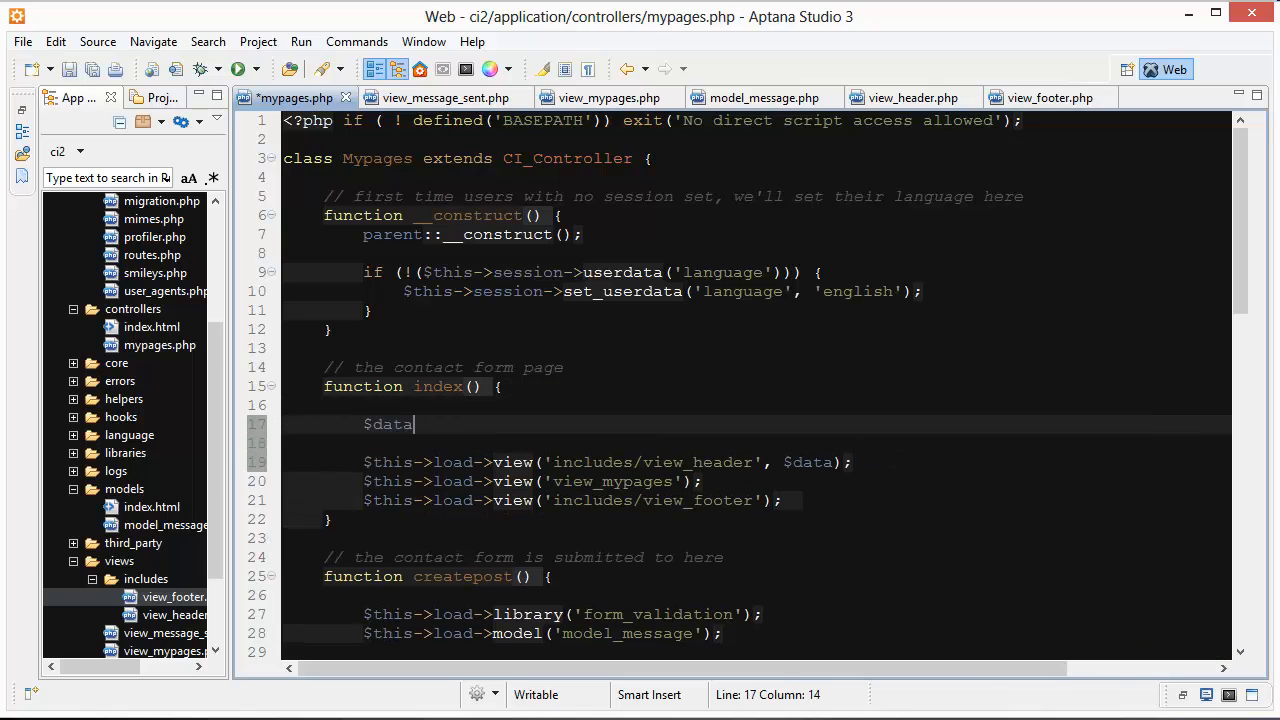
pyautogui.write("['']")
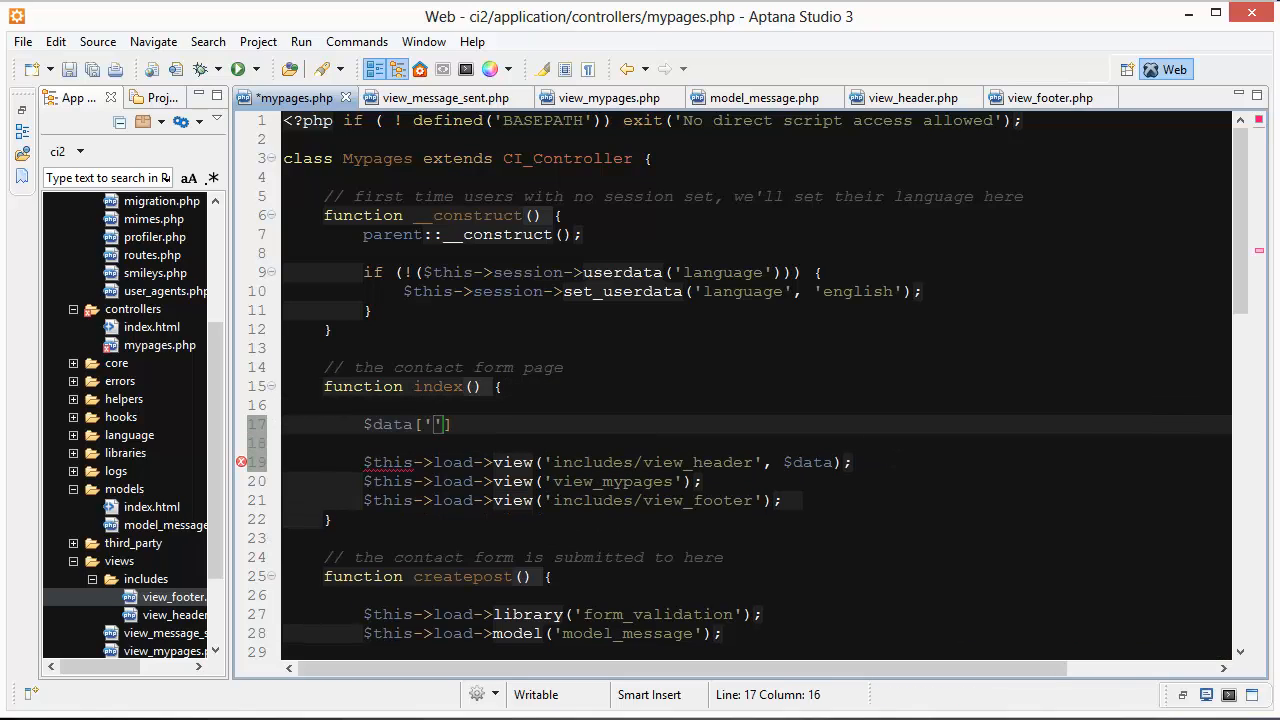
pyautogui.write('title')
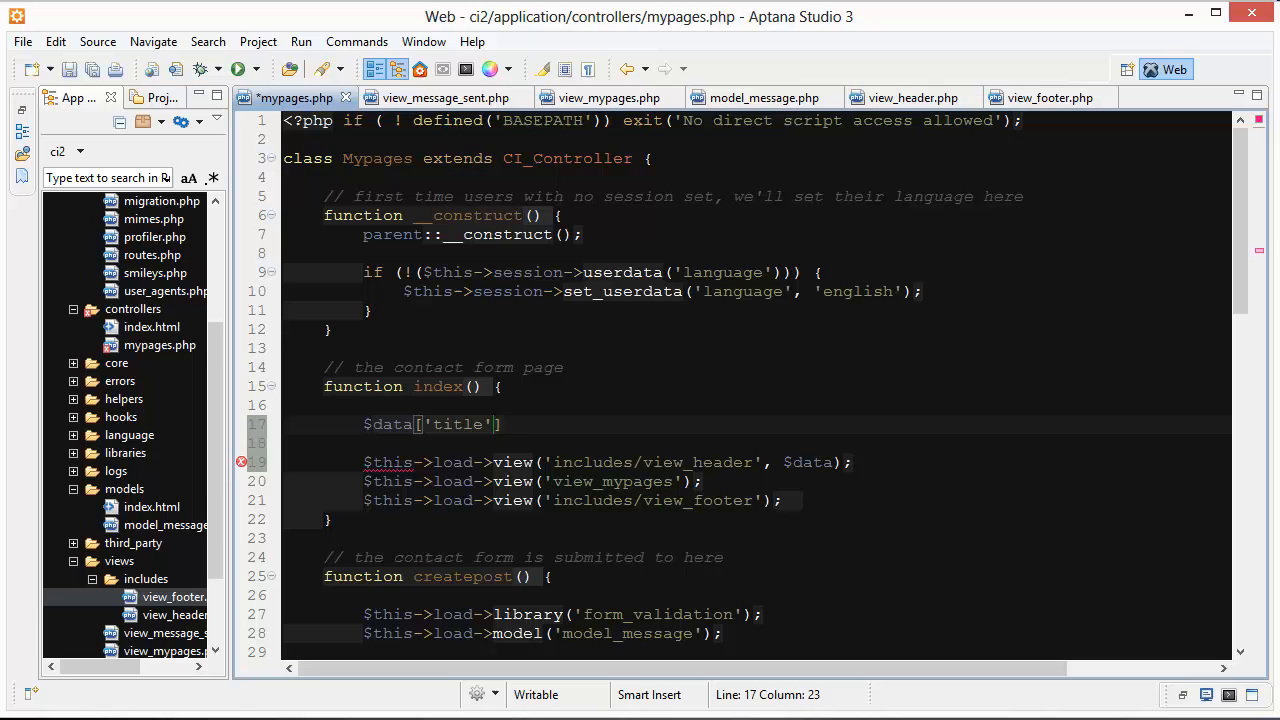
pyautogui.write("= 'something'")
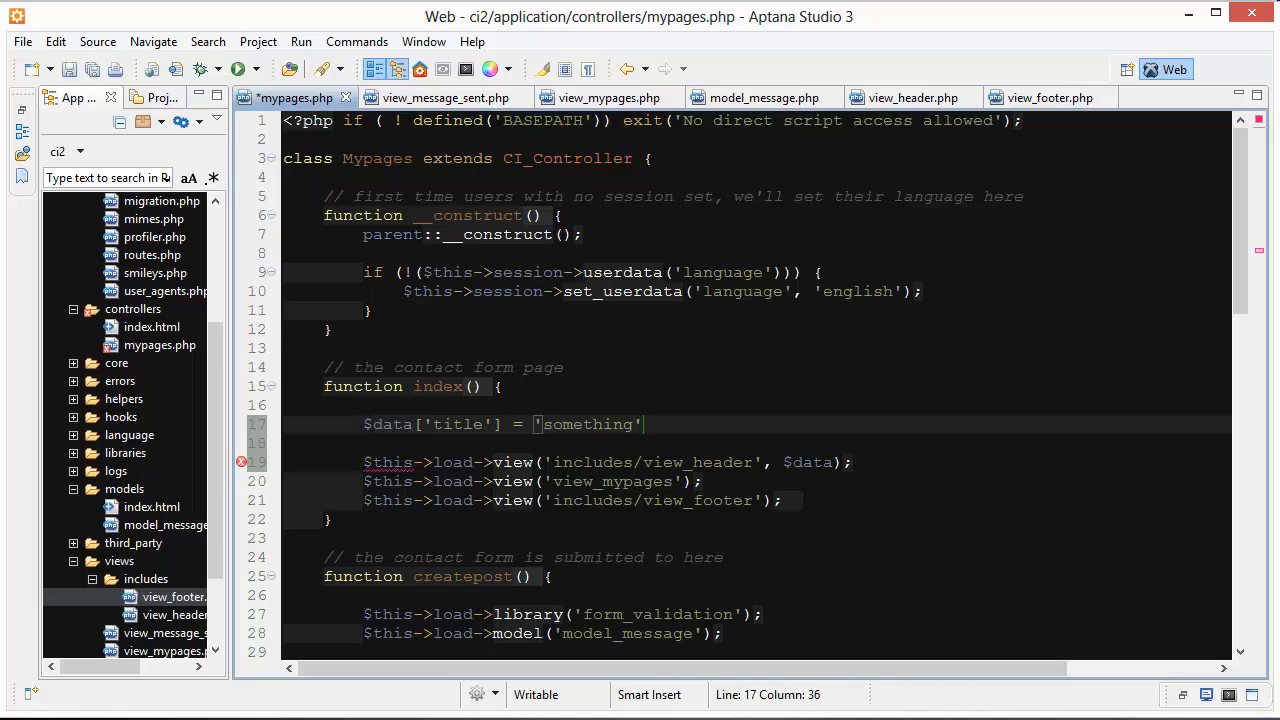
pyautogui.click(815, 462)
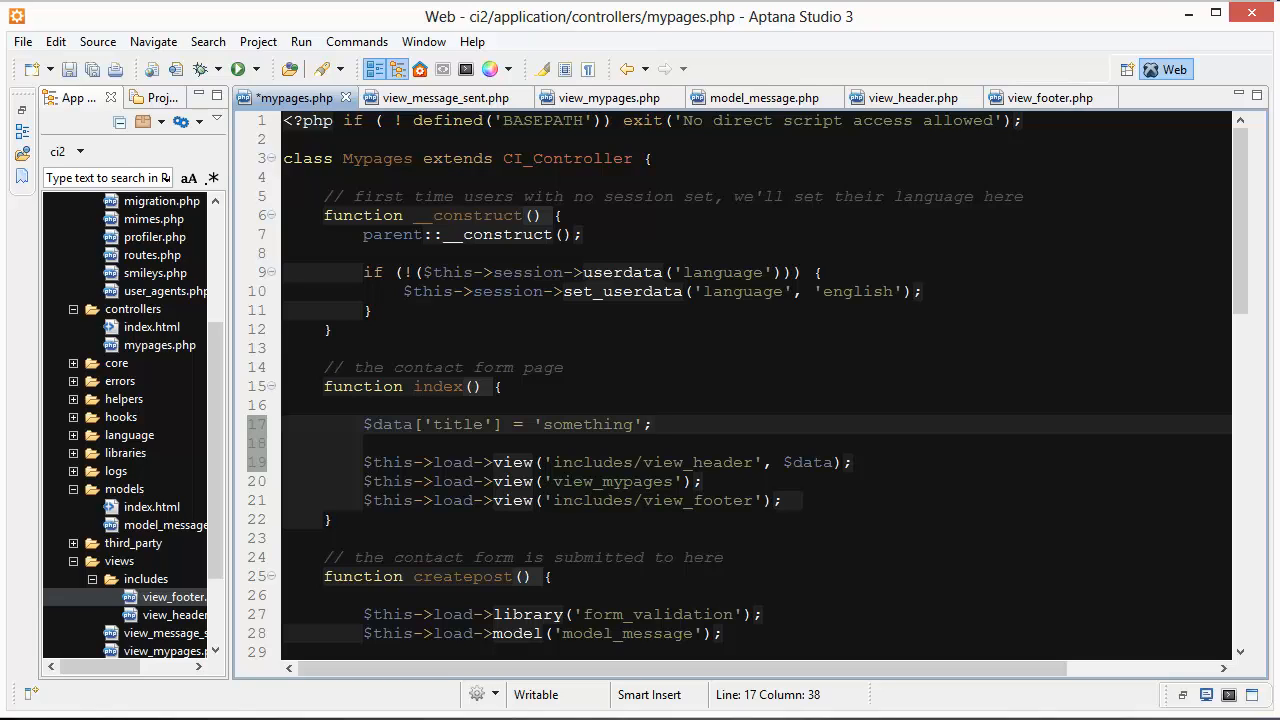
# Step: Replace the $data argument in the header view call with a '// $titl' comment
pyautogui.doubleClick(807, 462)
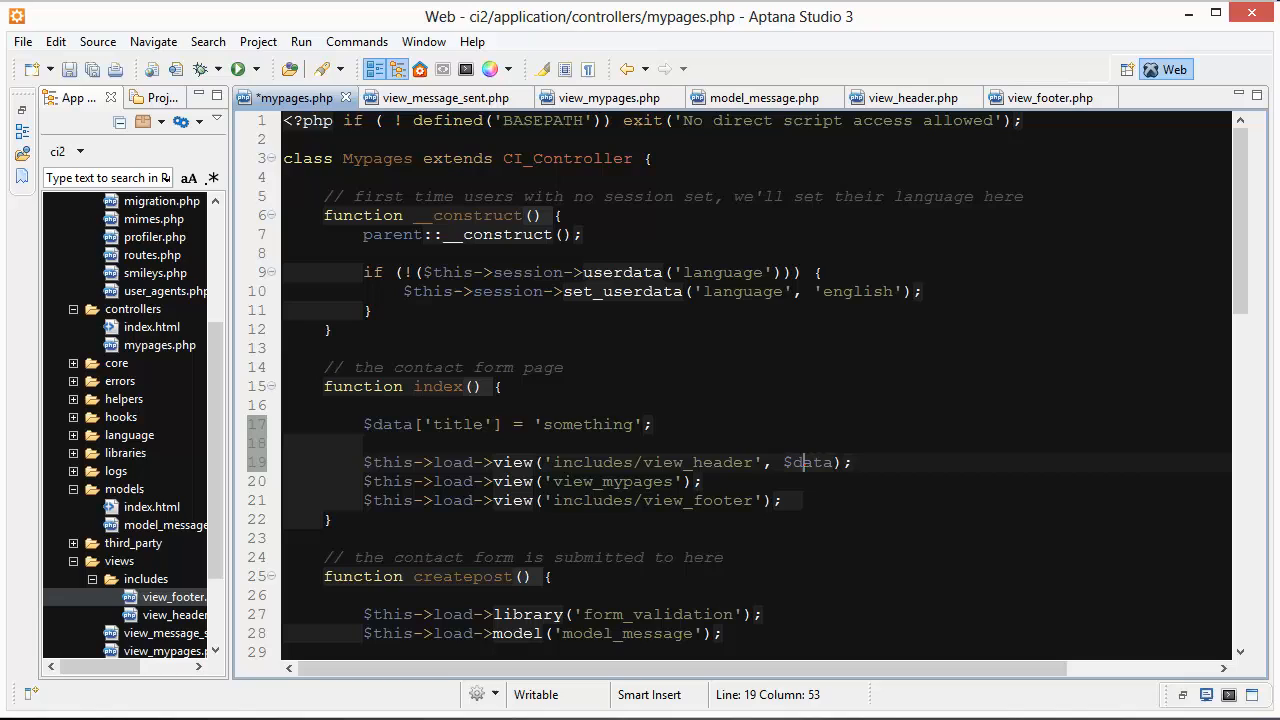
pyautogui.write('// $ti')
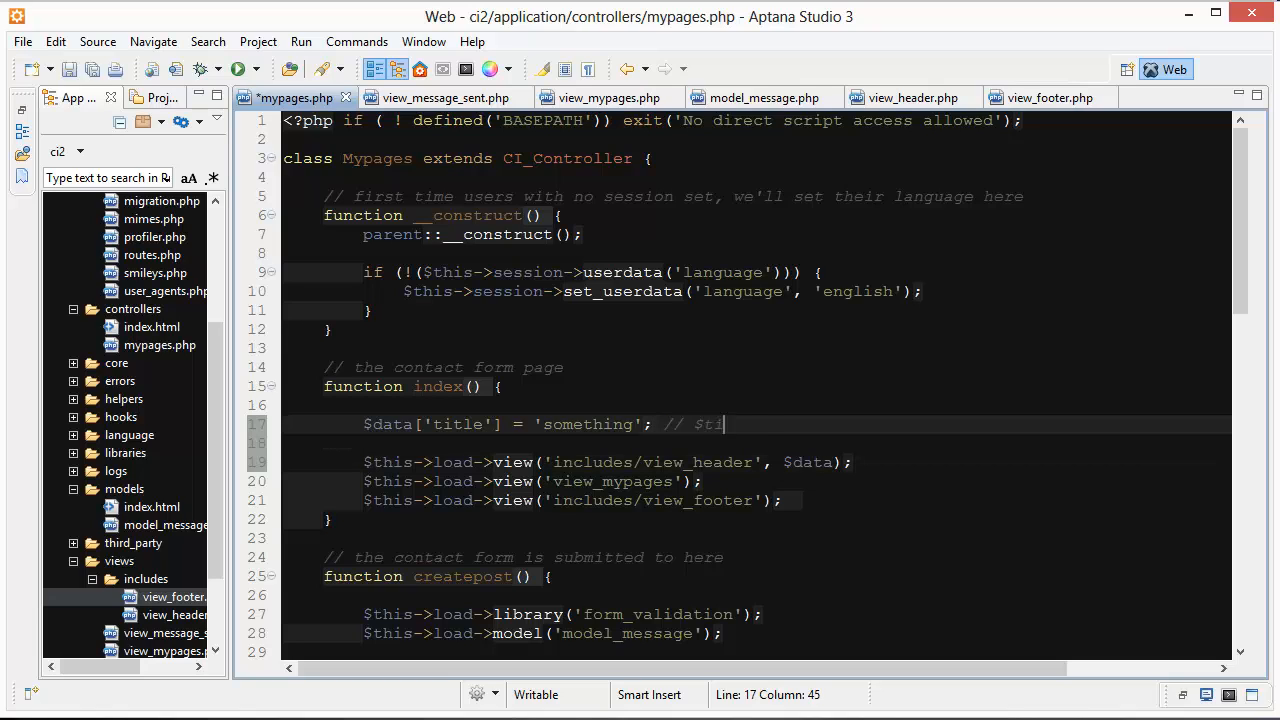
pyautogui.write('tl')
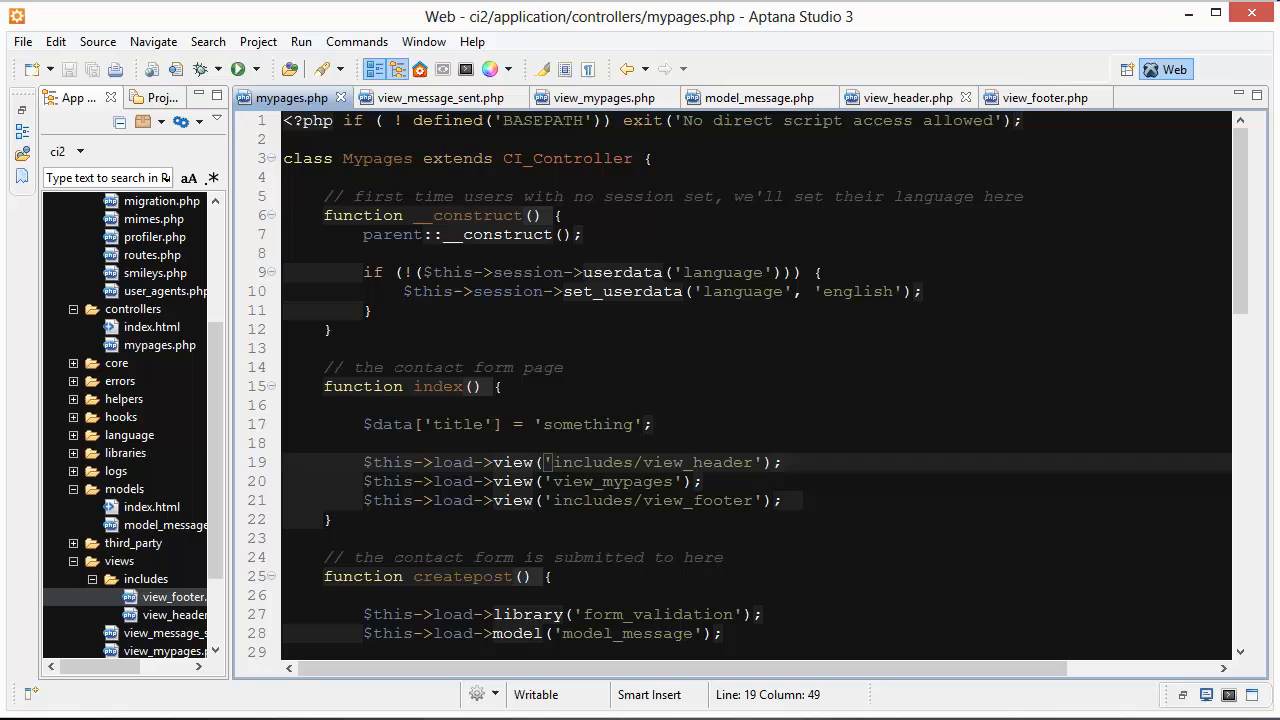
# Step: Scroll across view_header.php's title line, then switch to the view_footer.php tab
pyautogui.click(907, 97)
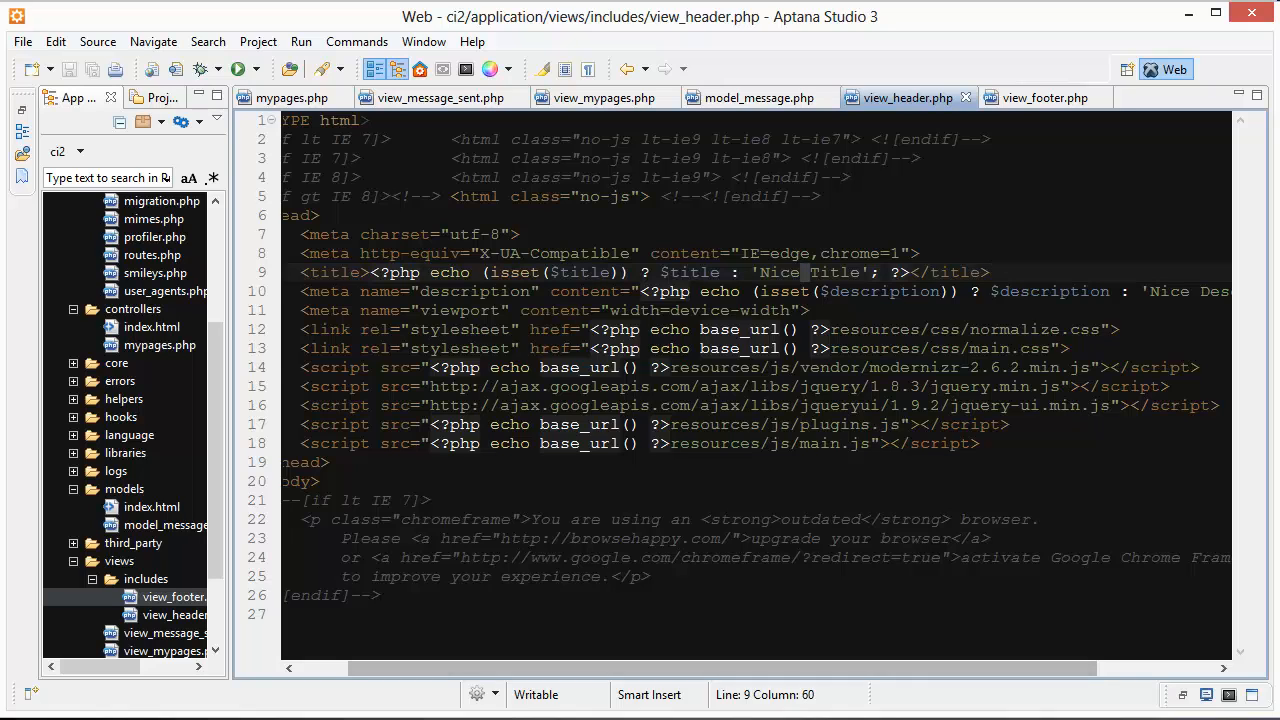
pyautogui.hscroll(3)
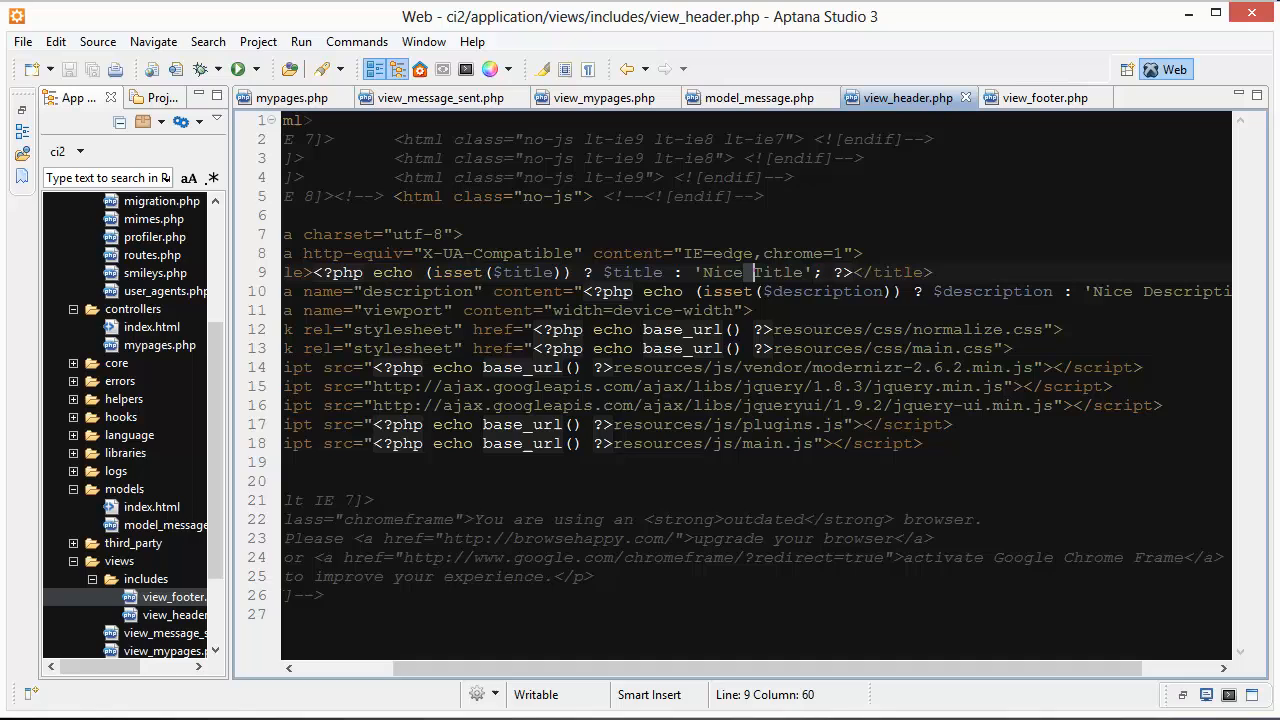
pyautogui.hscroll(3)
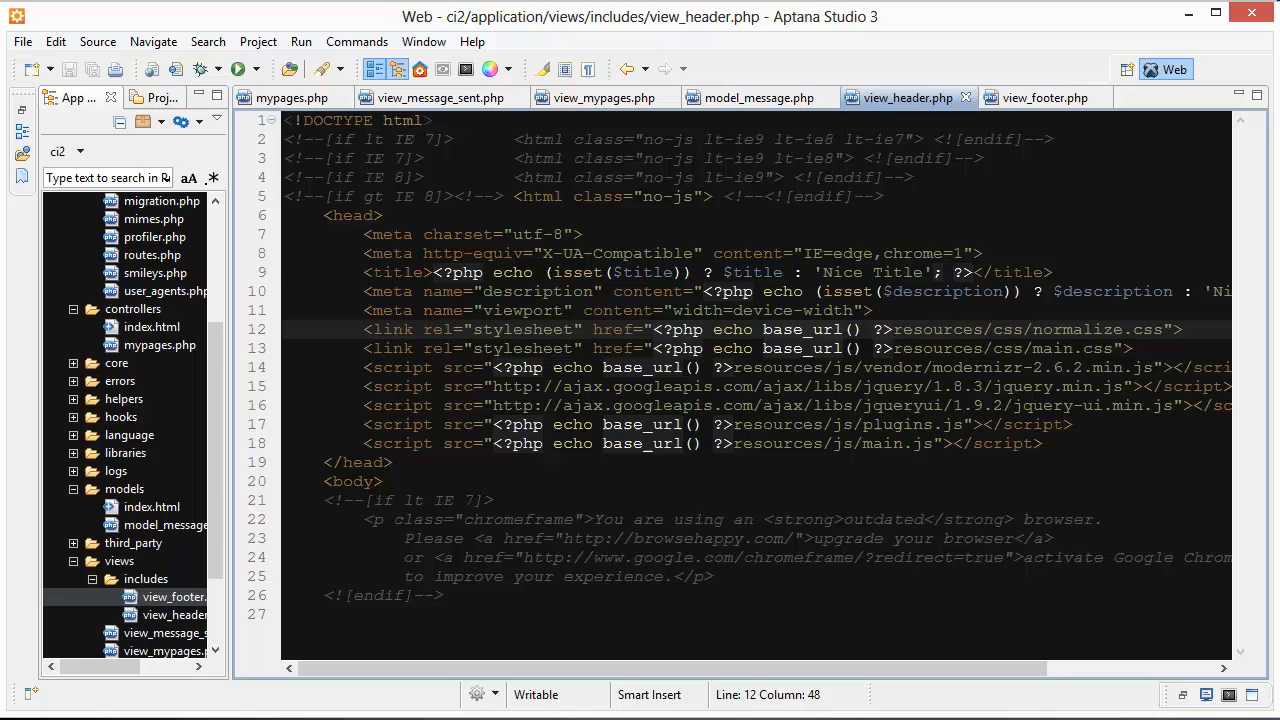
pyautogui.click(1044, 97)
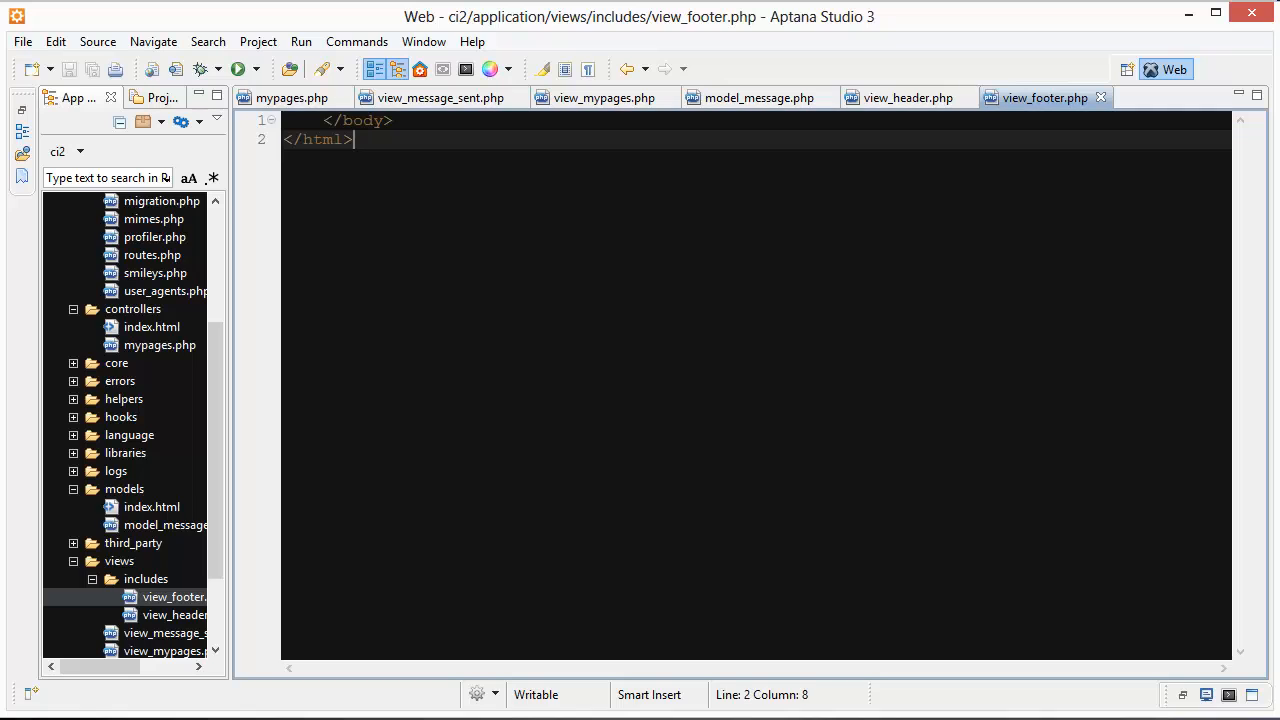
pyautogui.moveTo(966, 97)
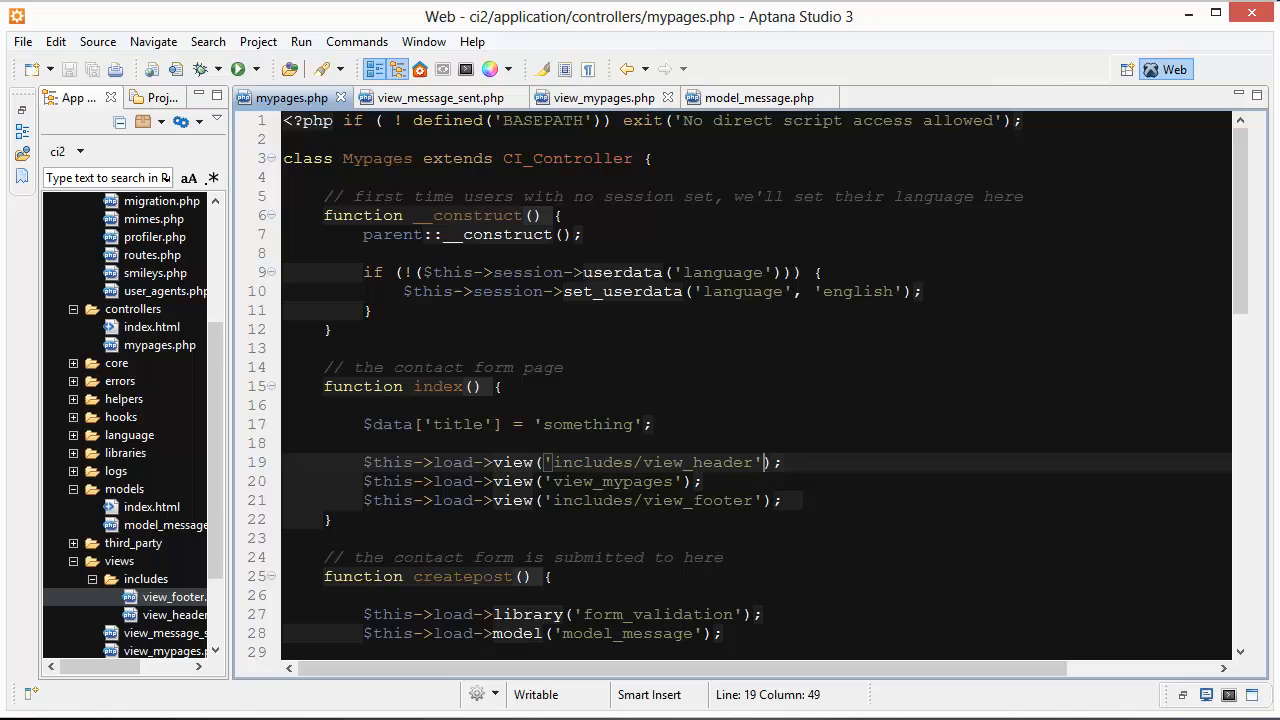
pyautogui.click(465, 481)
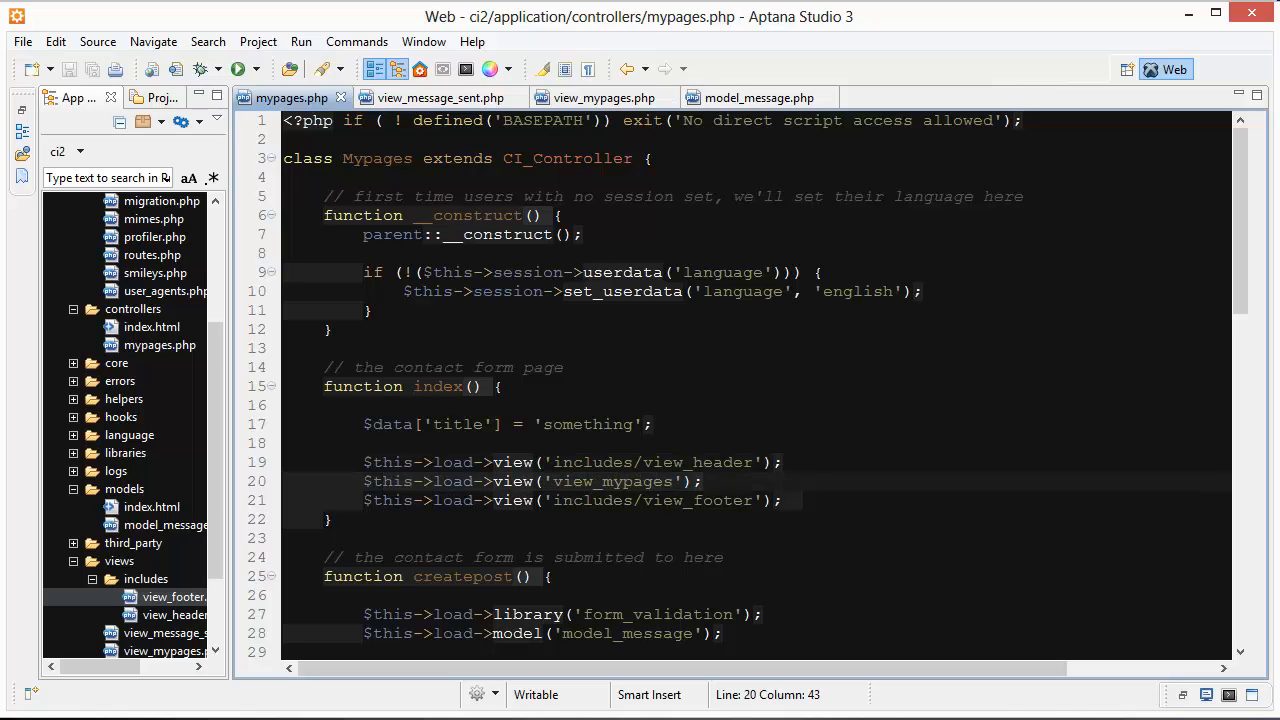
pyautogui.click(600, 97)
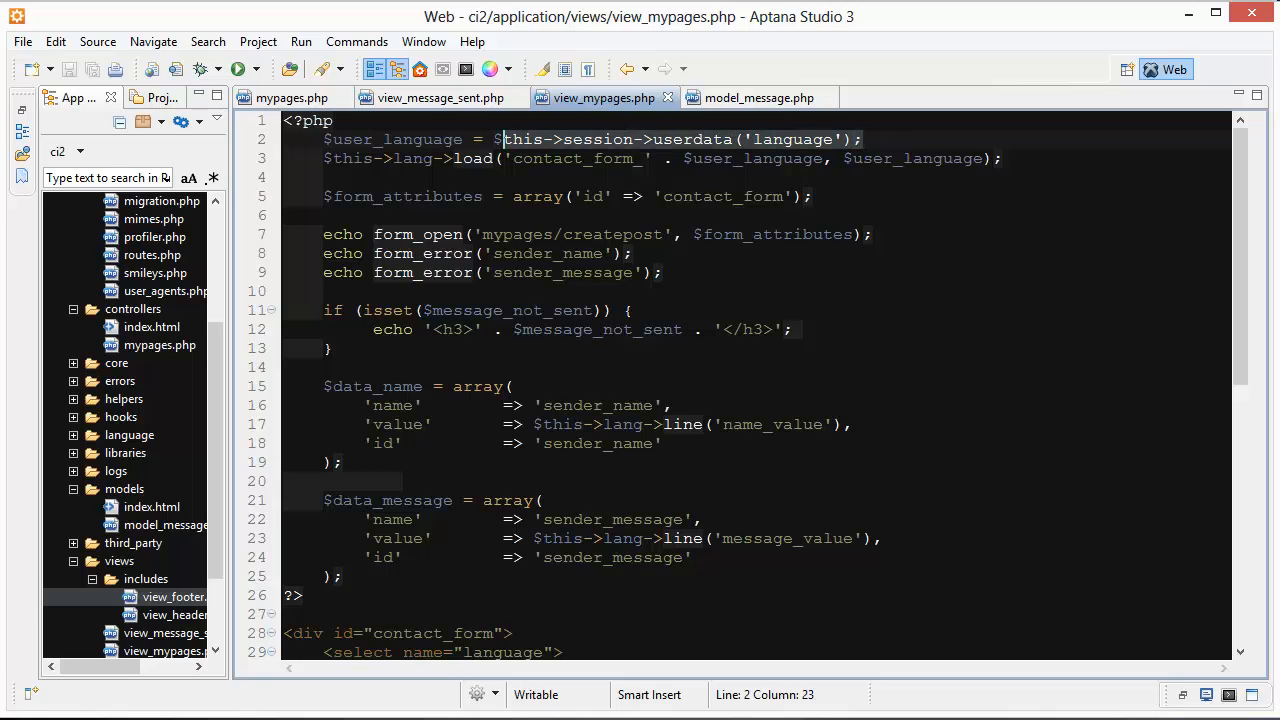
pyautogui.click(291, 97)
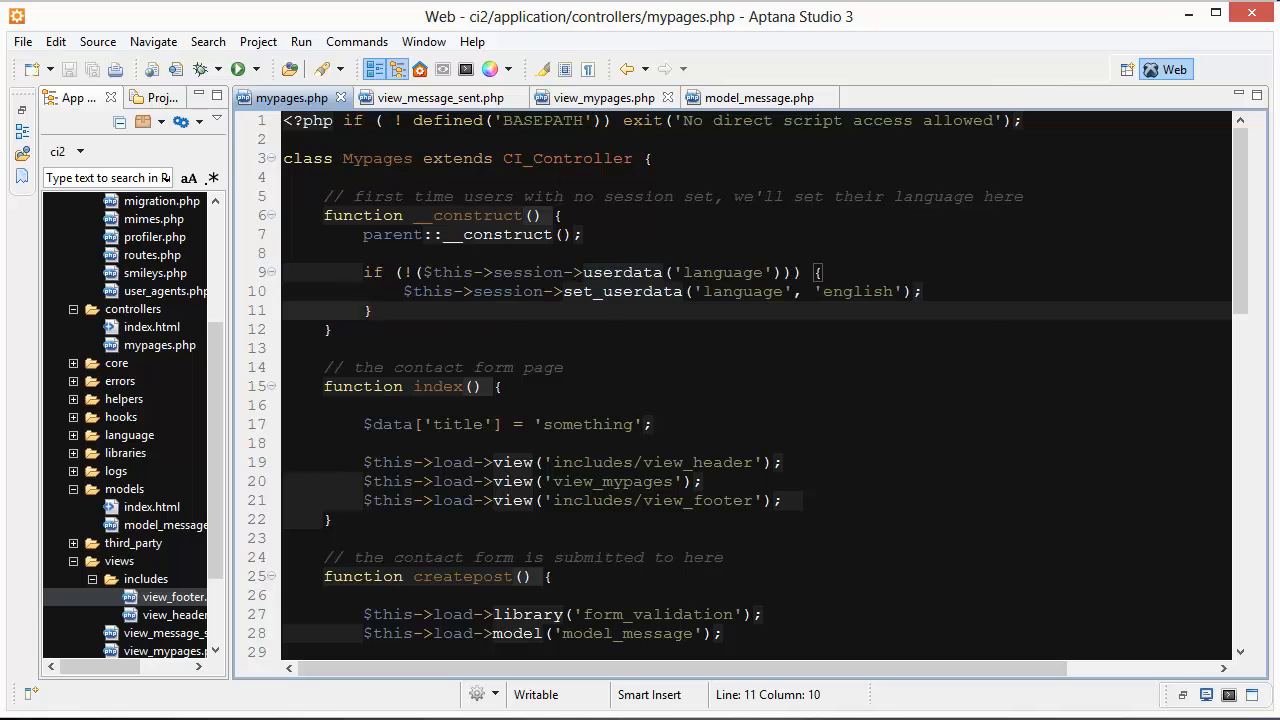
pyautogui.click(603, 97)
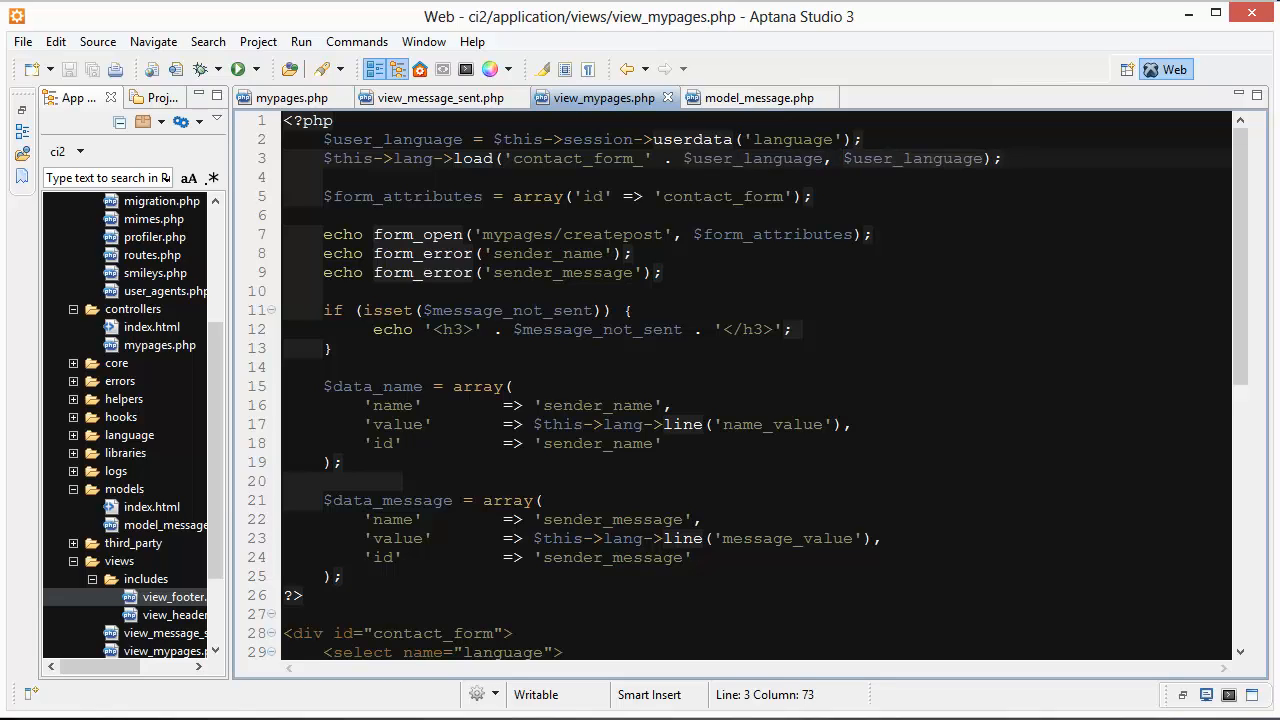
pyautogui.click(863, 139)
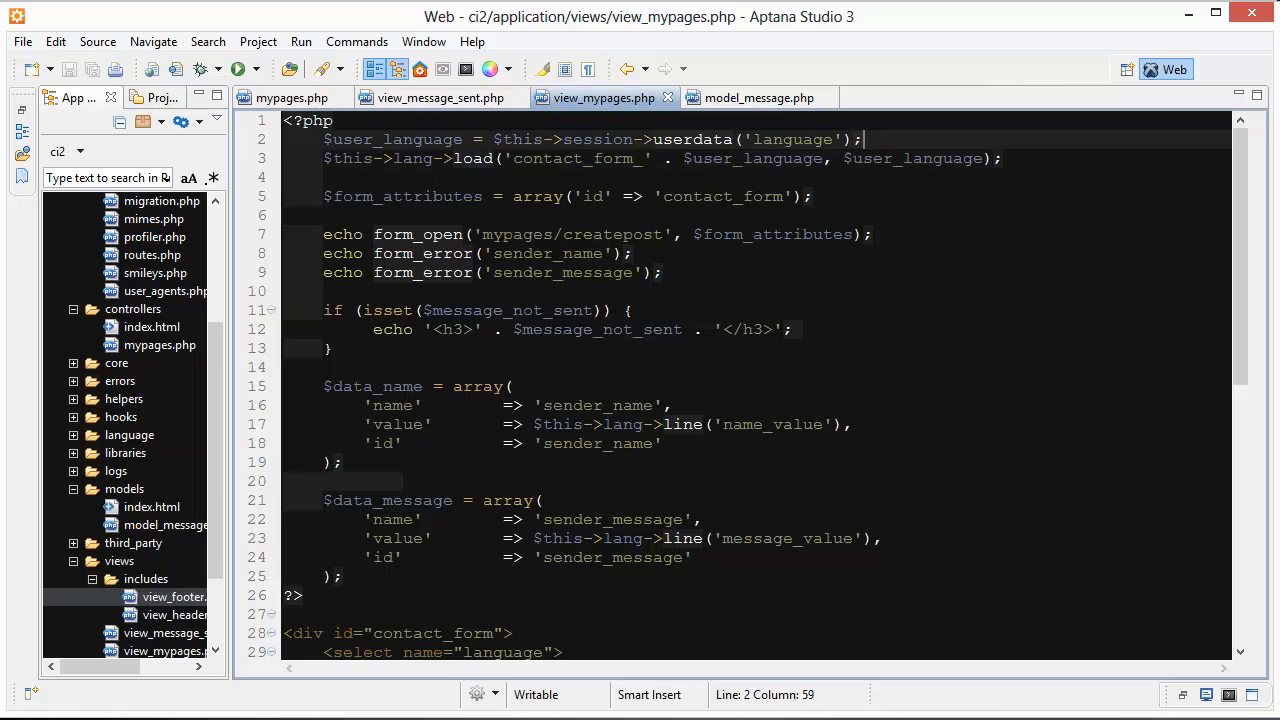
pyautogui.write("'english'")
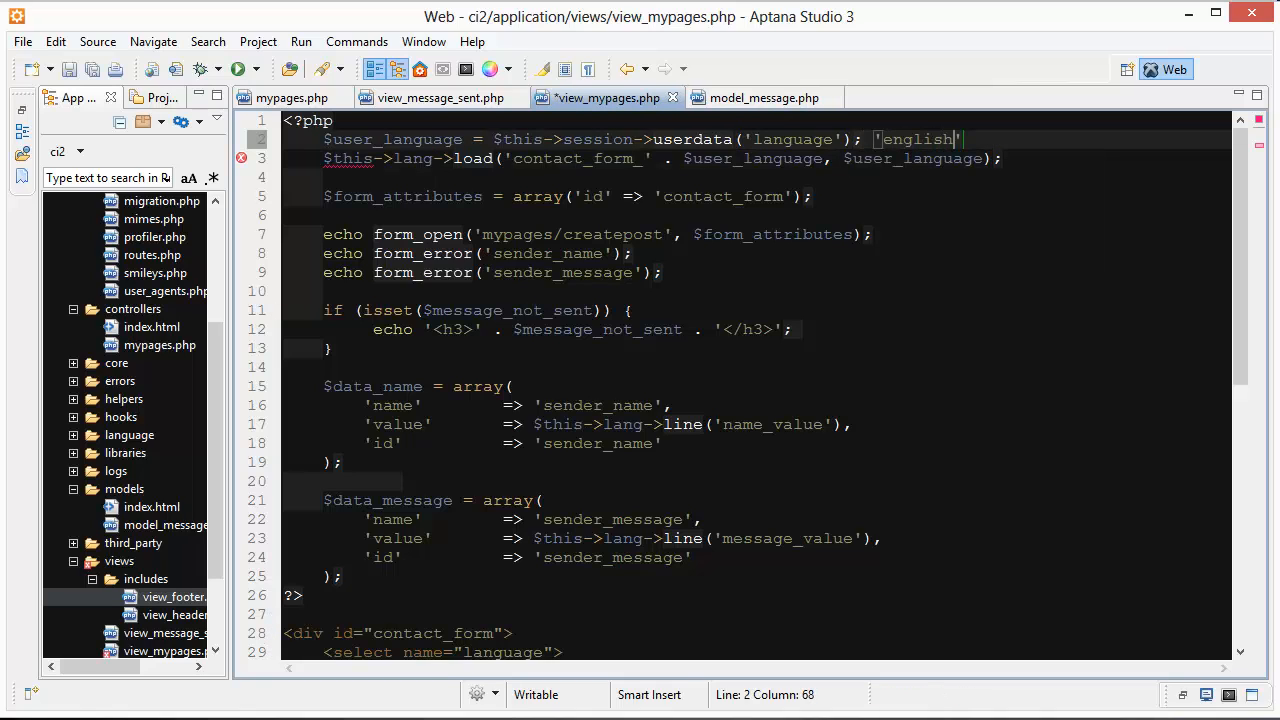
pyautogui.press('BackSpace')
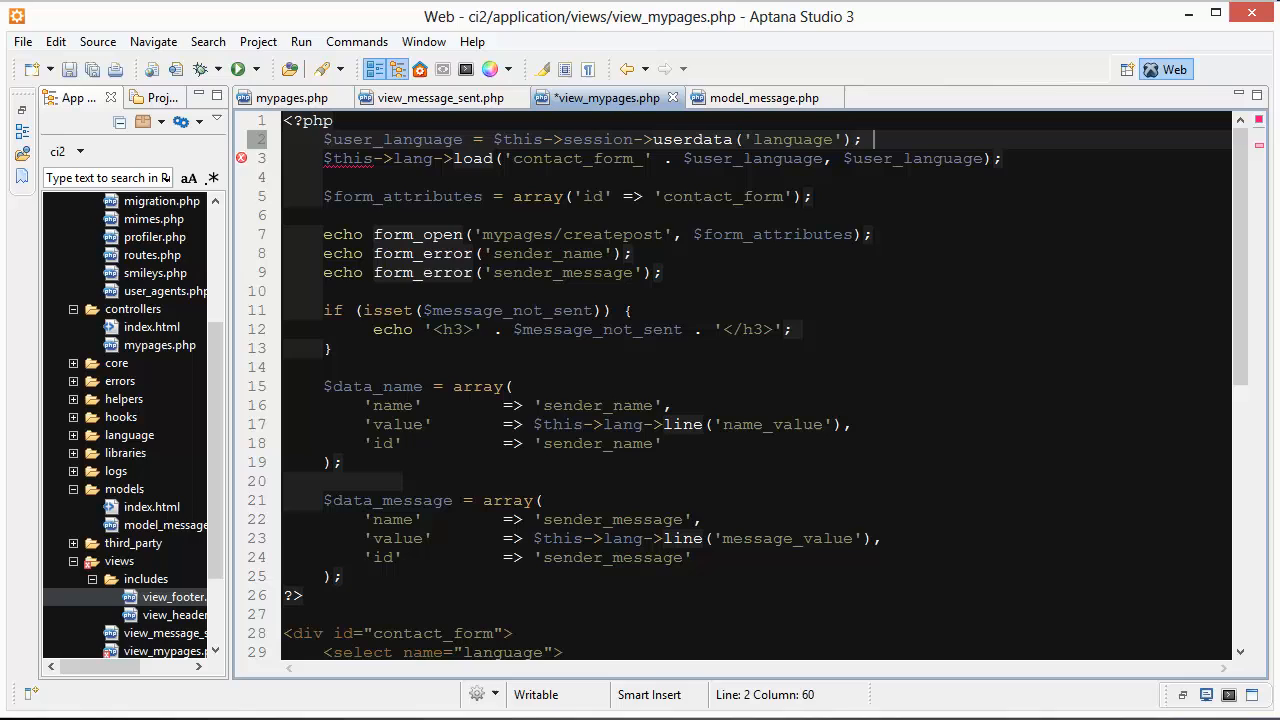
pyautogui.write("'french'")
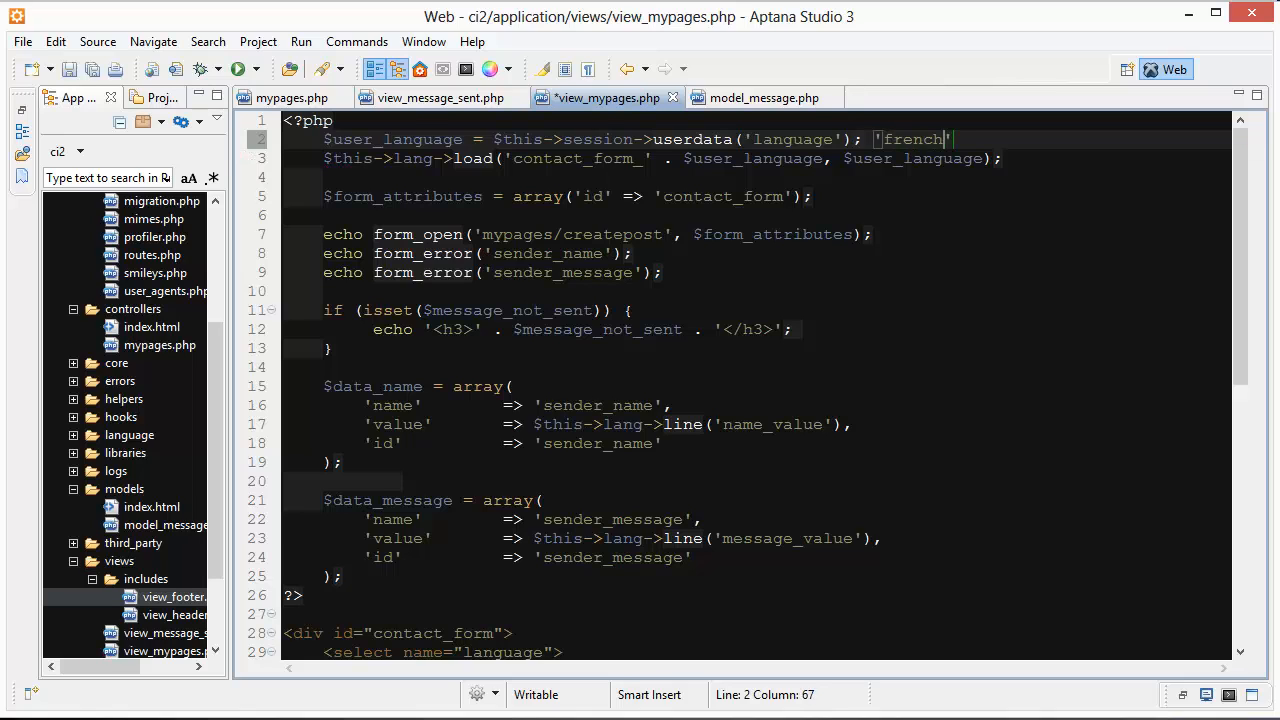
pyautogui.press('BackSpace')
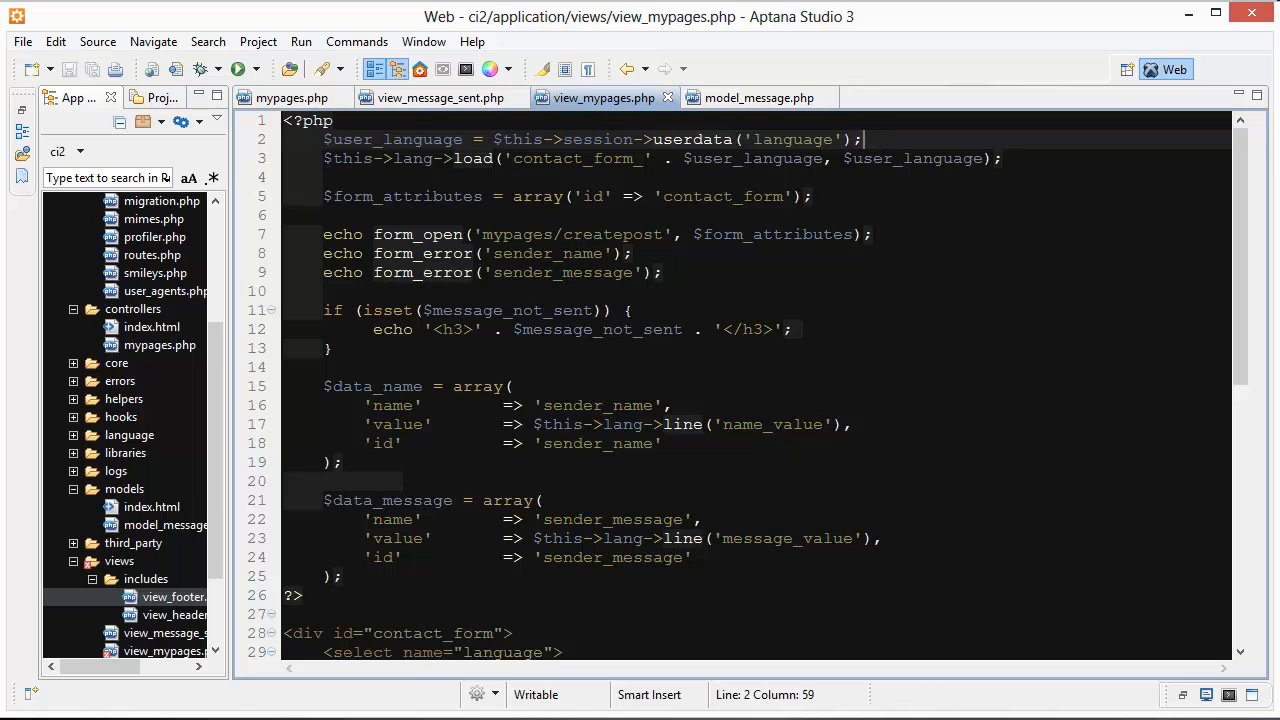
pyautogui.doubleClick(393, 139)
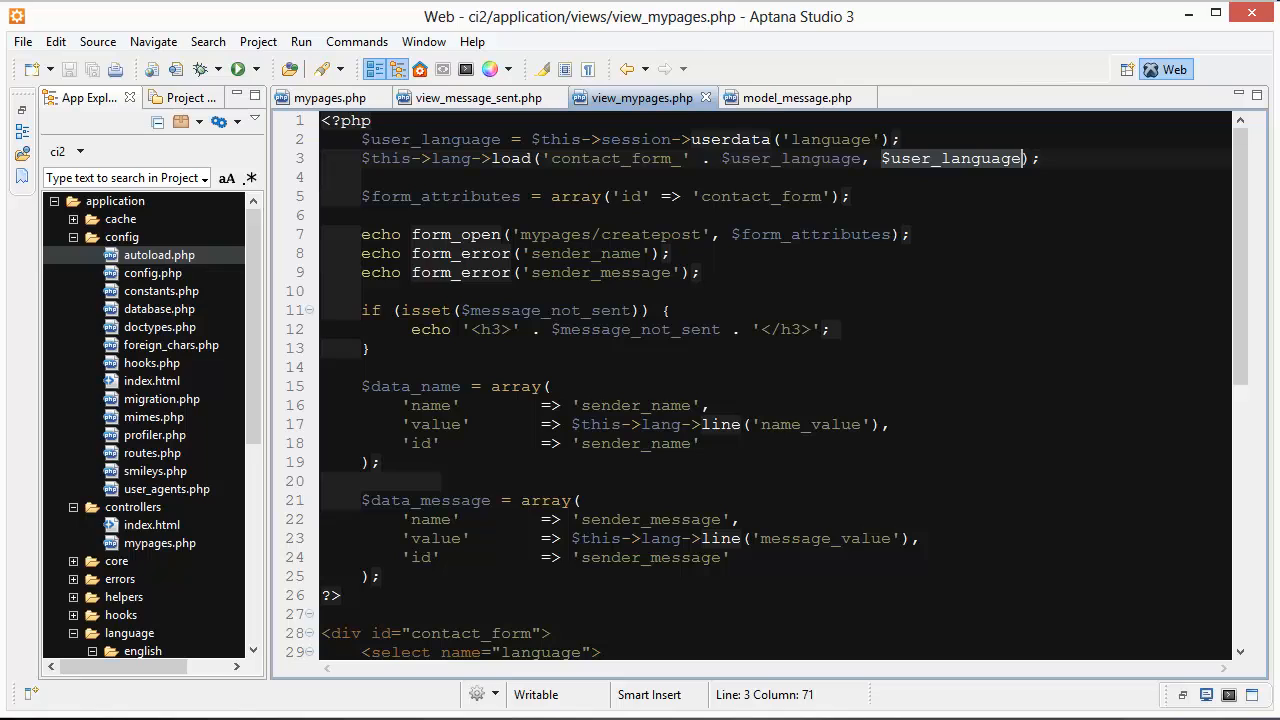
# Step: Expand the english and french folders and select contact_form_english_lang.php and contact_form_french_lang.php
pyautogui.doubleClick(950, 158)
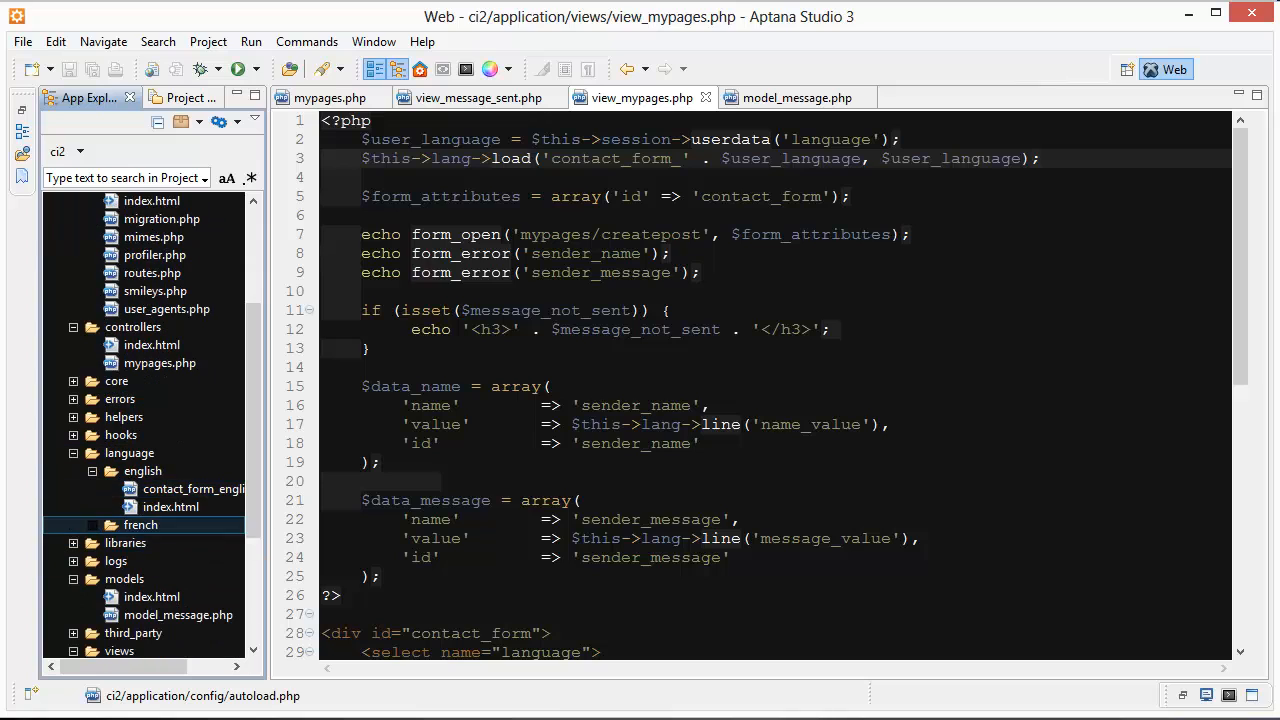
pyautogui.click(128, 452)
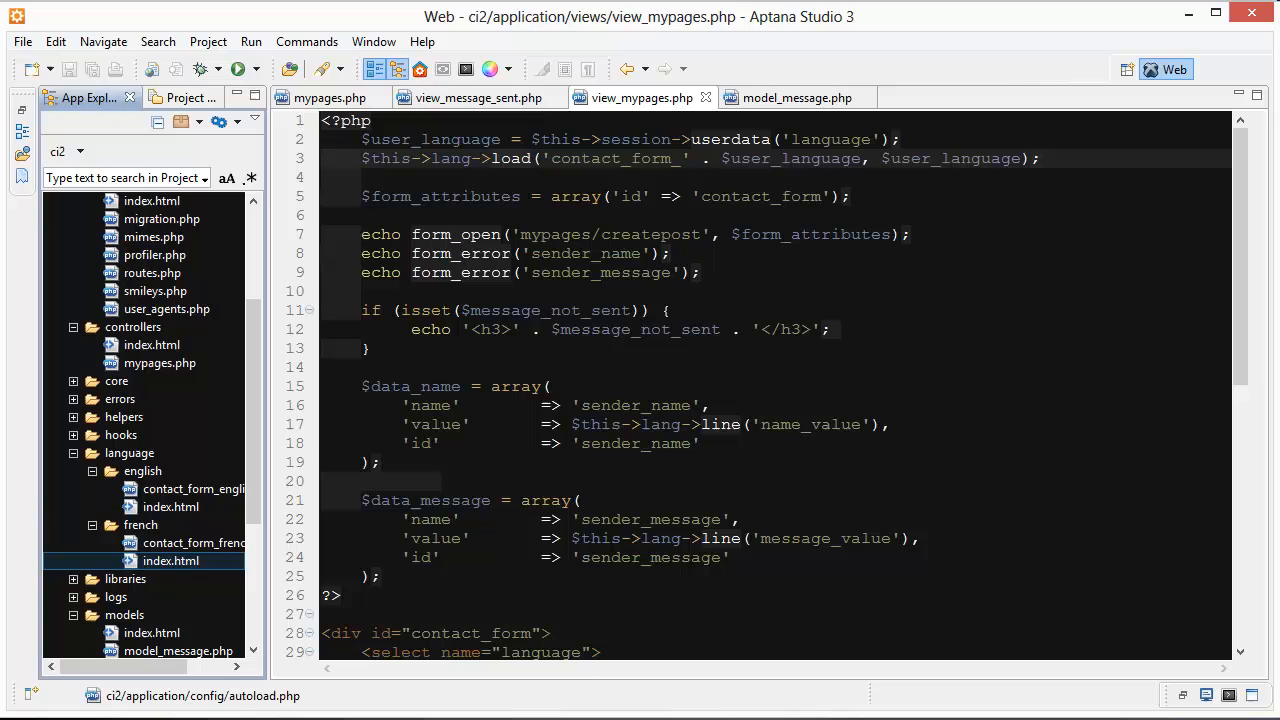
pyautogui.click(140, 524)
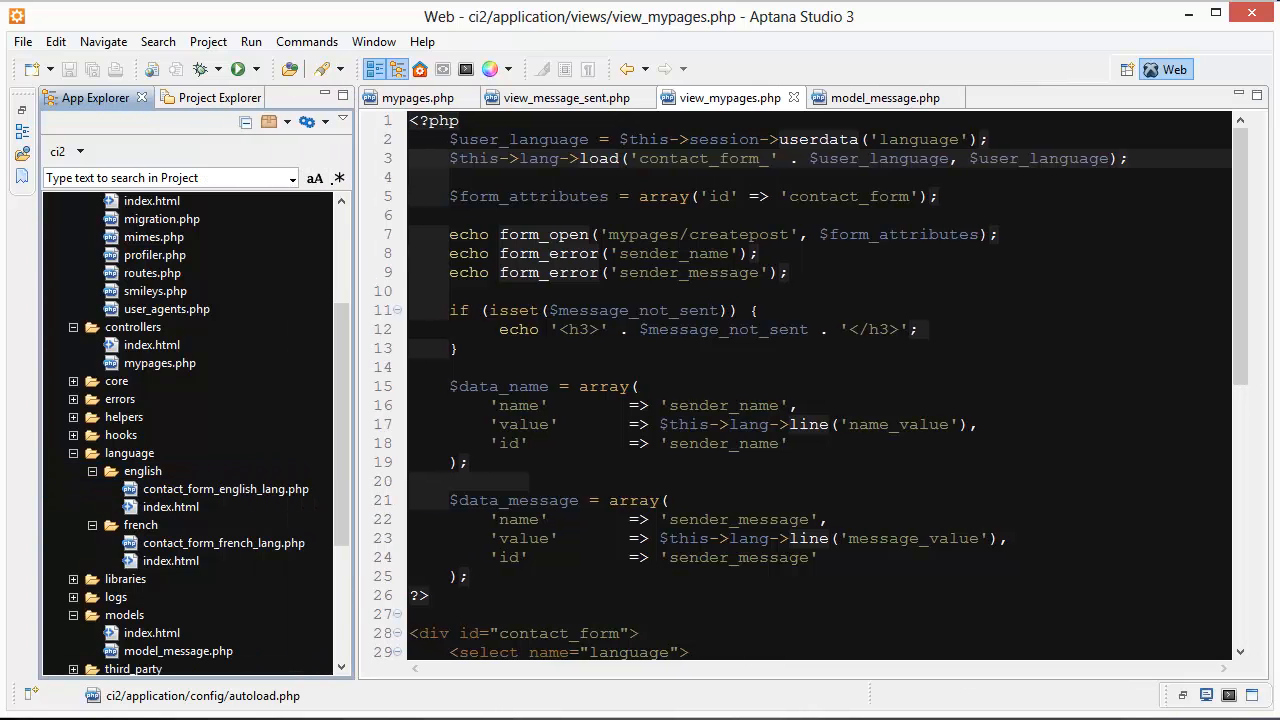
pyautogui.click(226, 488)
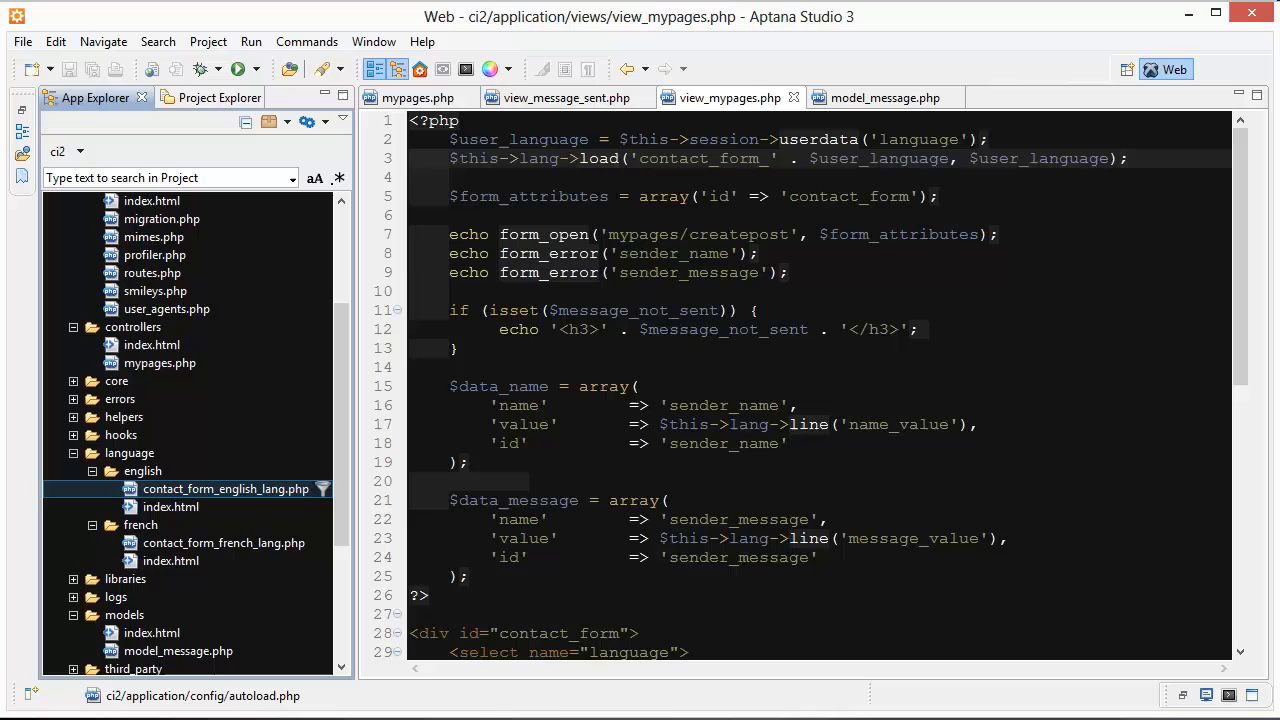
pyautogui.click(140, 524)
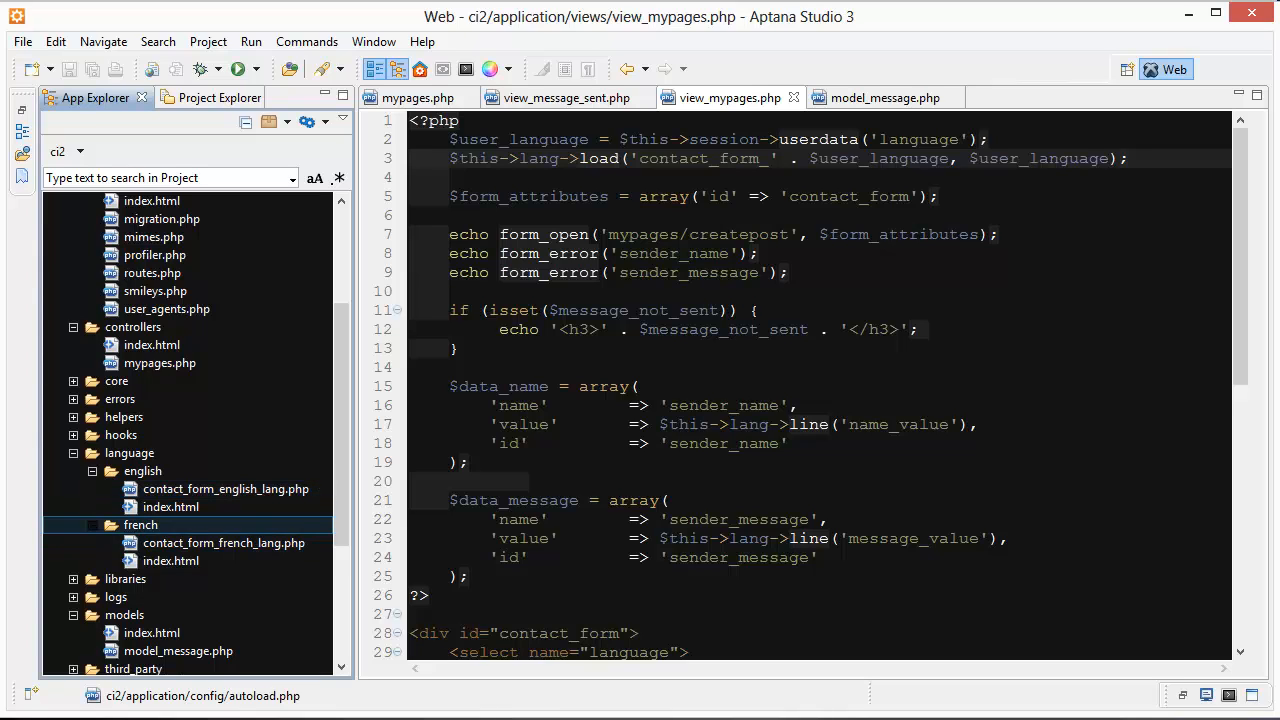
pyautogui.click(224, 542)
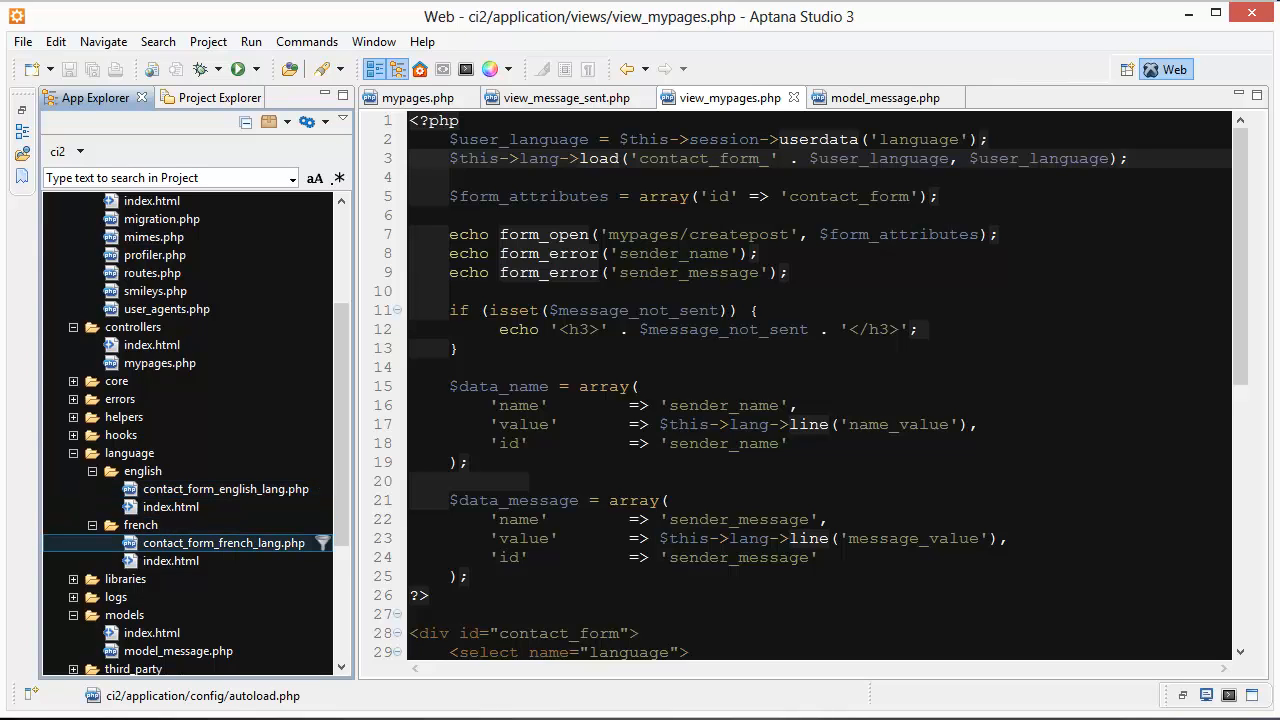
pyautogui.click(170, 506)
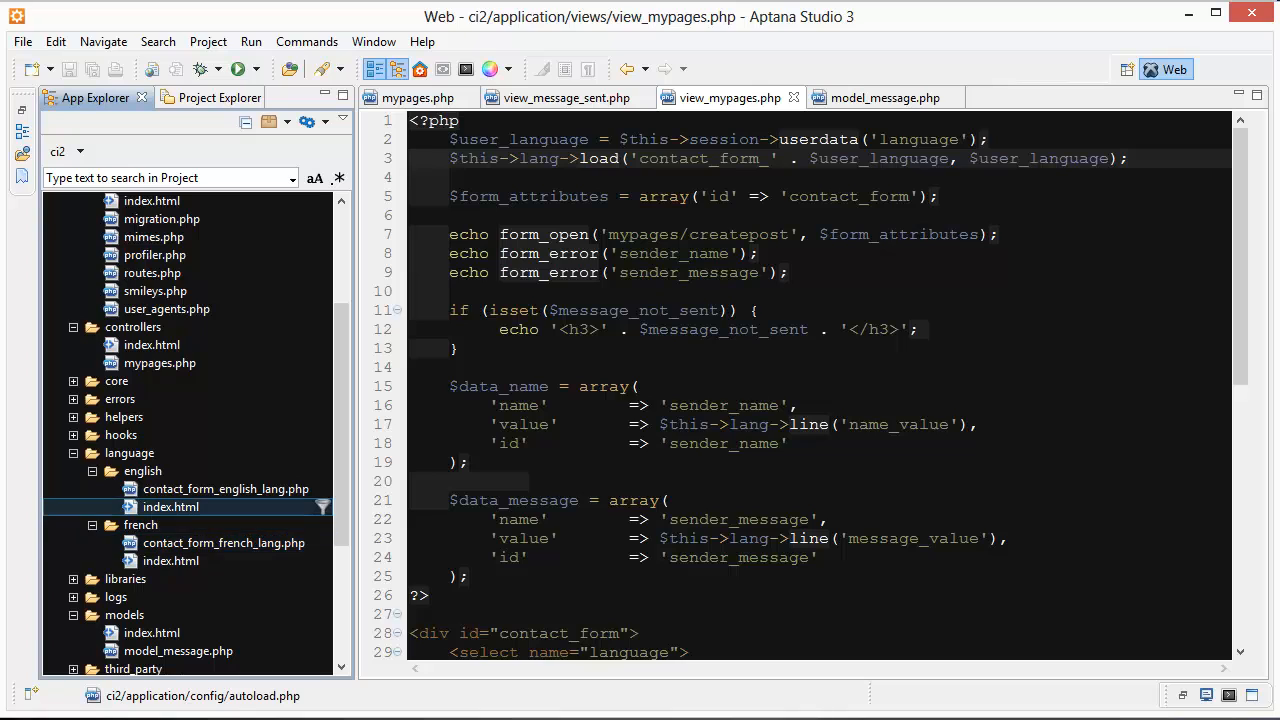
pyautogui.click(129, 453)
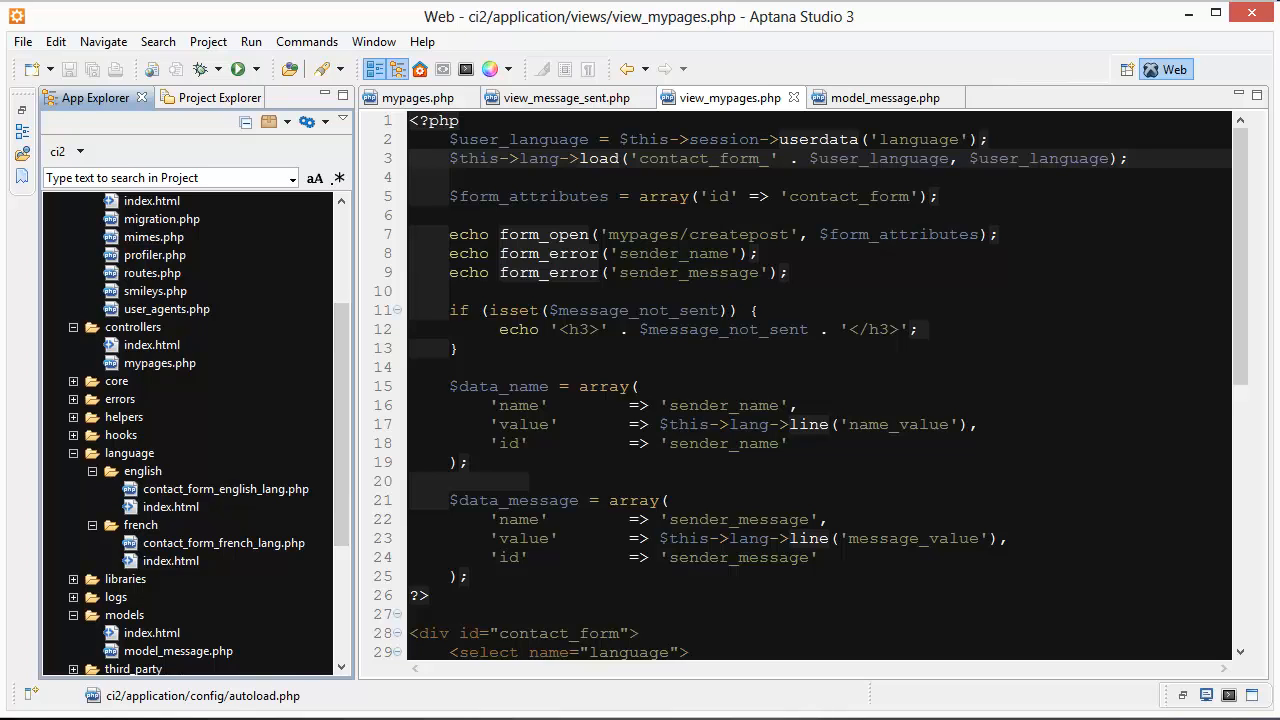
pyautogui.doubleClick(672, 158)
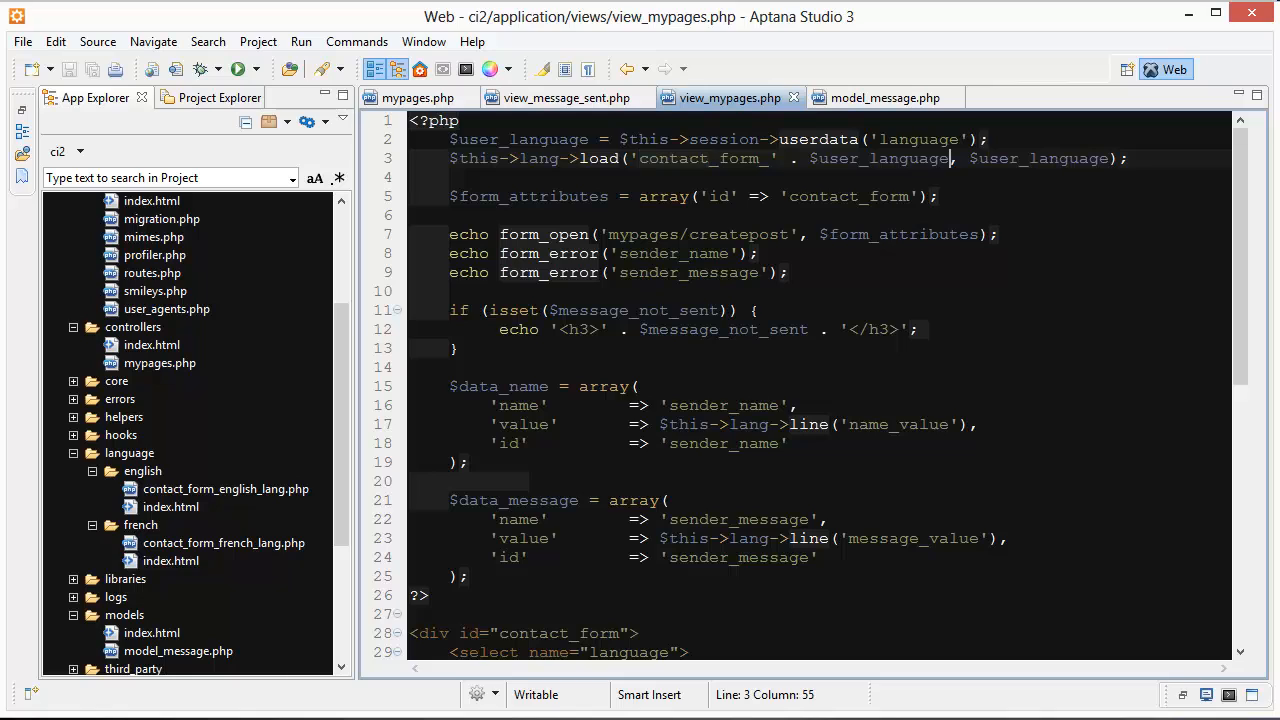
pyautogui.doubleClick(1040, 158)
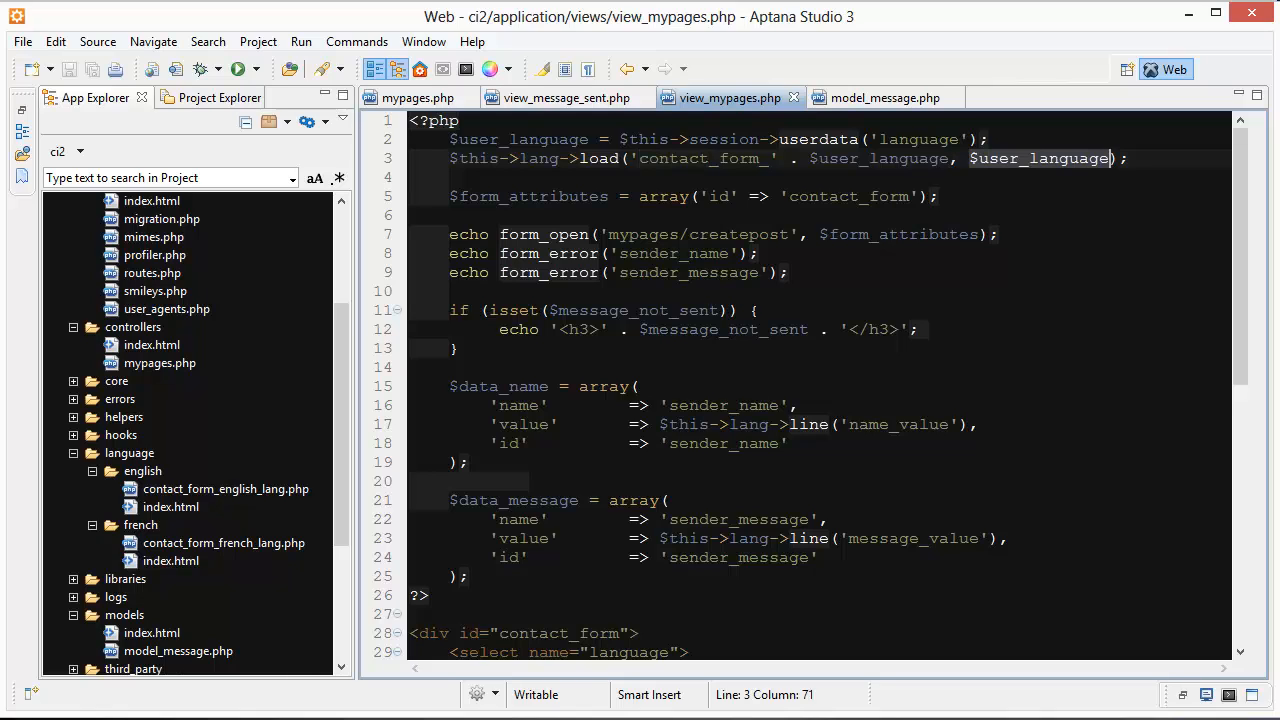
pyautogui.click(143, 471)
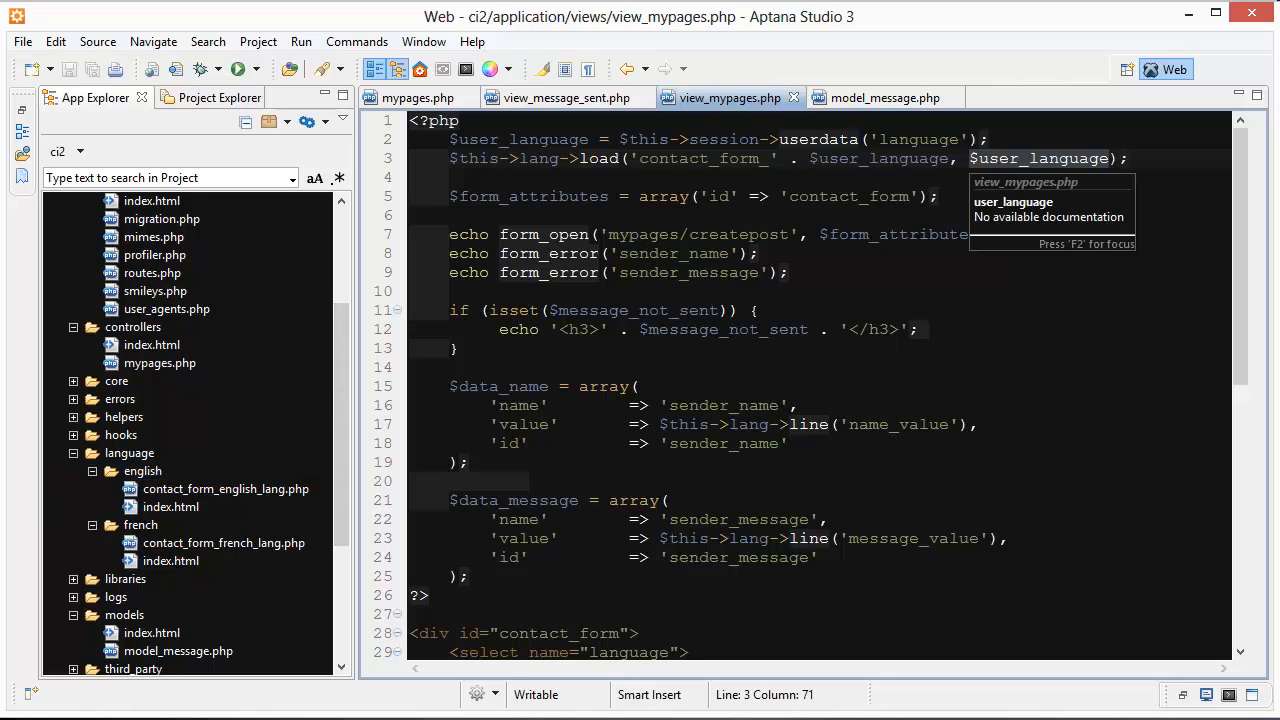
pyautogui.click(171, 506)
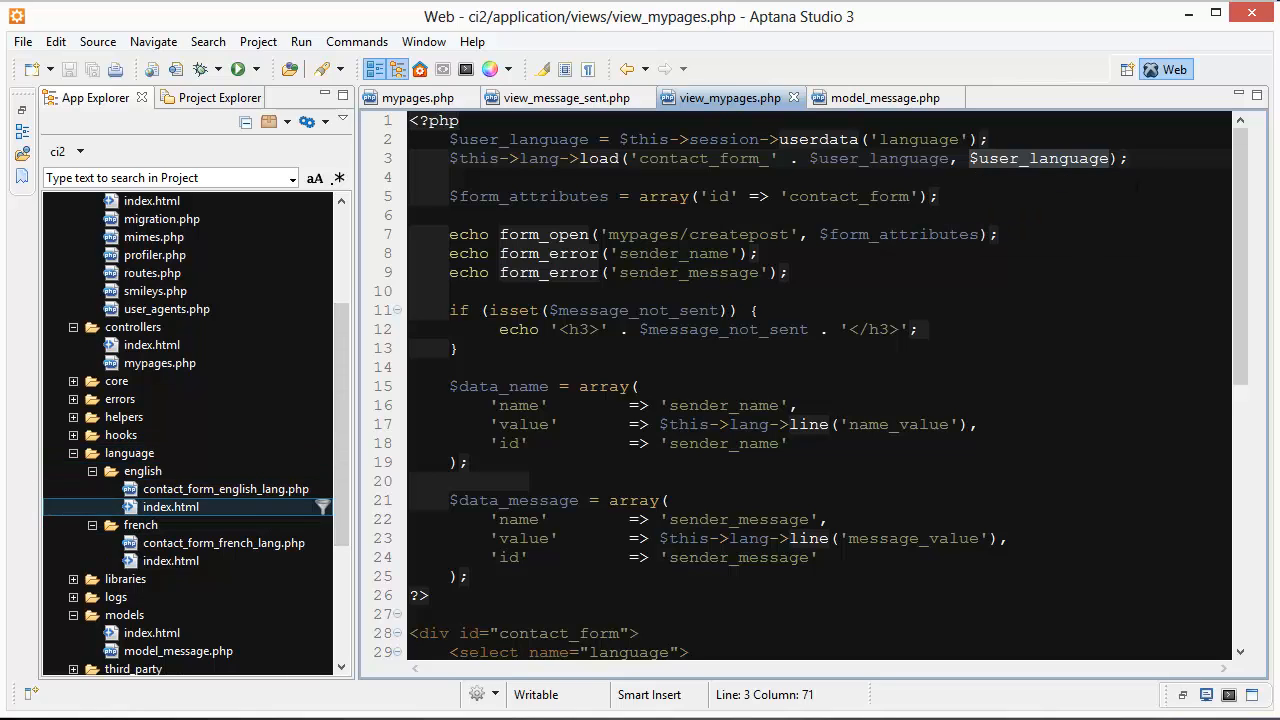
pyautogui.click(129, 453)
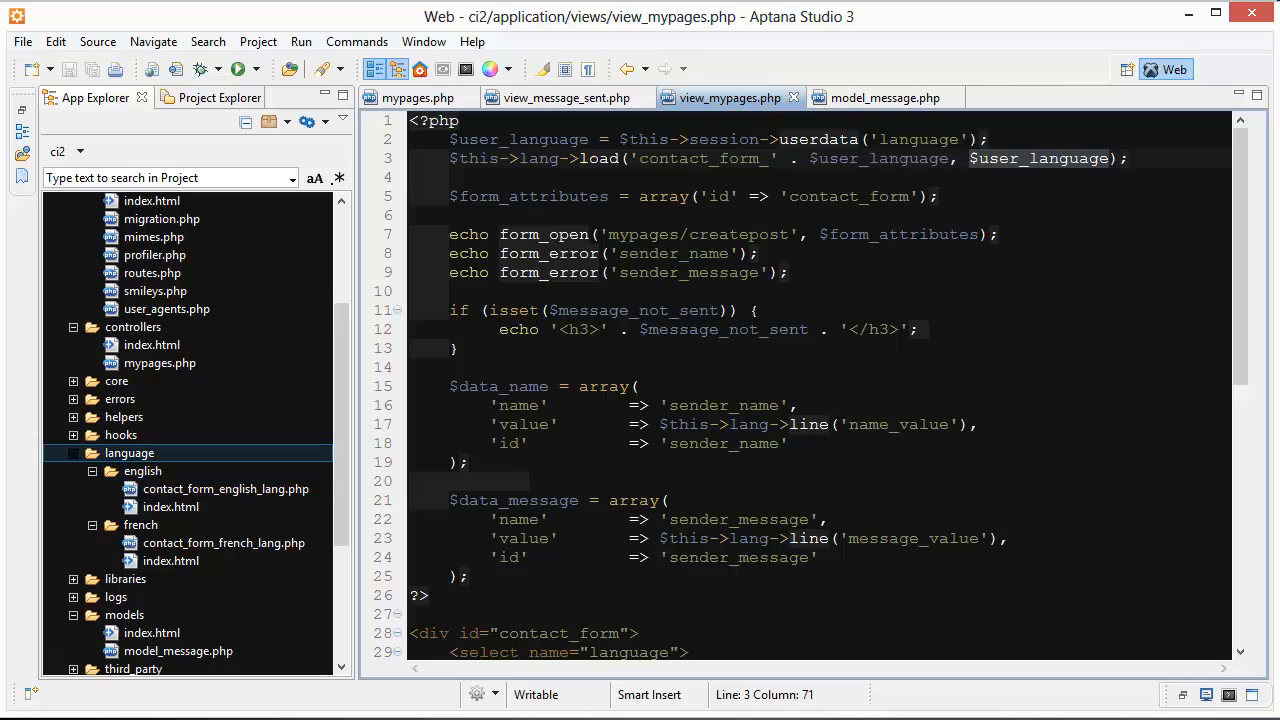
pyautogui.click(142, 470)
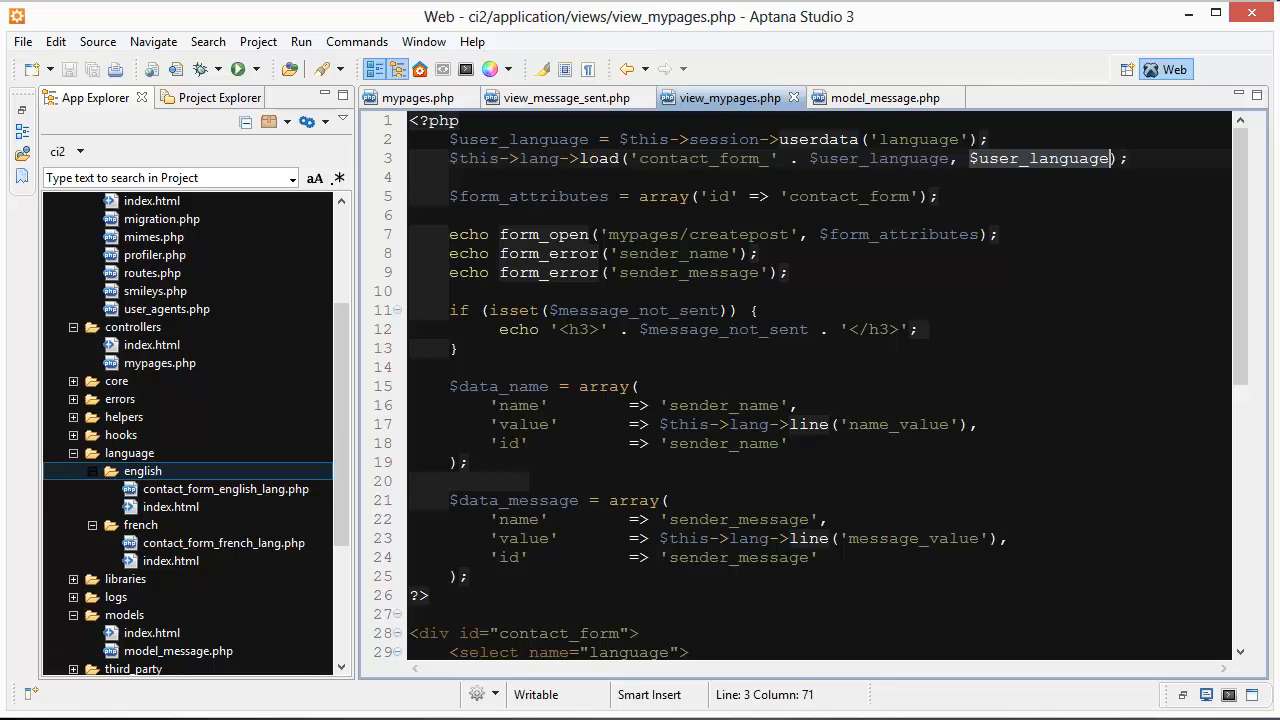
pyautogui.click(226, 489)
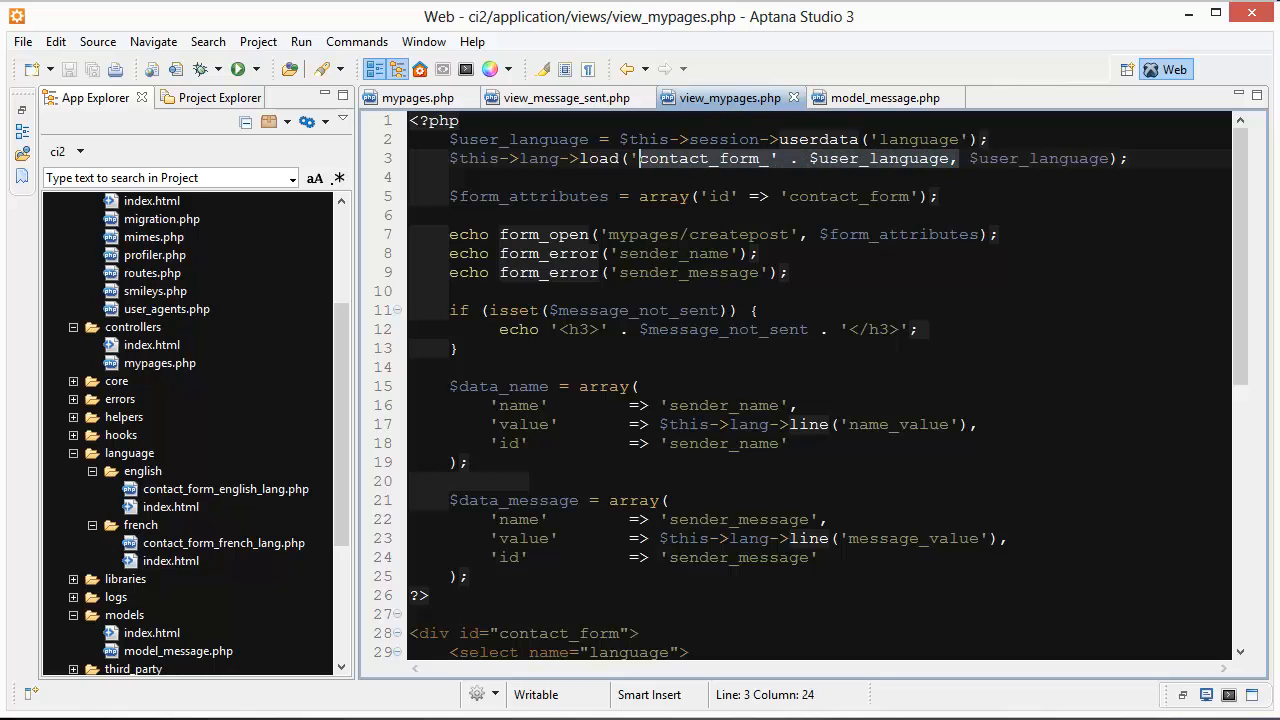
pyautogui.click(171, 507)
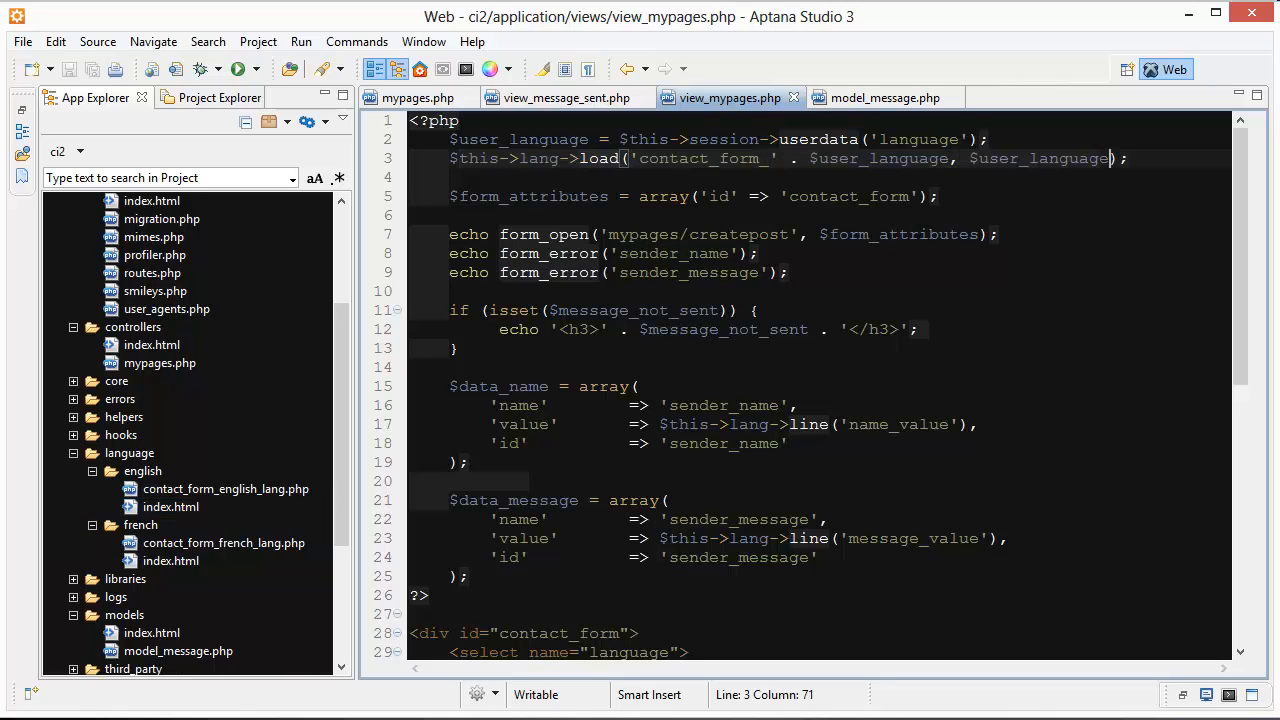
pyautogui.click(548, 158)
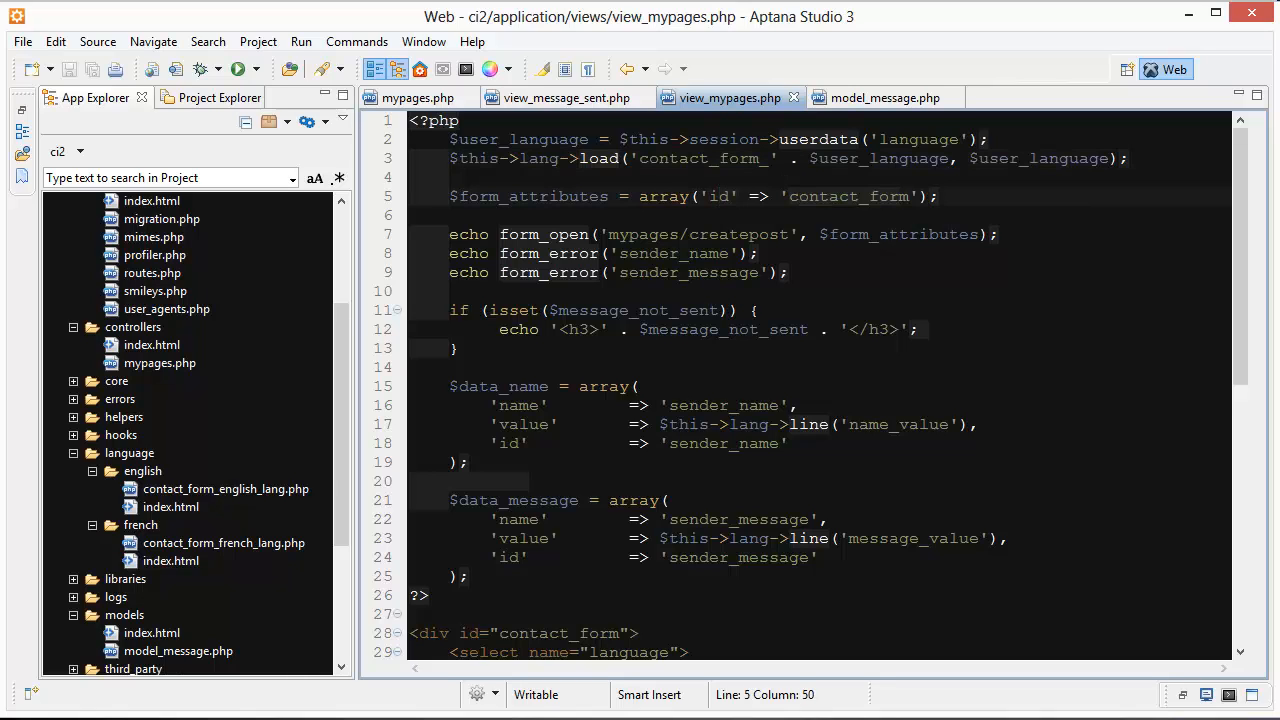
pyautogui.click(490, 196)
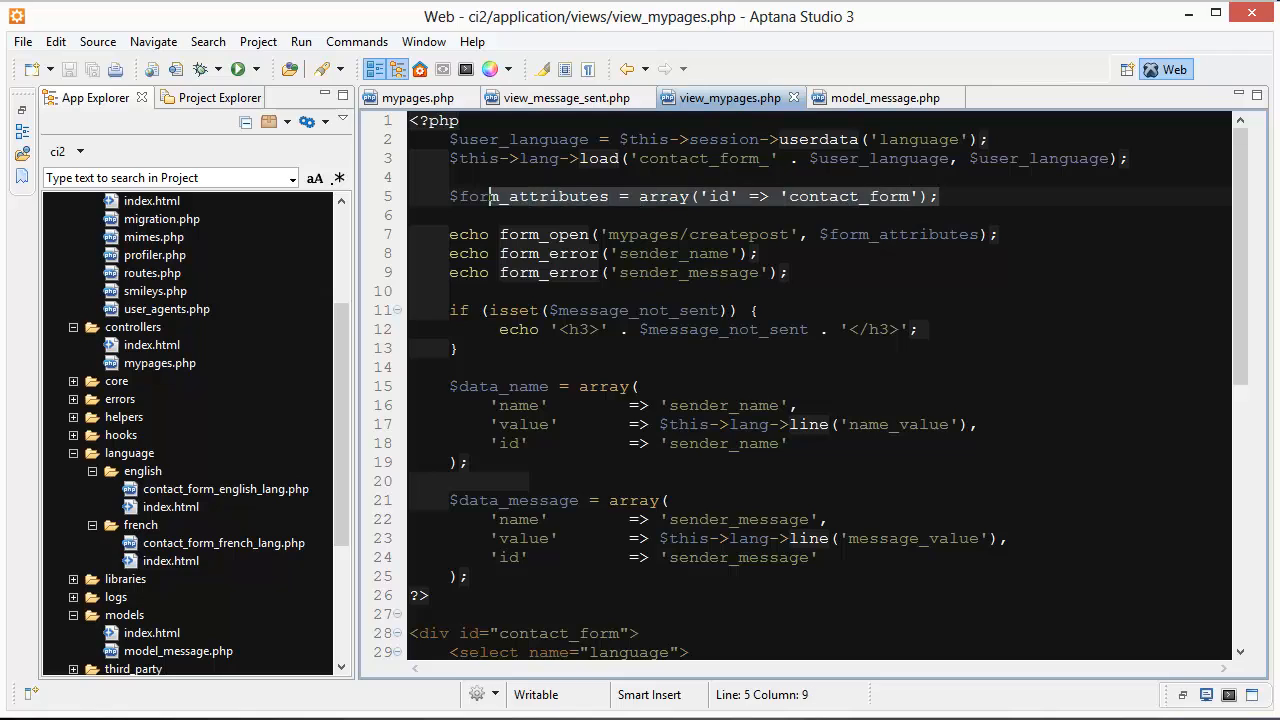
pyautogui.click(527, 196)
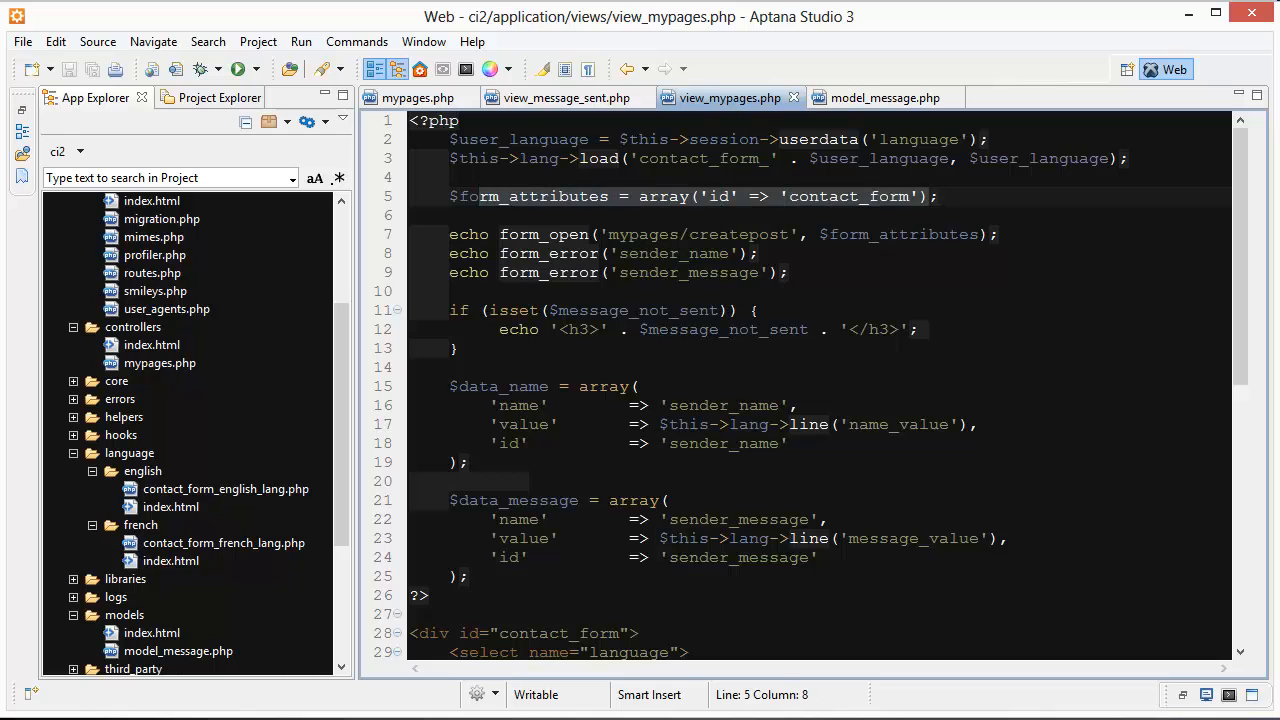
pyautogui.click(493, 234)
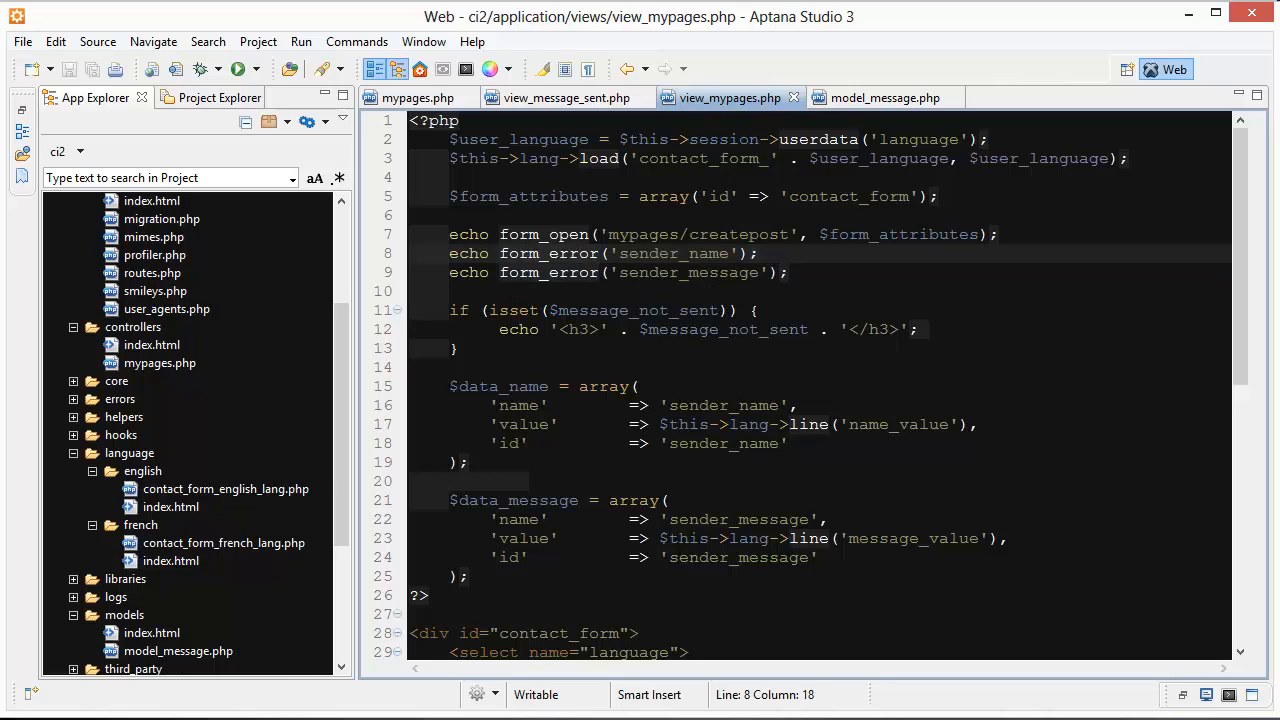
pyautogui.doubleClick(673, 253)
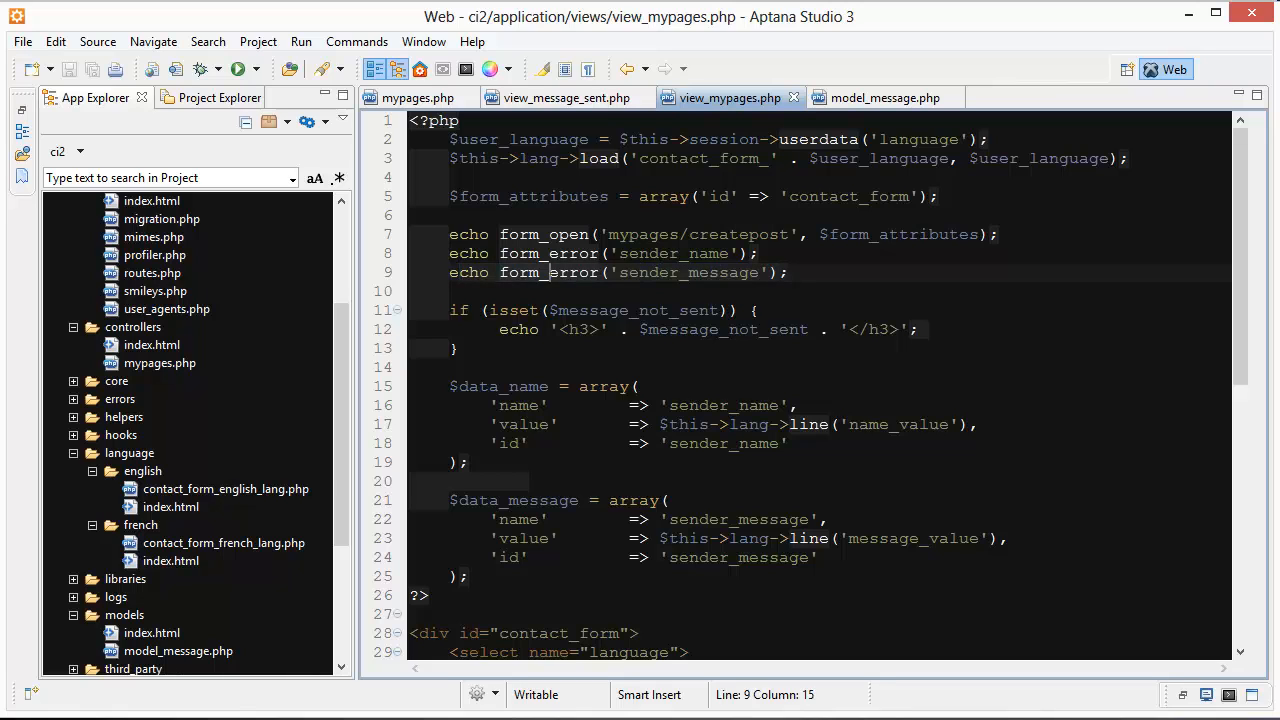
pyautogui.scroll(-3)
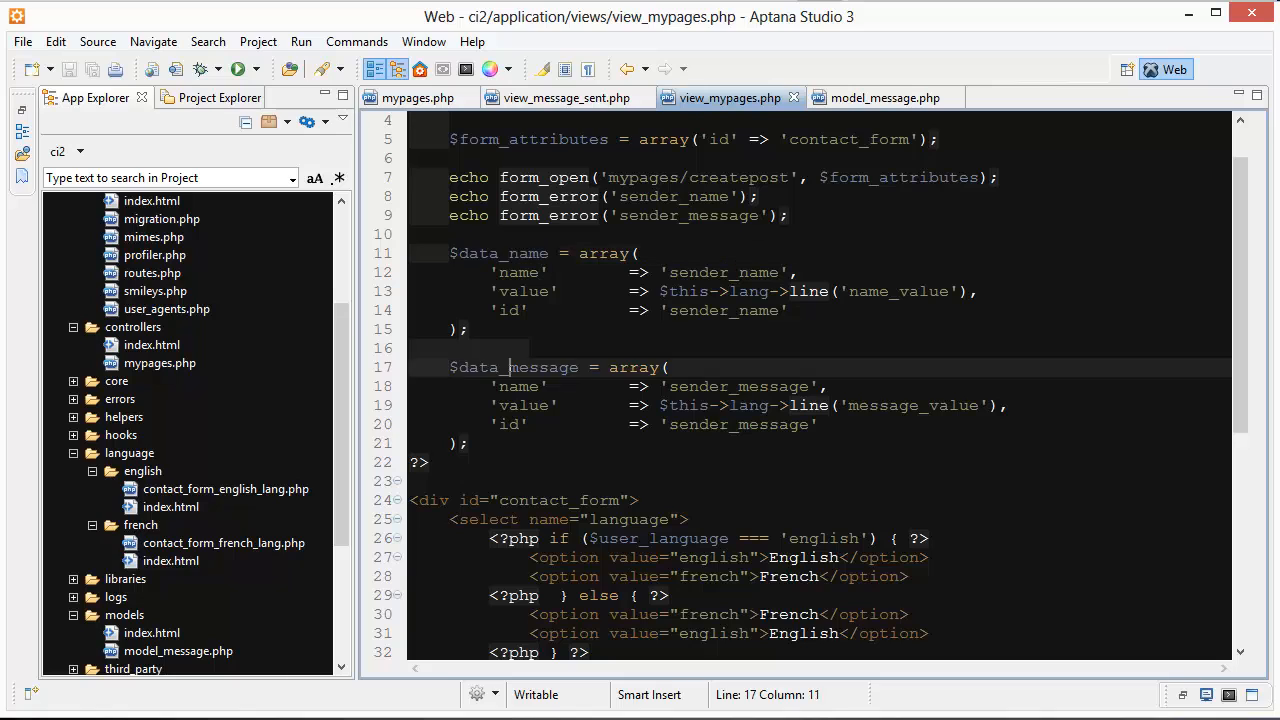
pyautogui.click(596, 291)
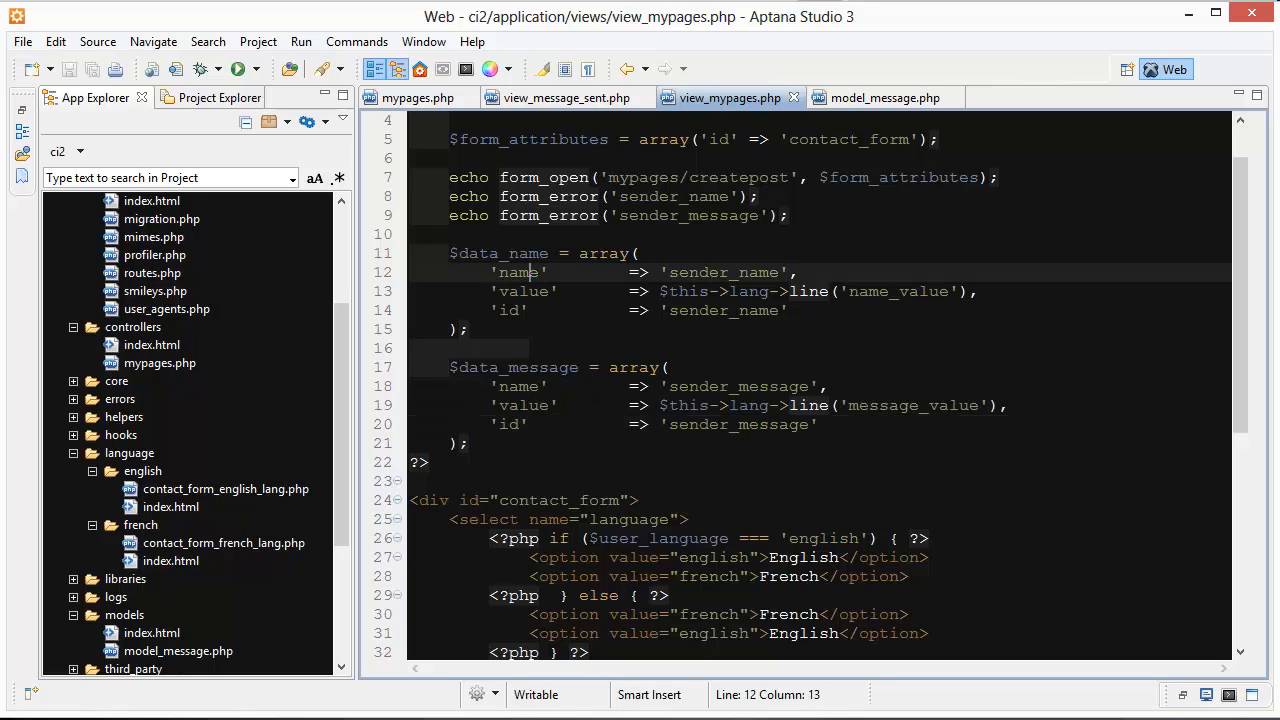
pyautogui.doubleClick(722, 272)
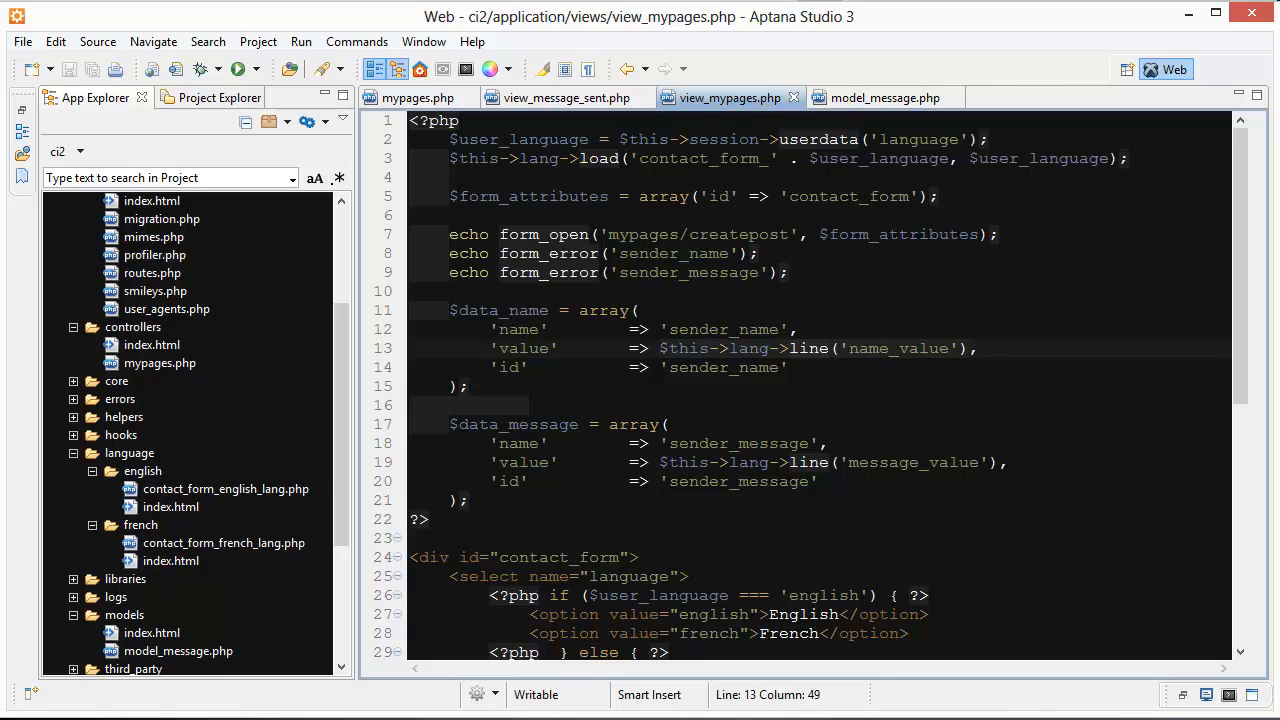
pyautogui.click(1017, 158)
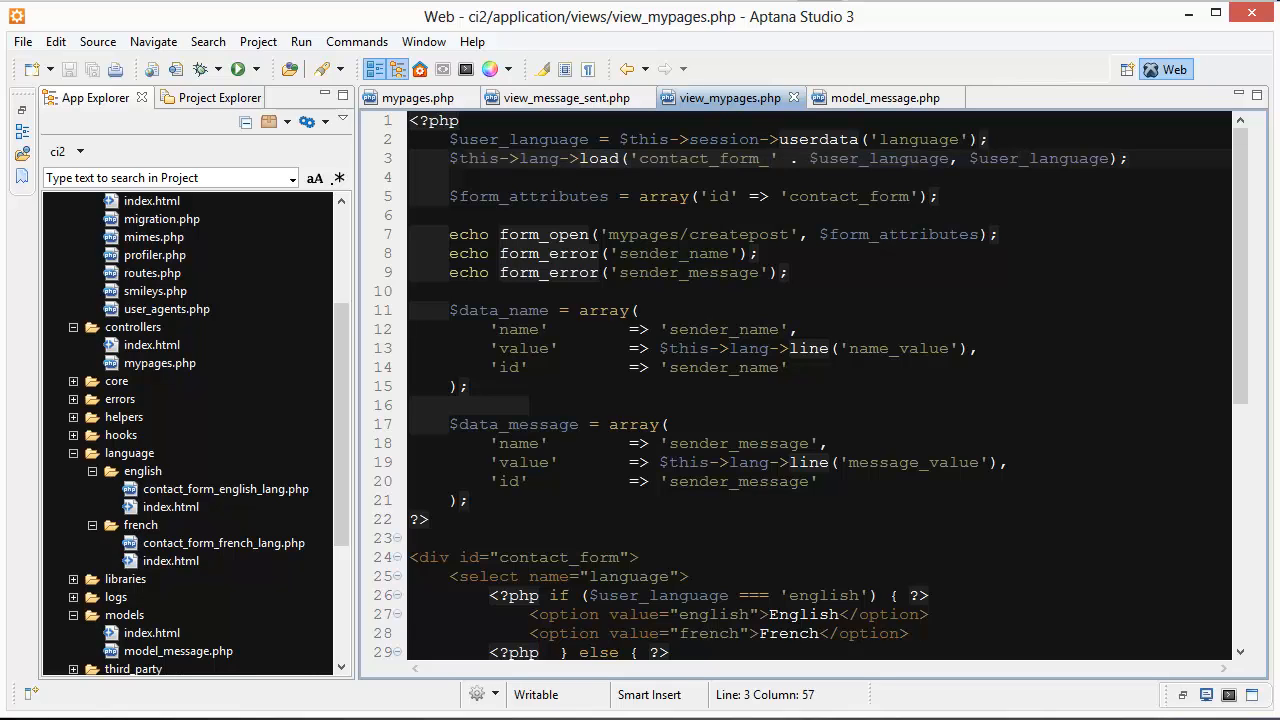
pyautogui.click(964, 348)
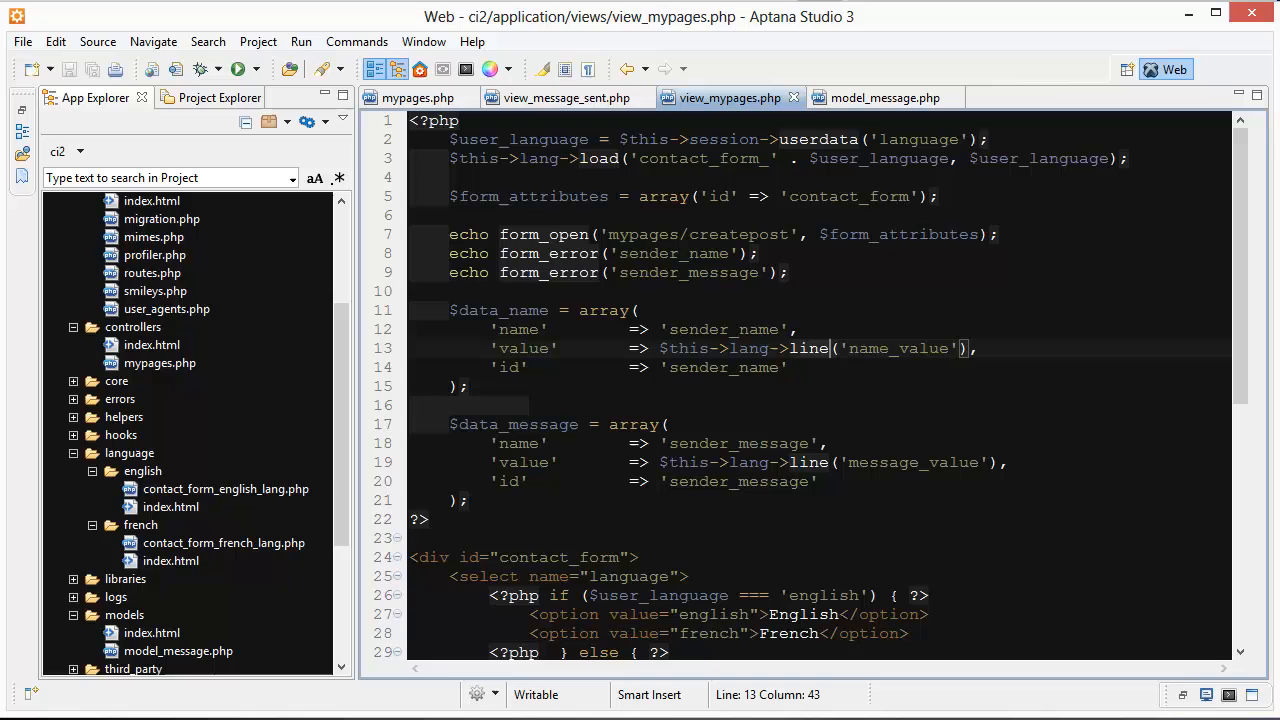
pyautogui.click(466, 310)
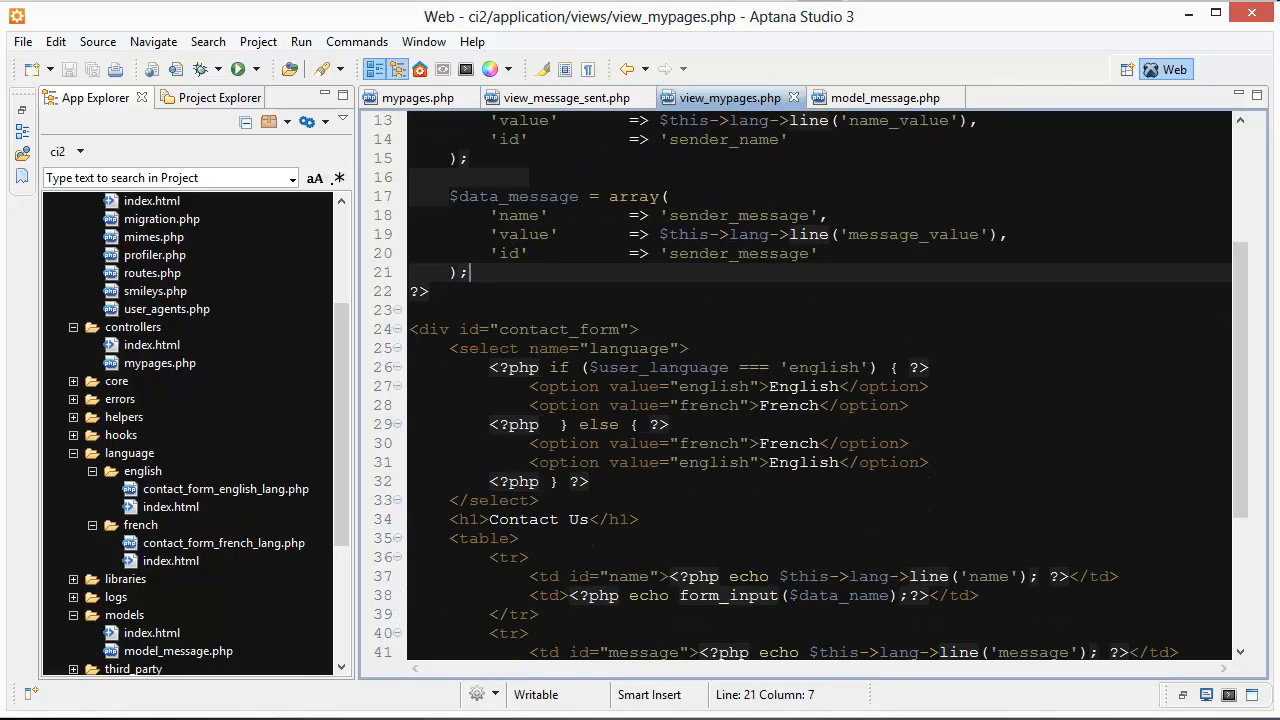
pyautogui.scroll(-3)
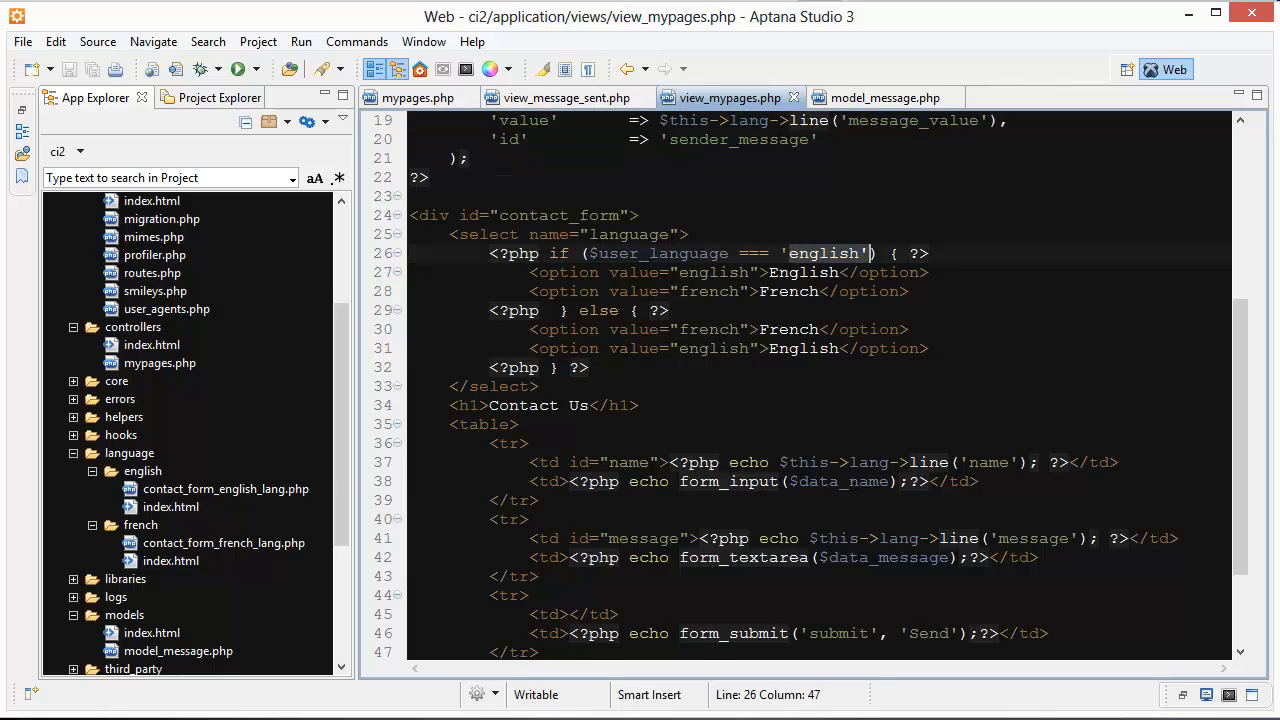
pyautogui.doubleClick(822, 253)
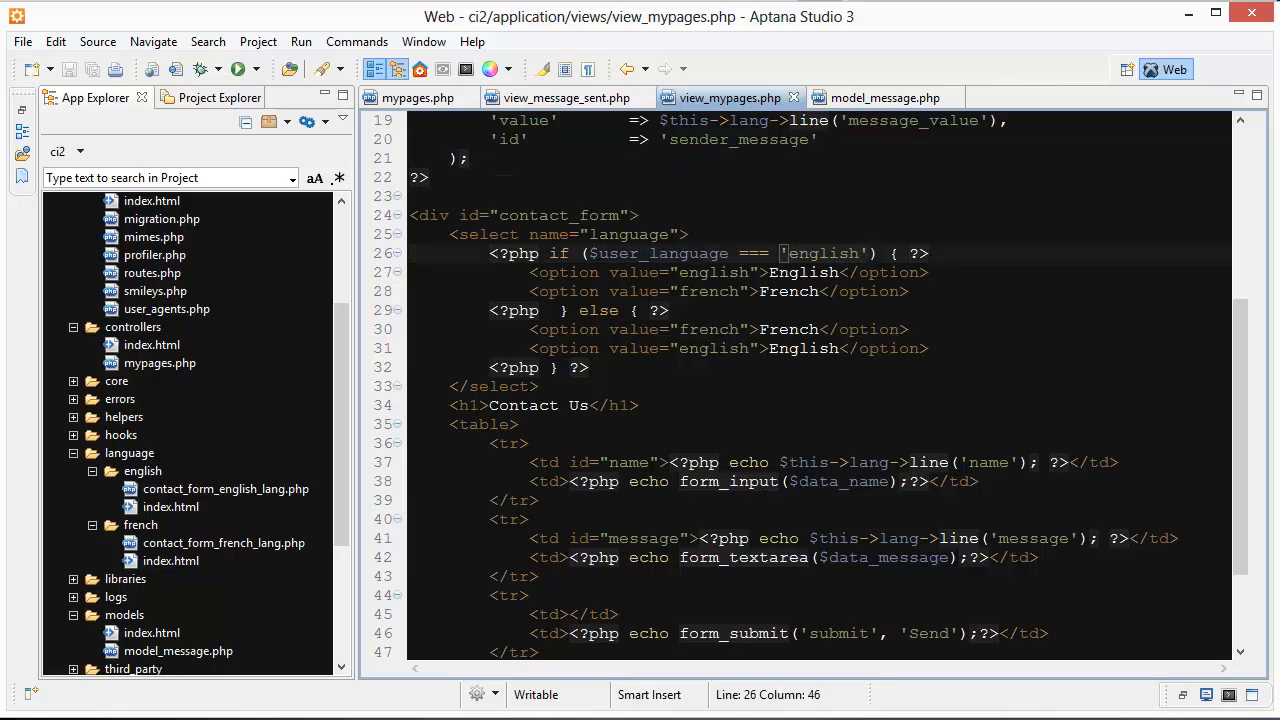
pyautogui.click(688, 234)
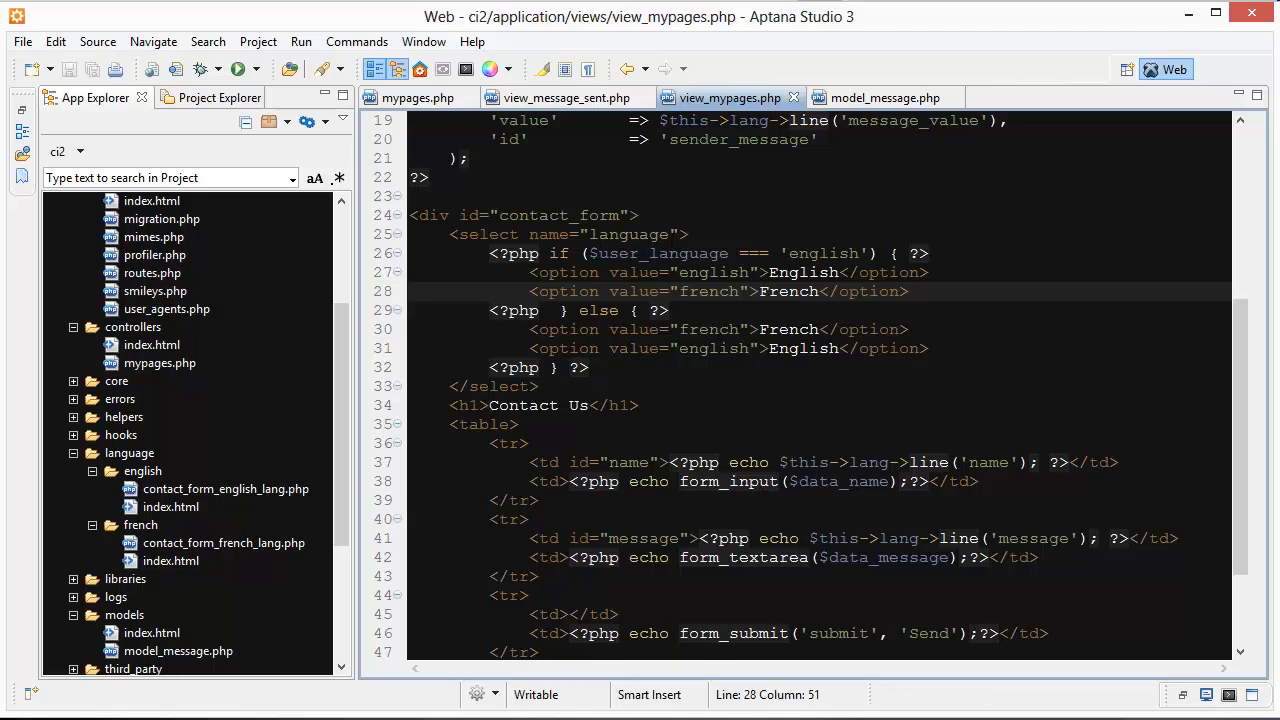
pyautogui.click(720, 291)
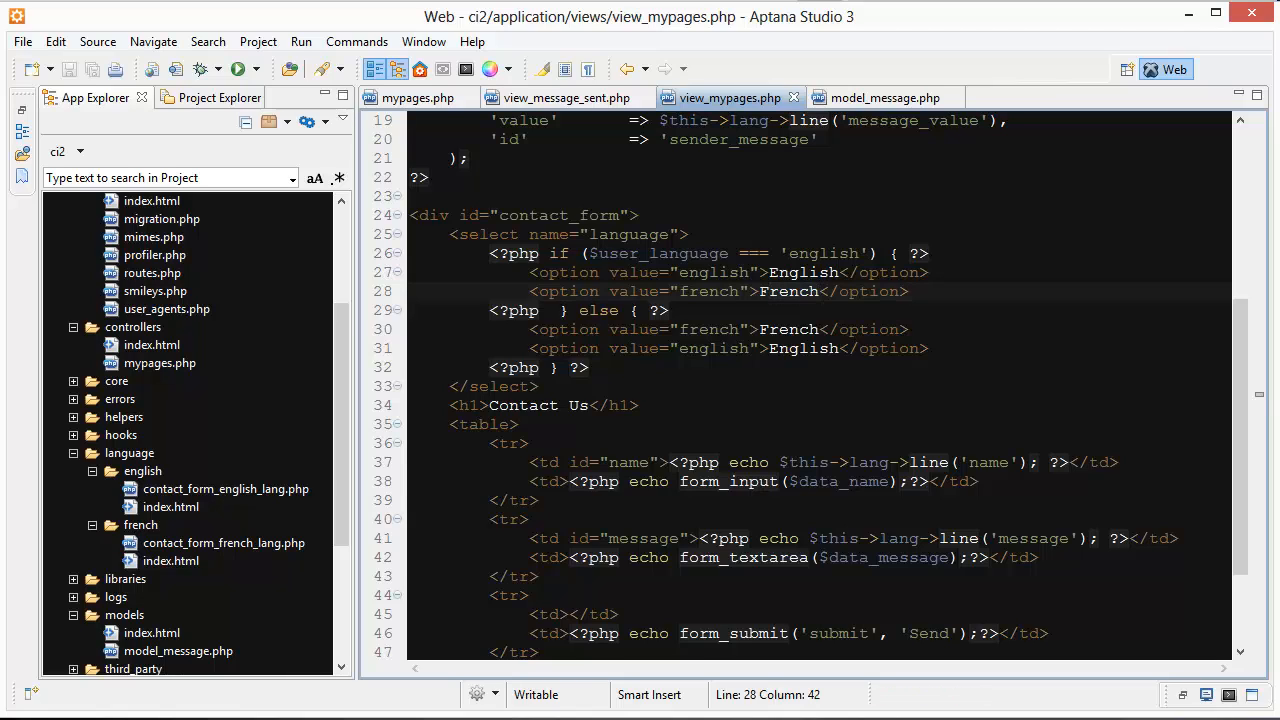
pyautogui.click(894, 253)
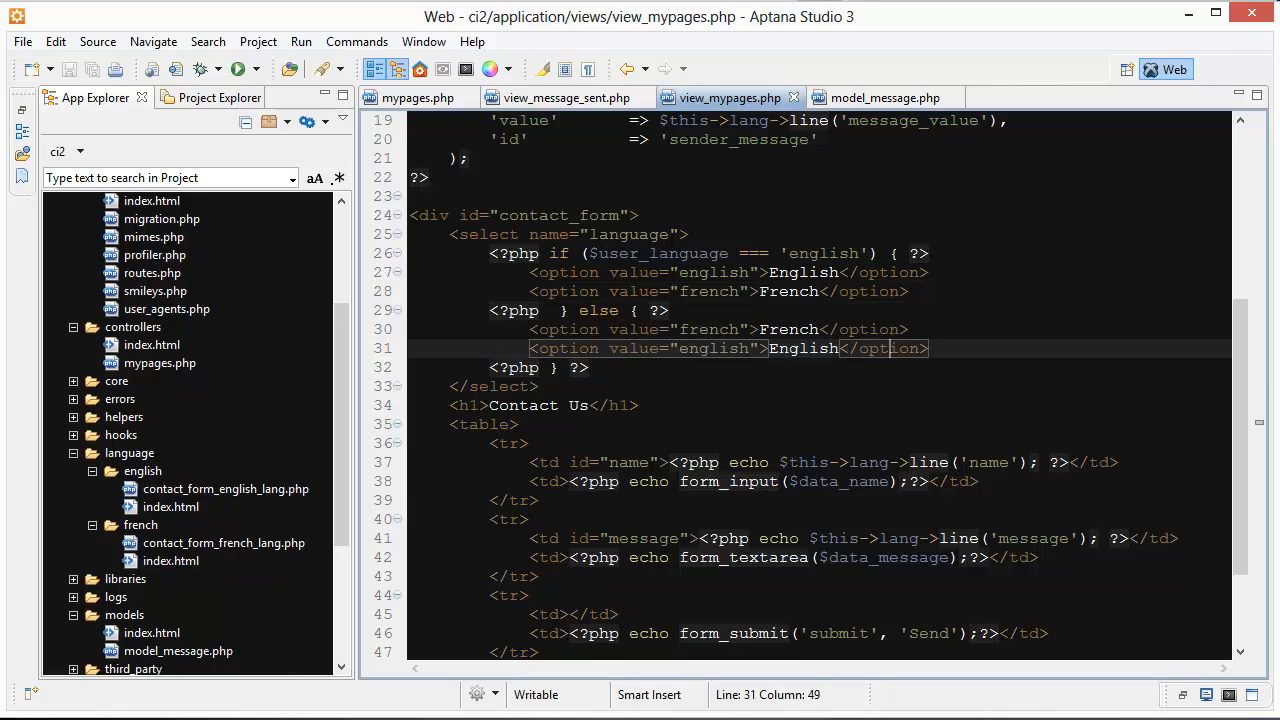
pyautogui.moveTo(489, 253); pyautogui.dragTo(590, 367)
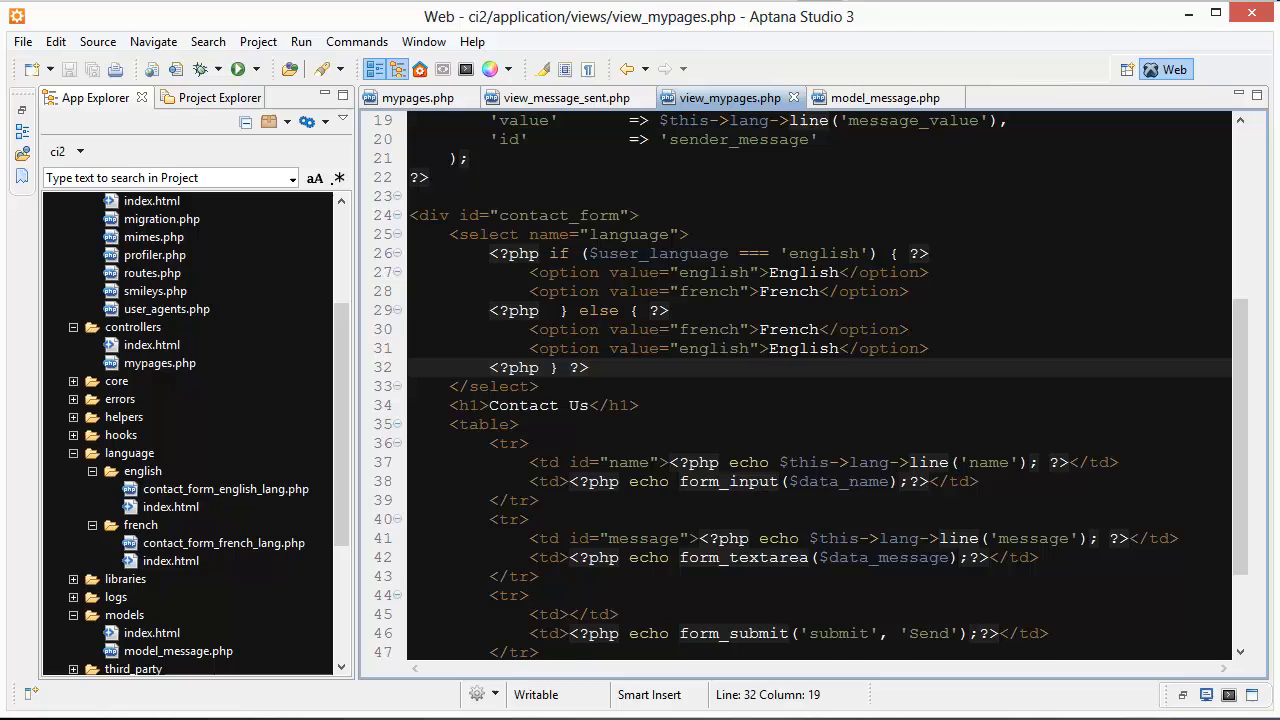
pyautogui.click(590, 367)
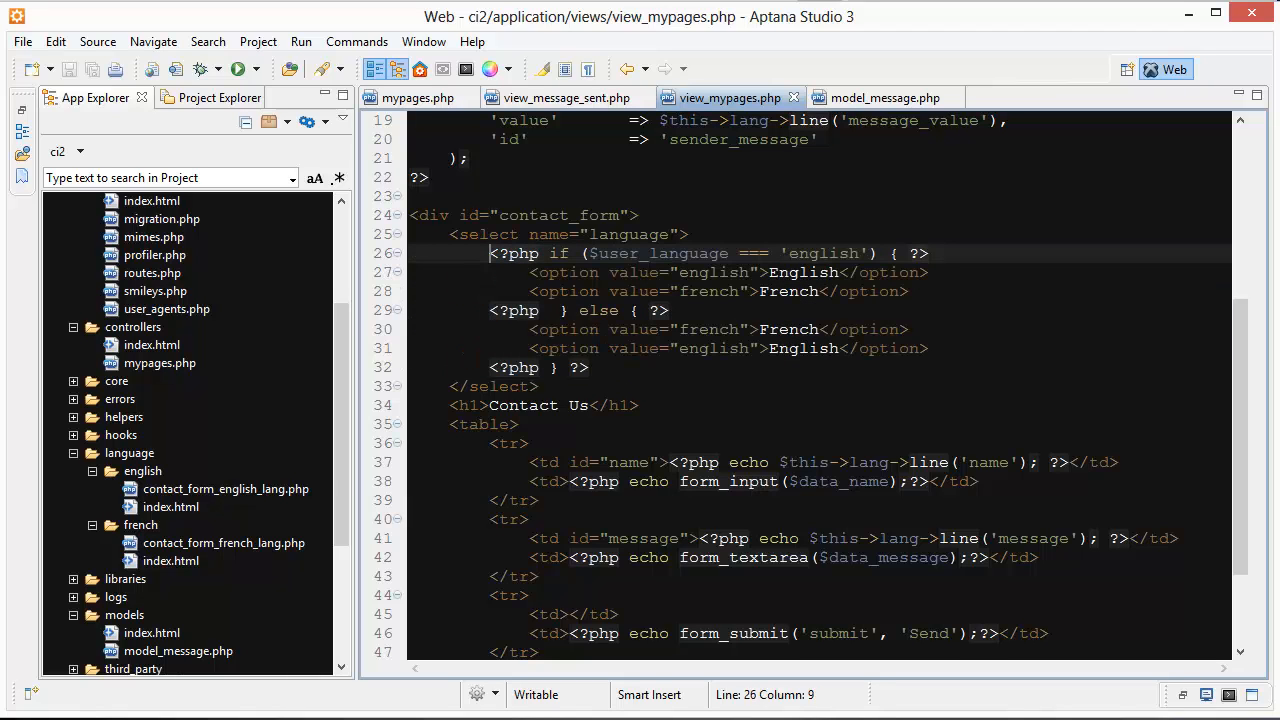
pyautogui.scroll(-3)
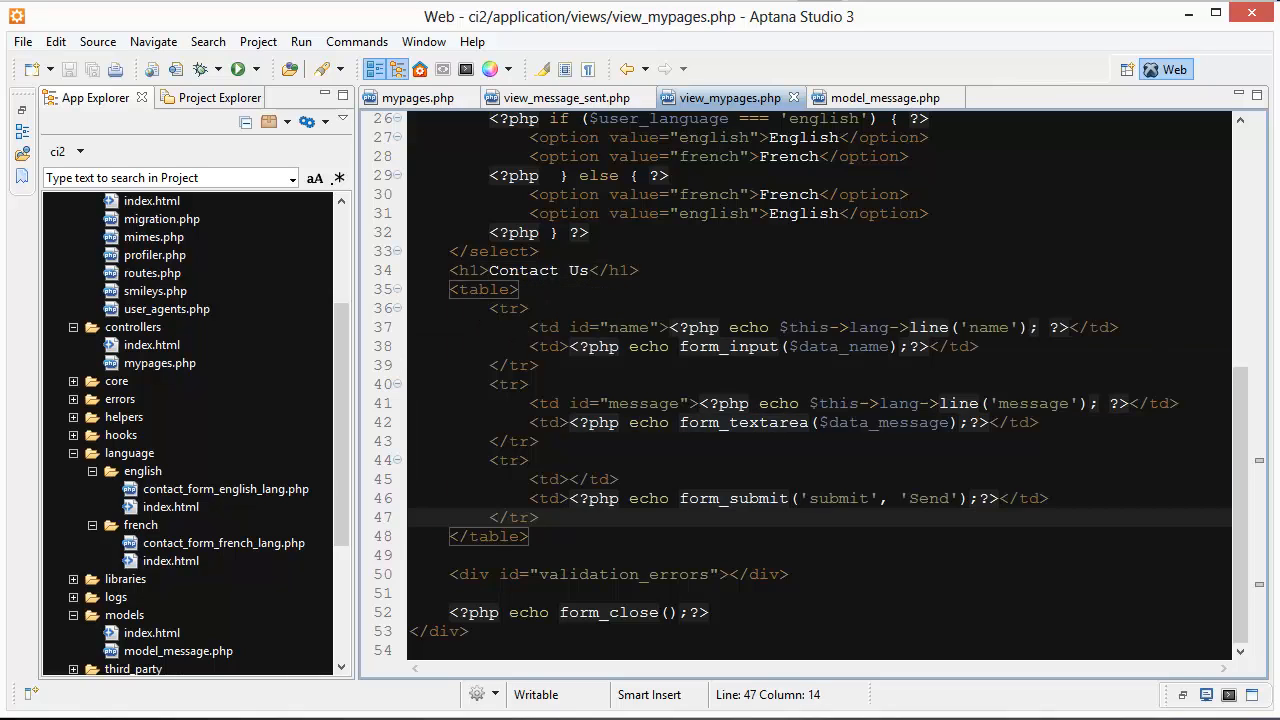
pyautogui.click(484, 289)
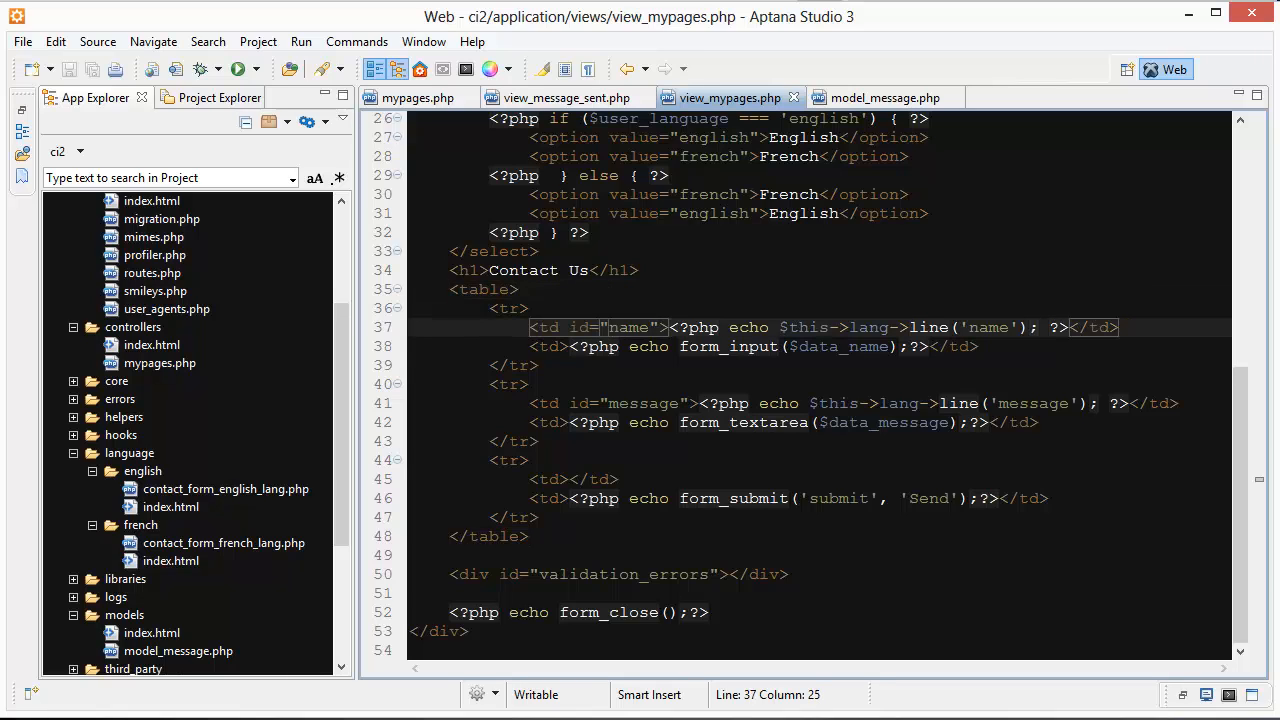
pyautogui.click(778, 327)
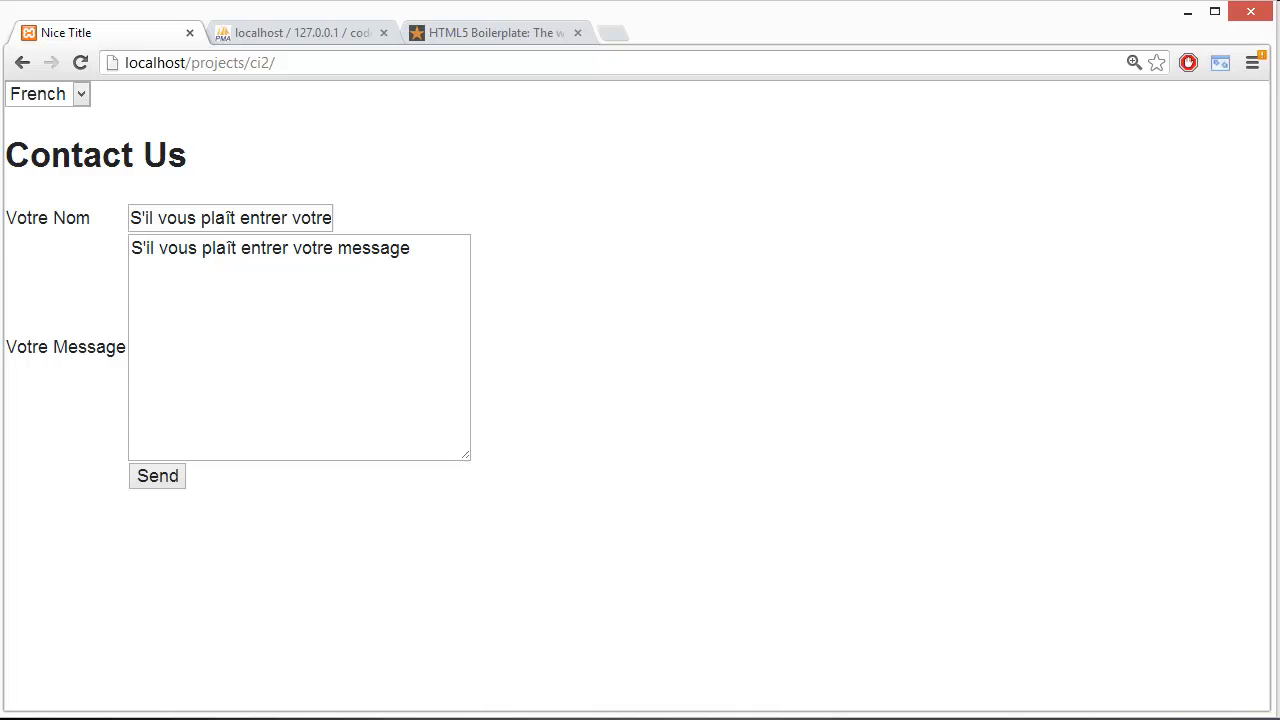
# Step: Choose English from the page's language dropdown, then switch the form back to French
pyautogui.click(45, 93)
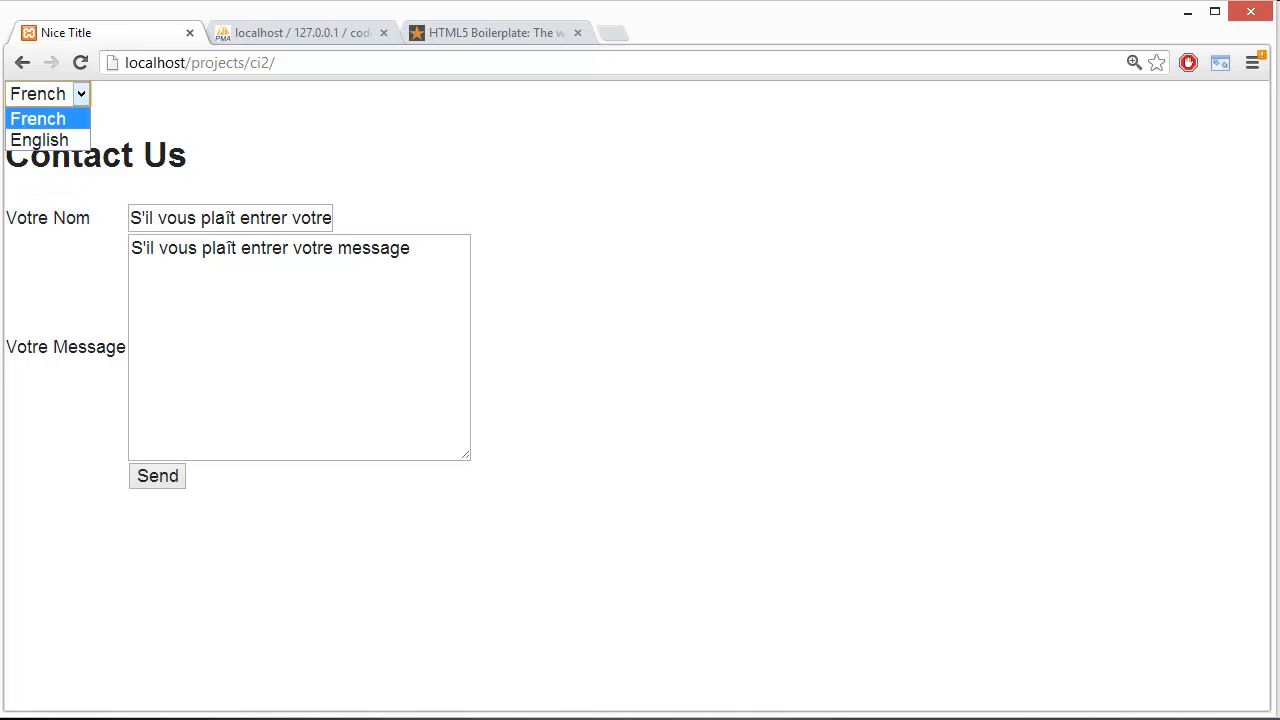
pyautogui.click(39, 139)
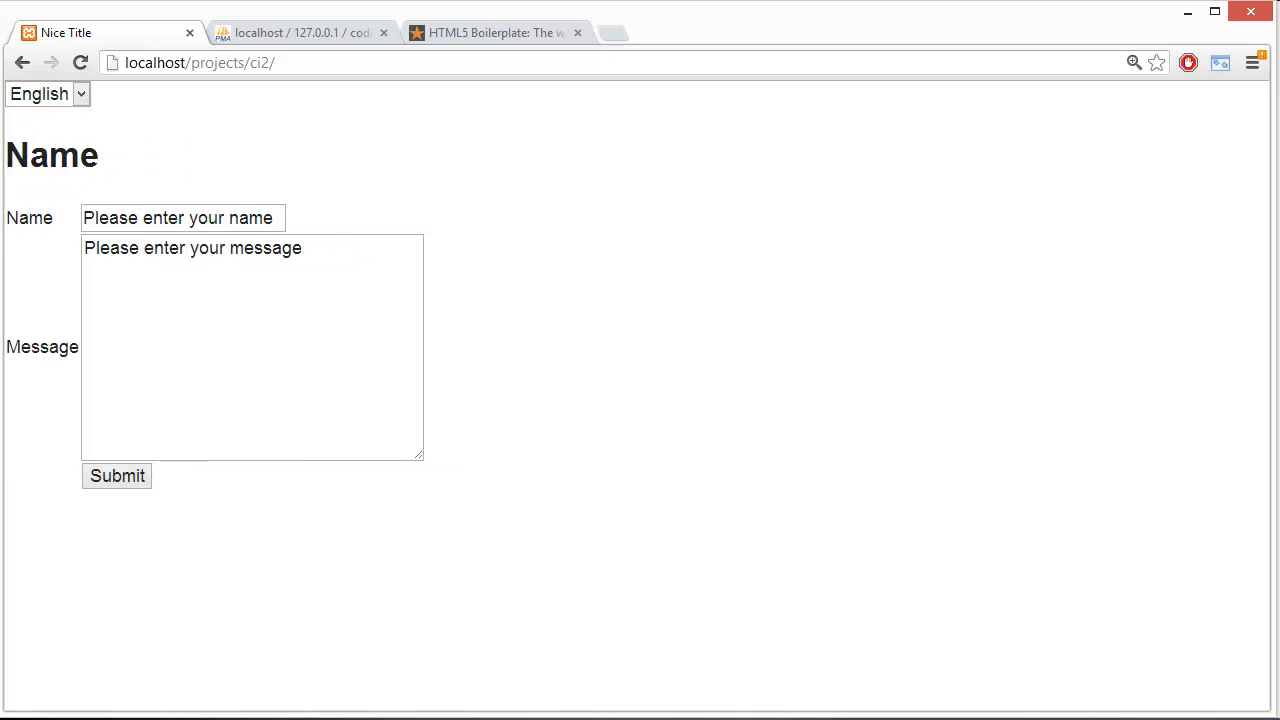
pyautogui.click(45, 93)
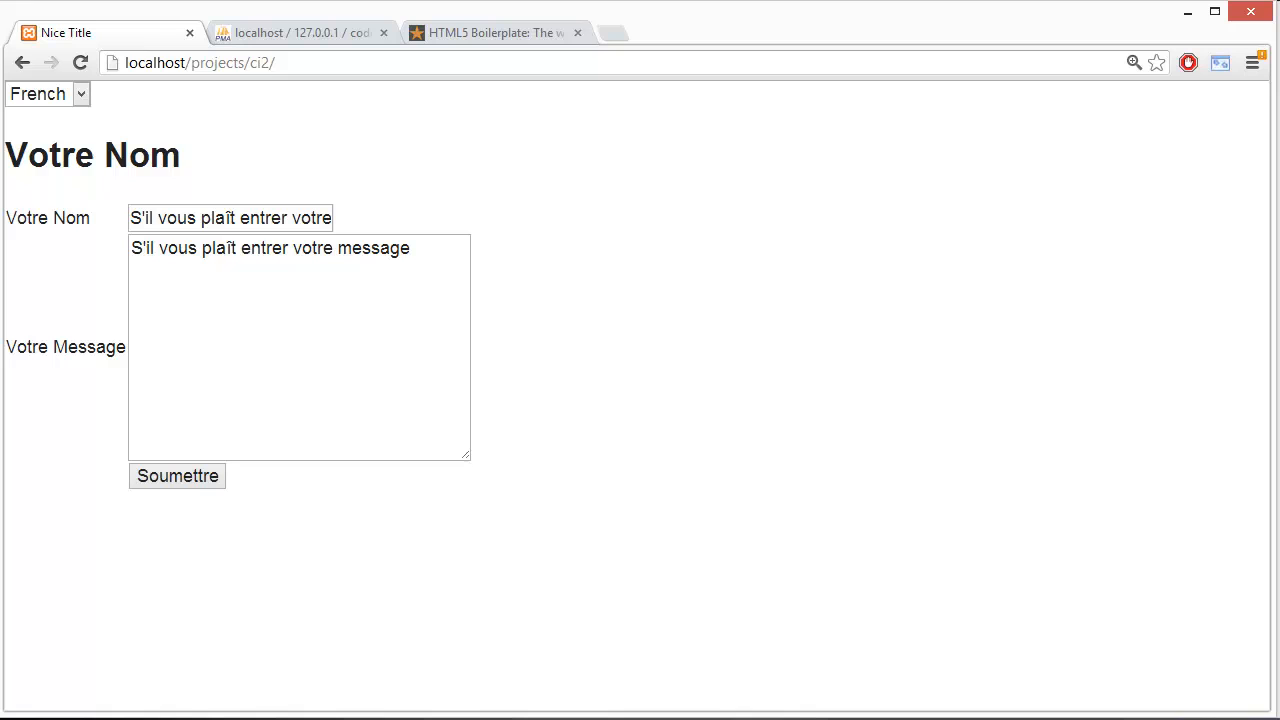
pyautogui.doubleClick(47, 218)
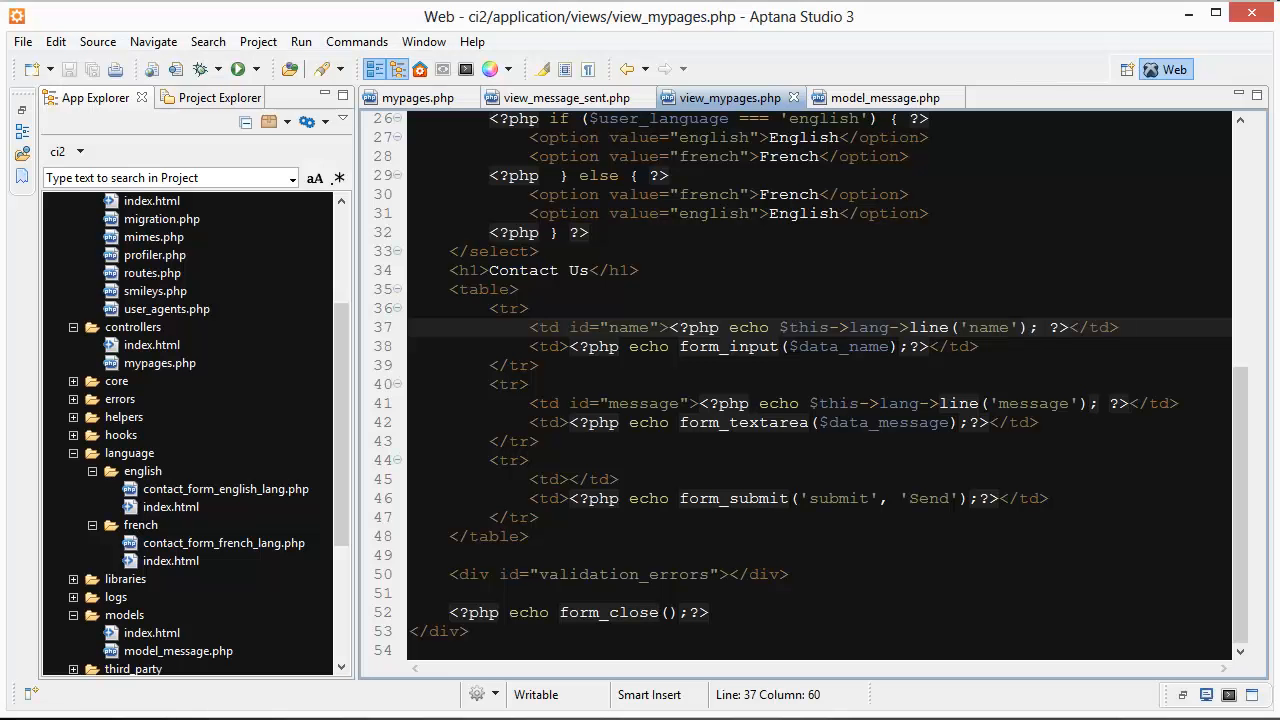
pyautogui.click(720, 346)
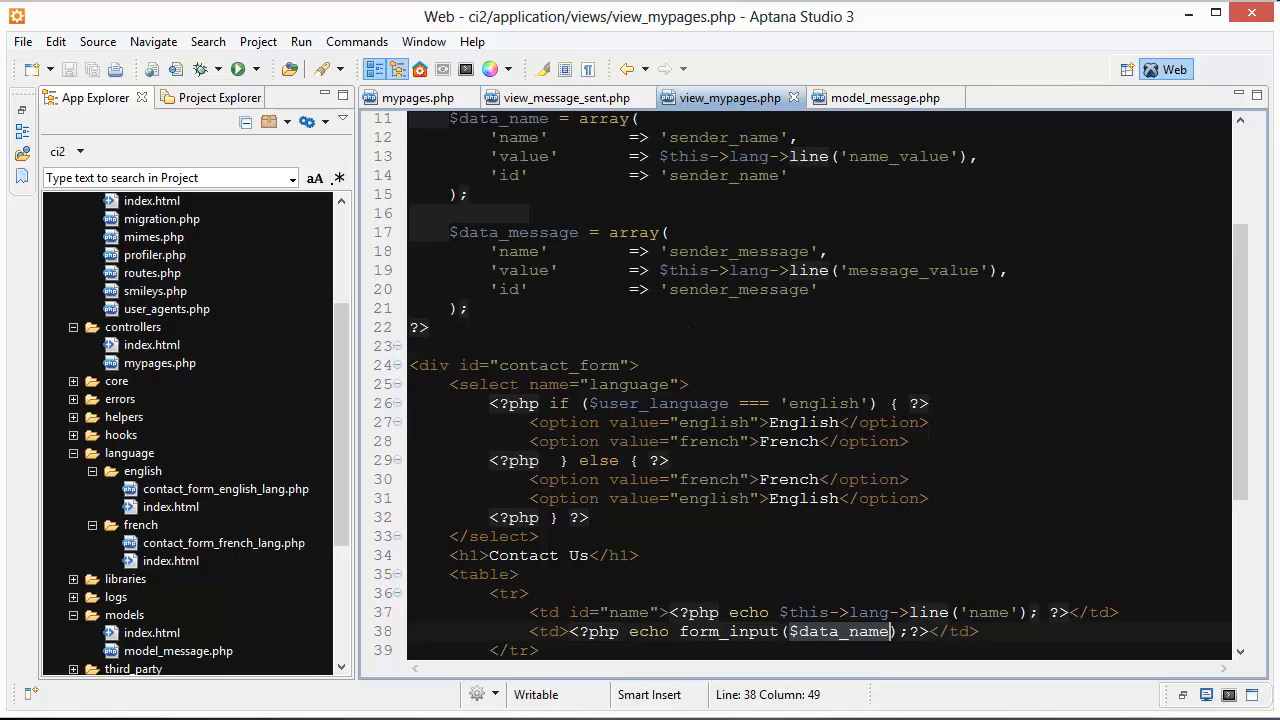
pyautogui.scroll(-3)
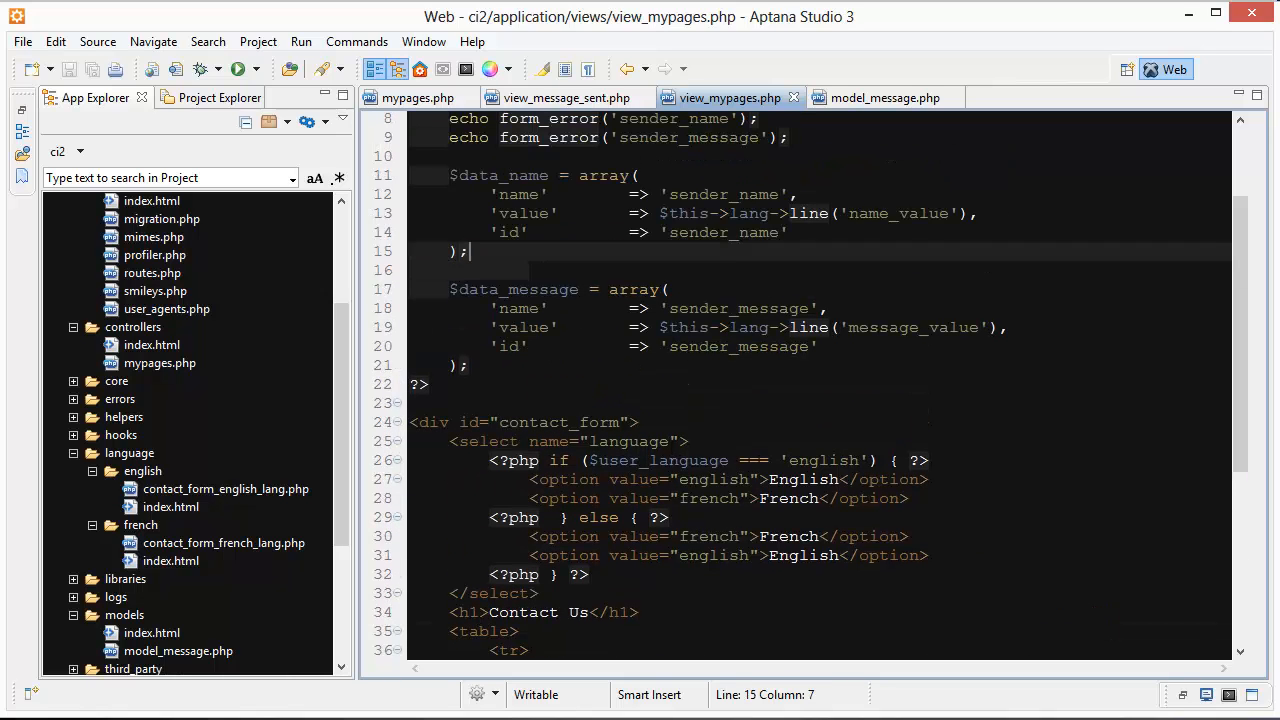
pyautogui.scroll(-3)
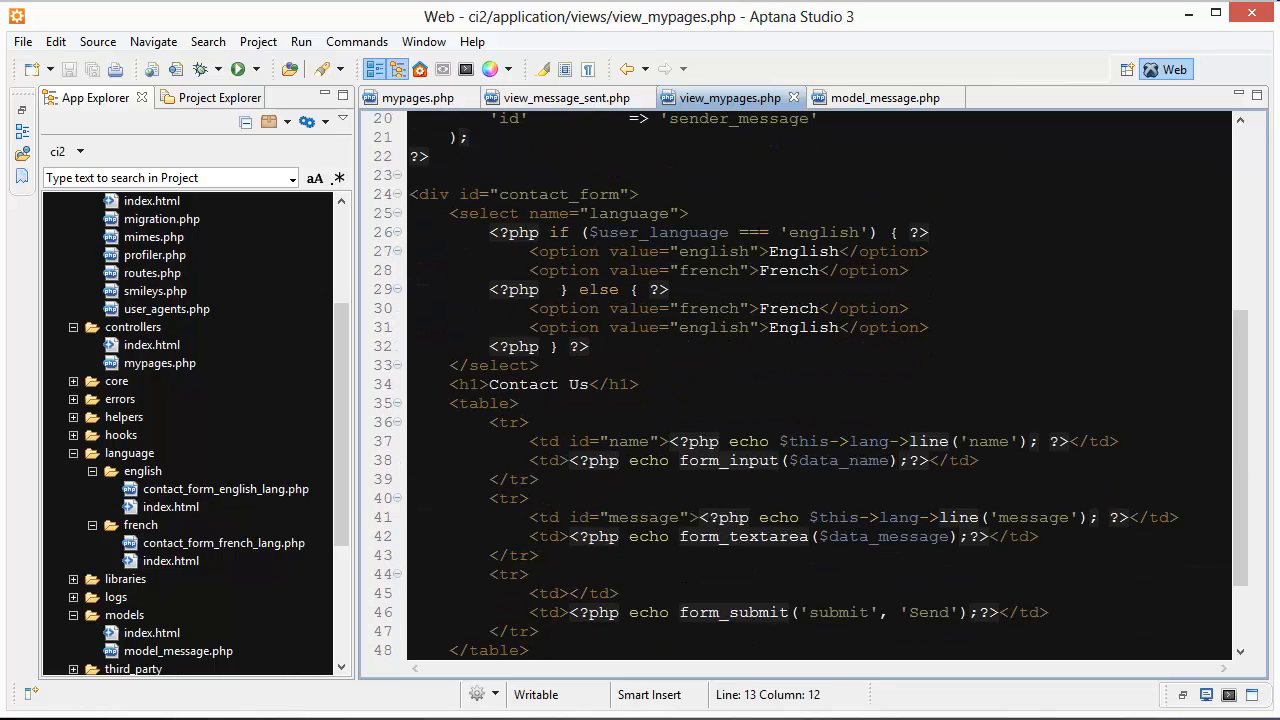
pyautogui.scroll(-3)
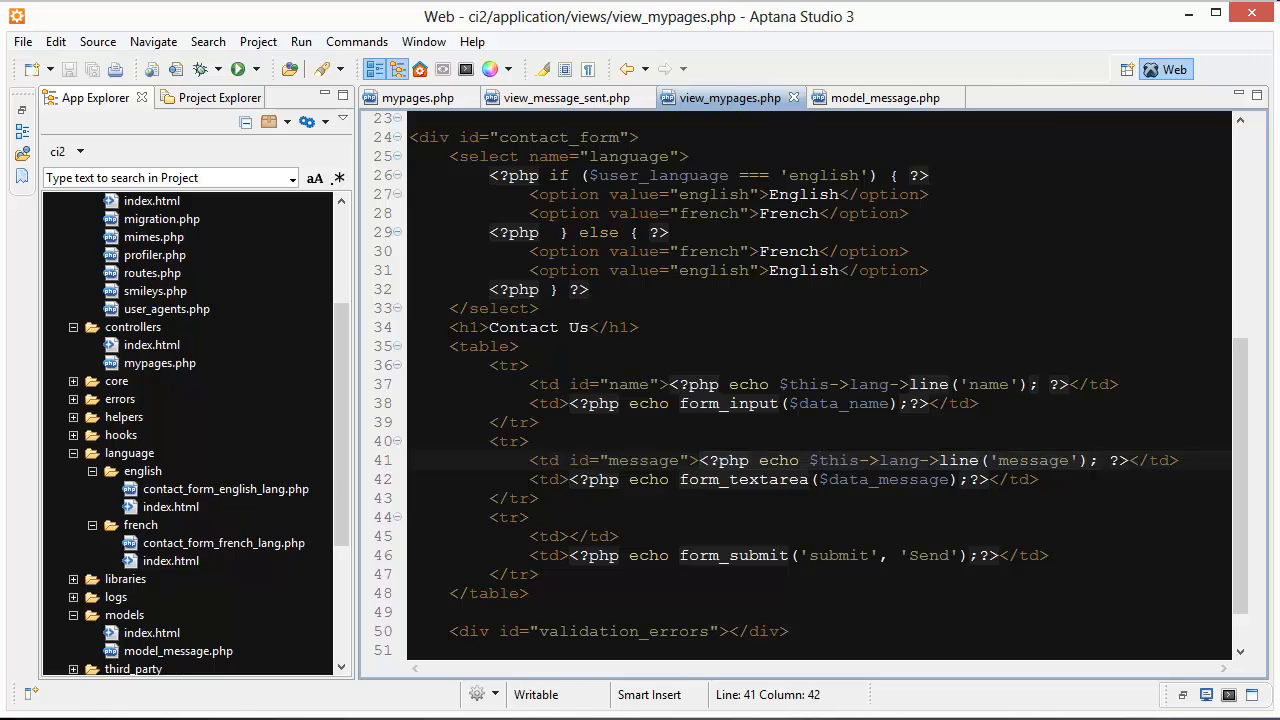
pyautogui.click(800, 479)
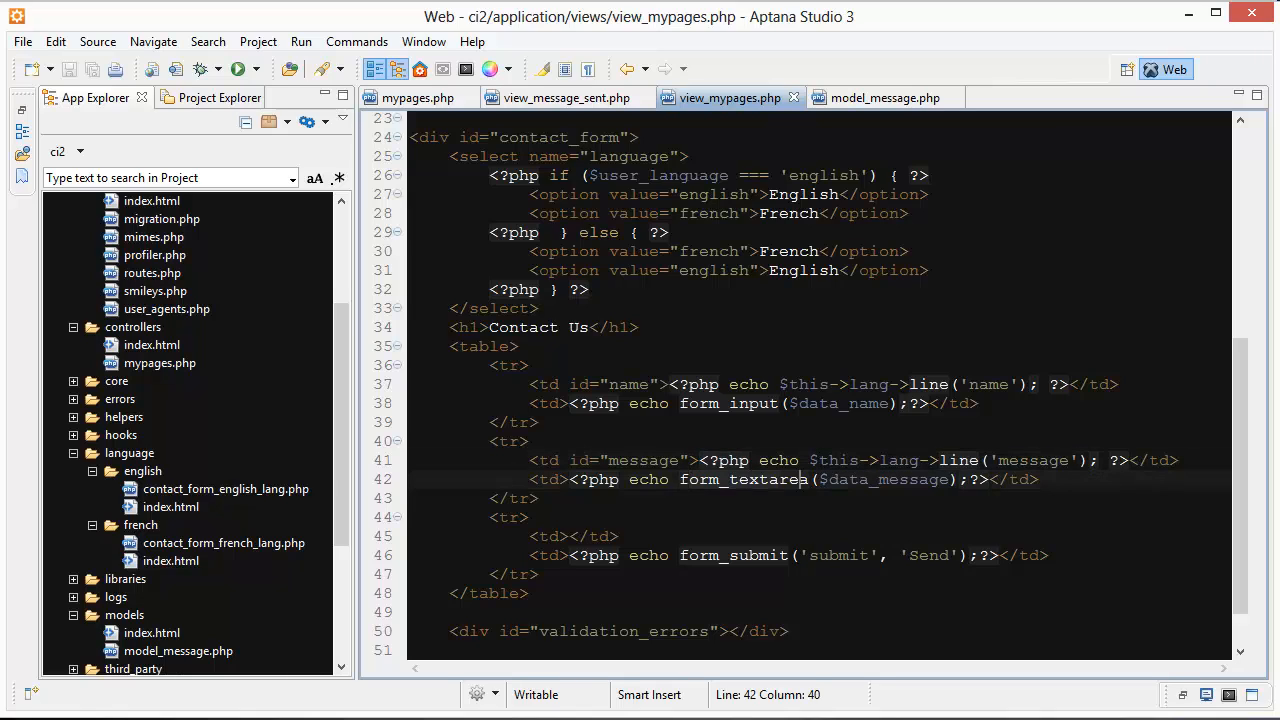
pyautogui.doubleClick(880, 479)
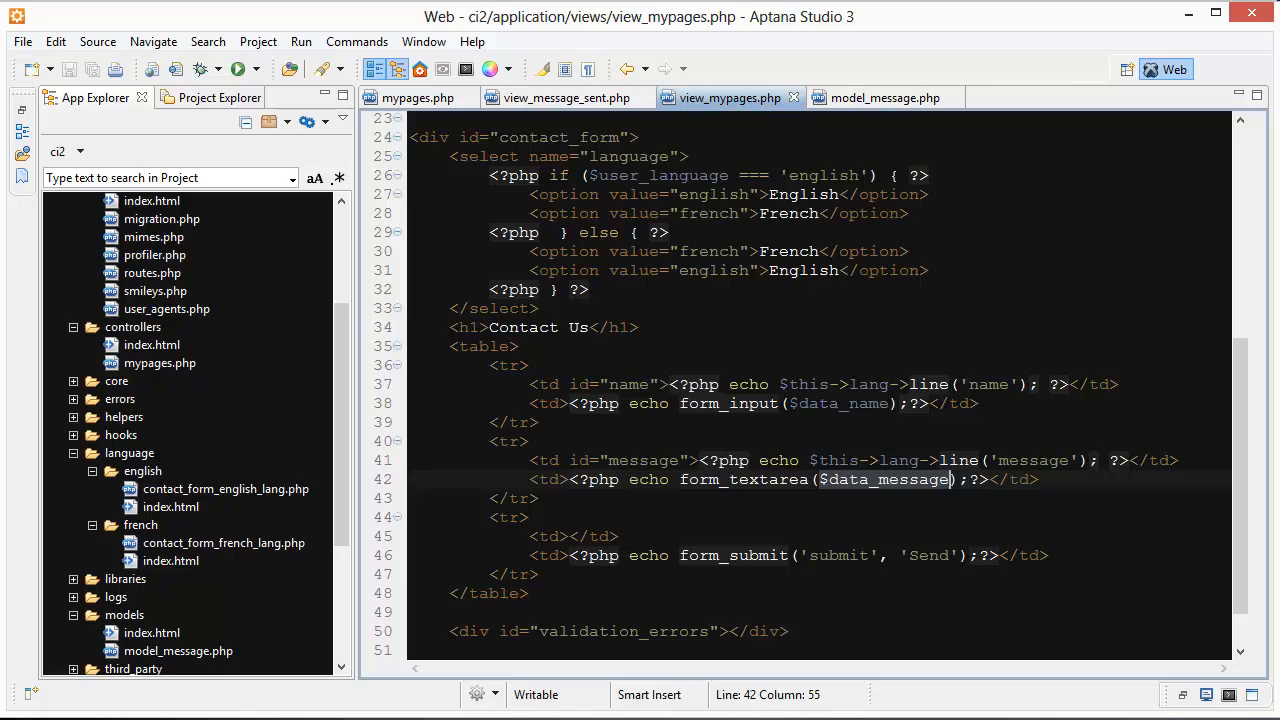
pyautogui.scroll(-3)
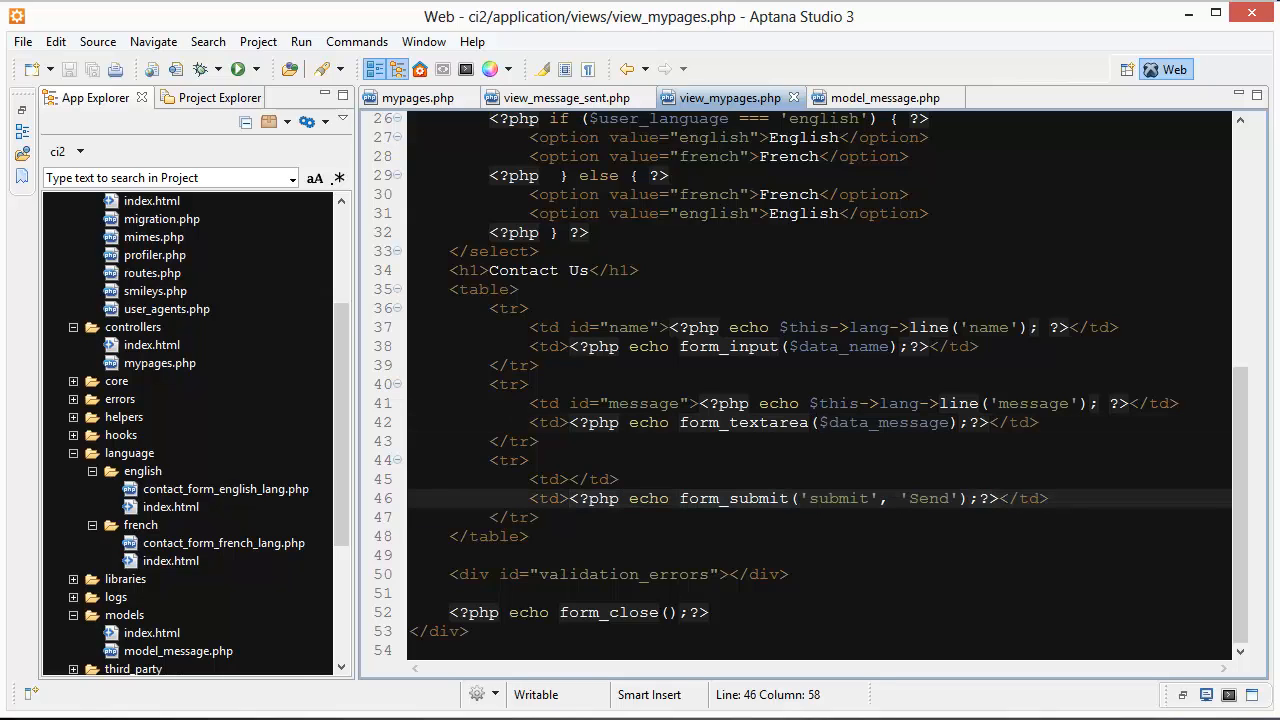
pyautogui.doubleClick(843, 498)
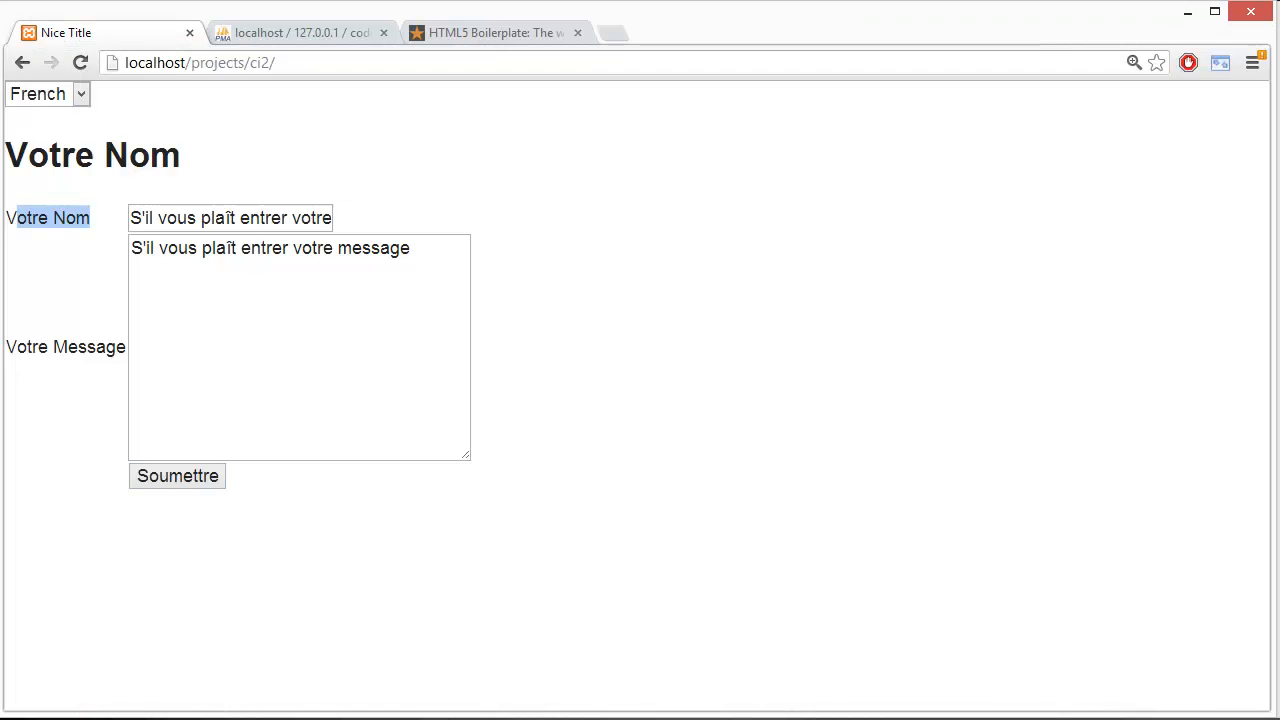
# Step: Open and scroll the page source, then select English in the language dropdown
pyautogui.click(300, 32)
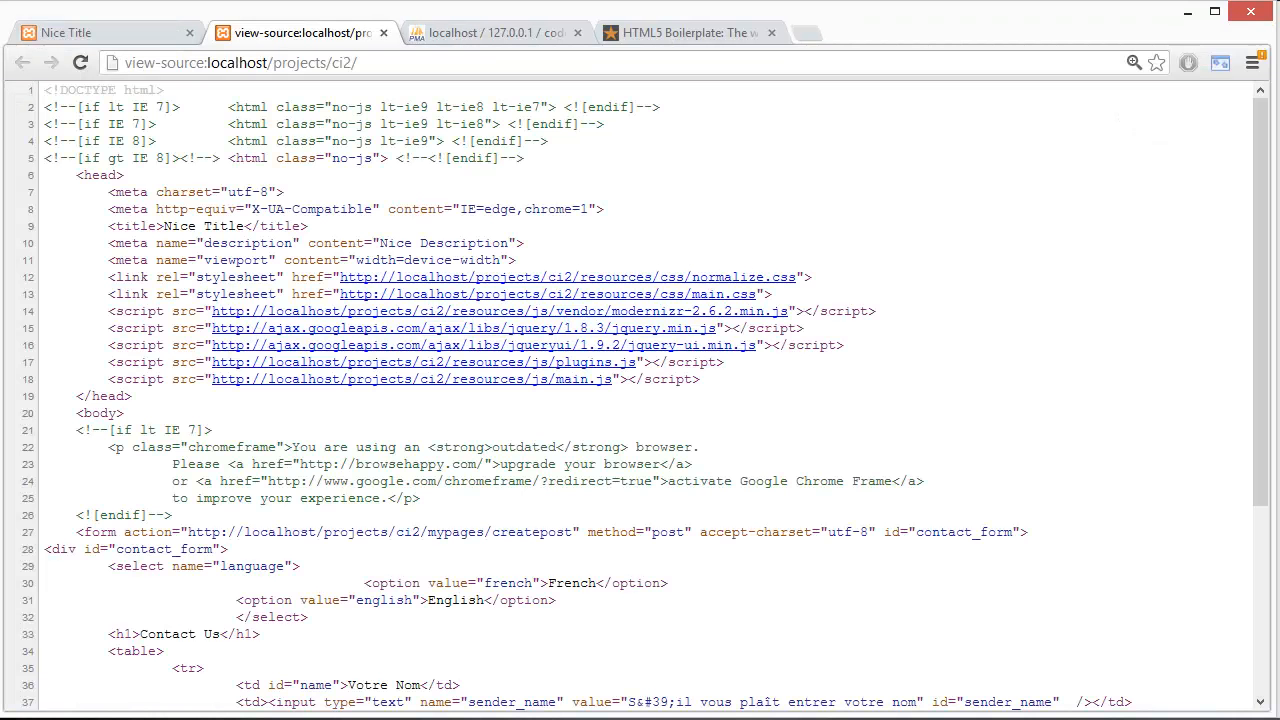
pyautogui.scroll(-3)
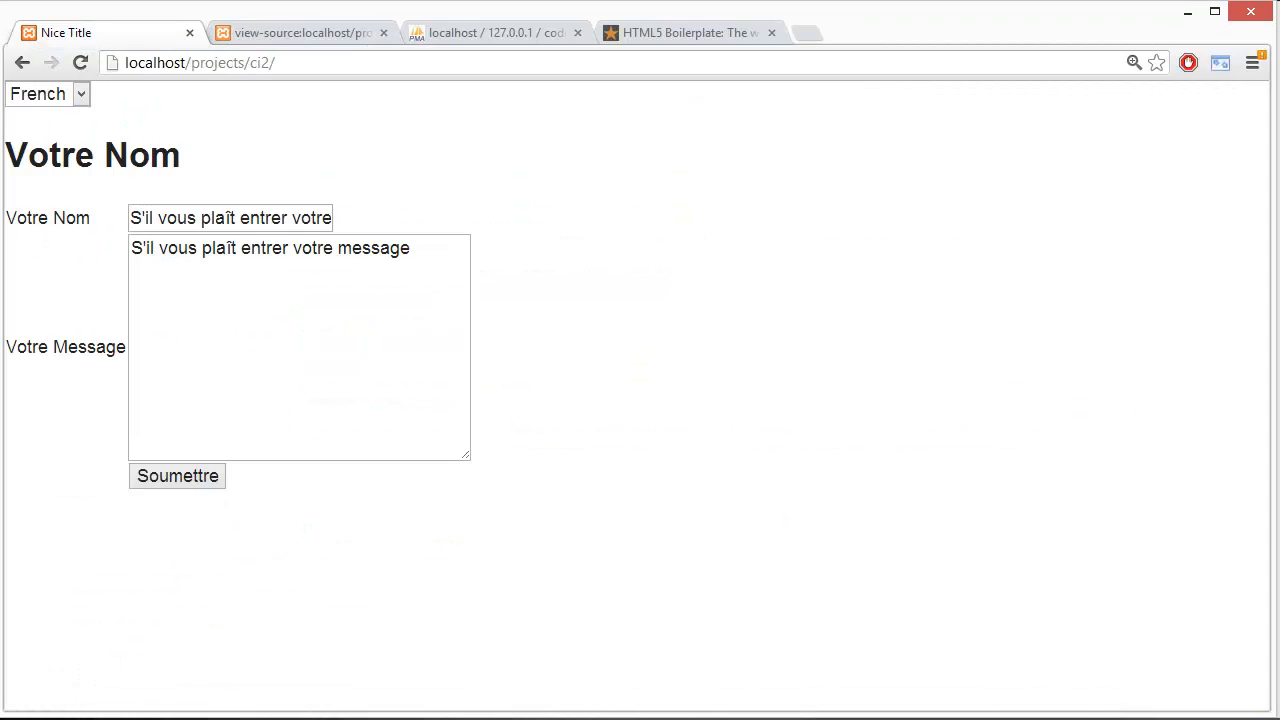
pyautogui.click(40, 93)
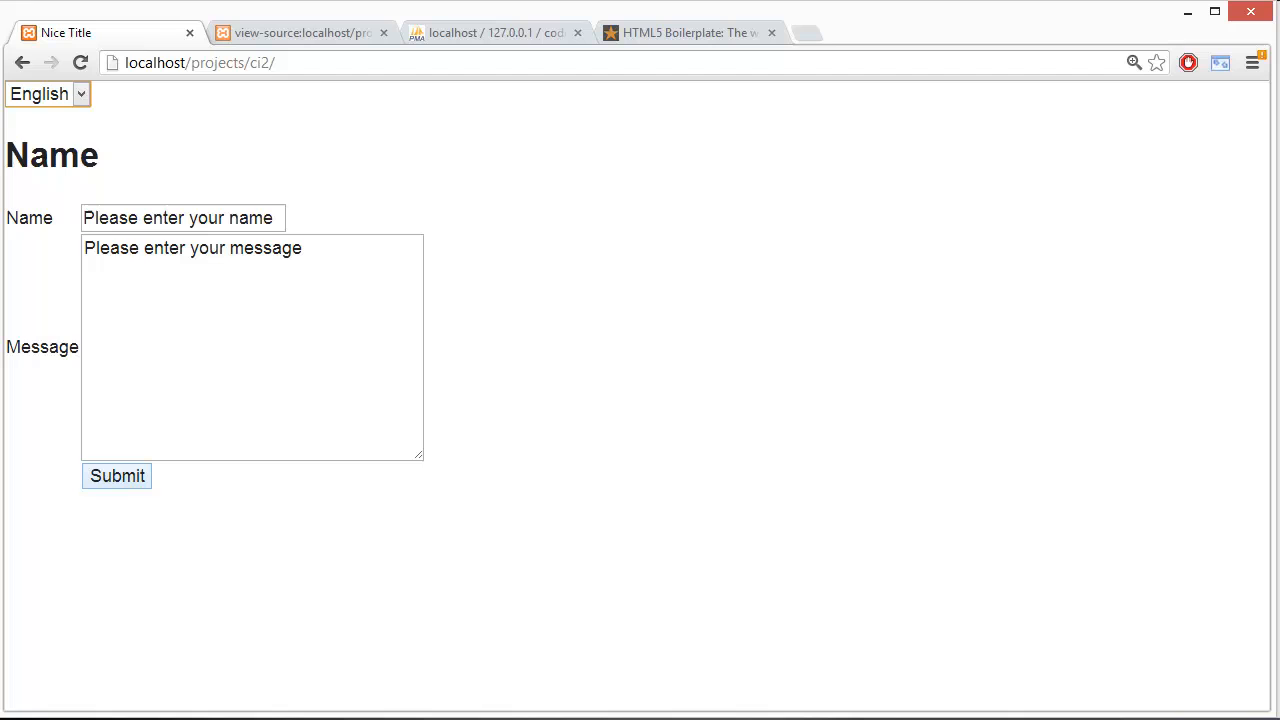
pyautogui.click(46, 93)
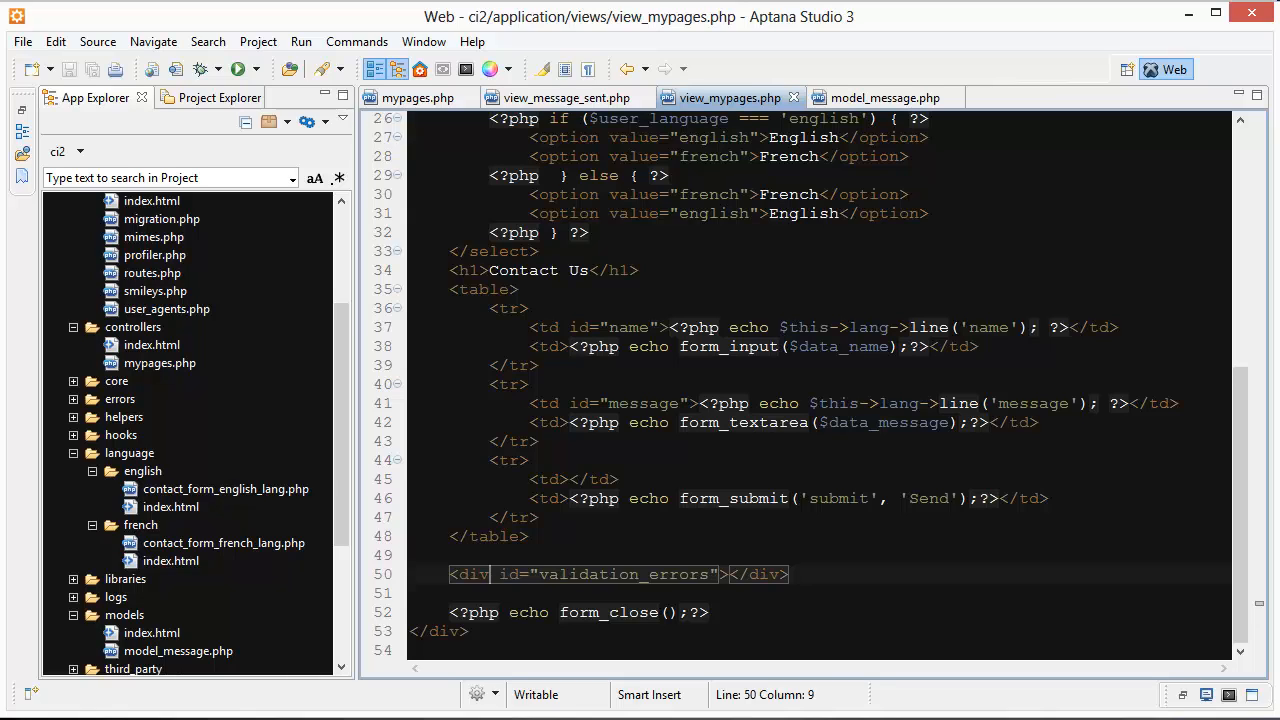
pyautogui.click(718, 574)
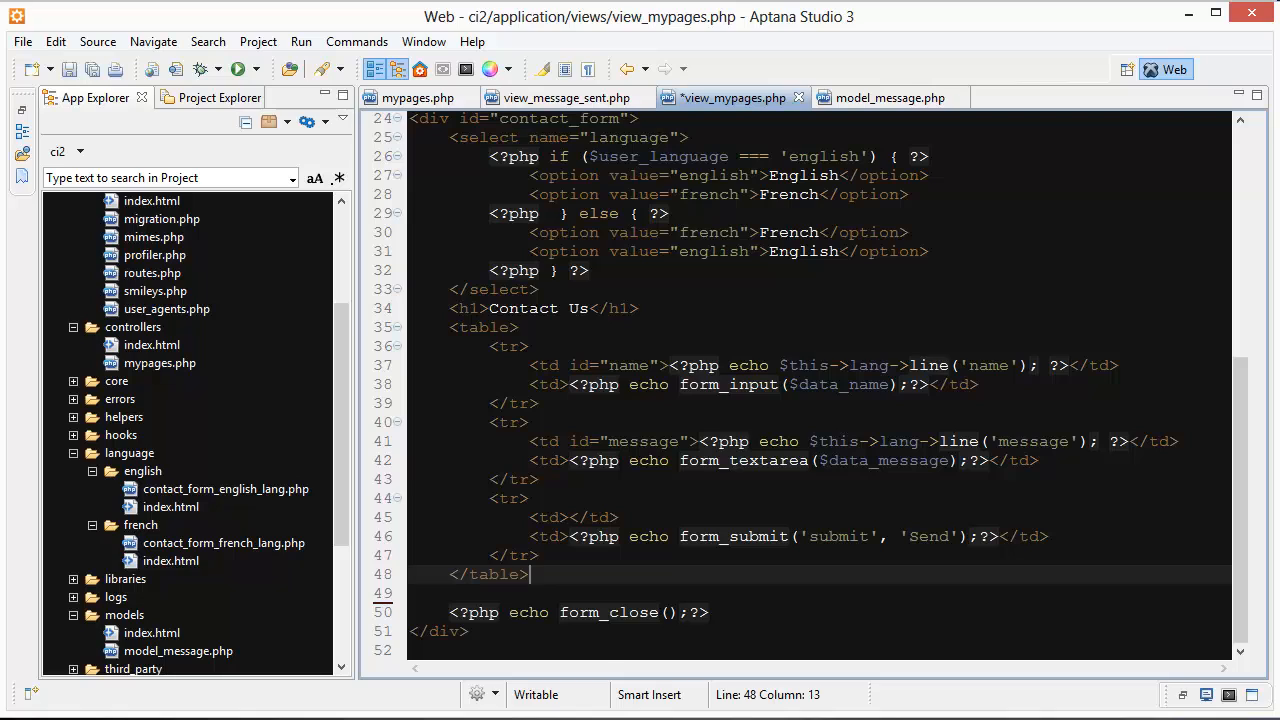
pyautogui.write('<div id="validation_errors"></div>')
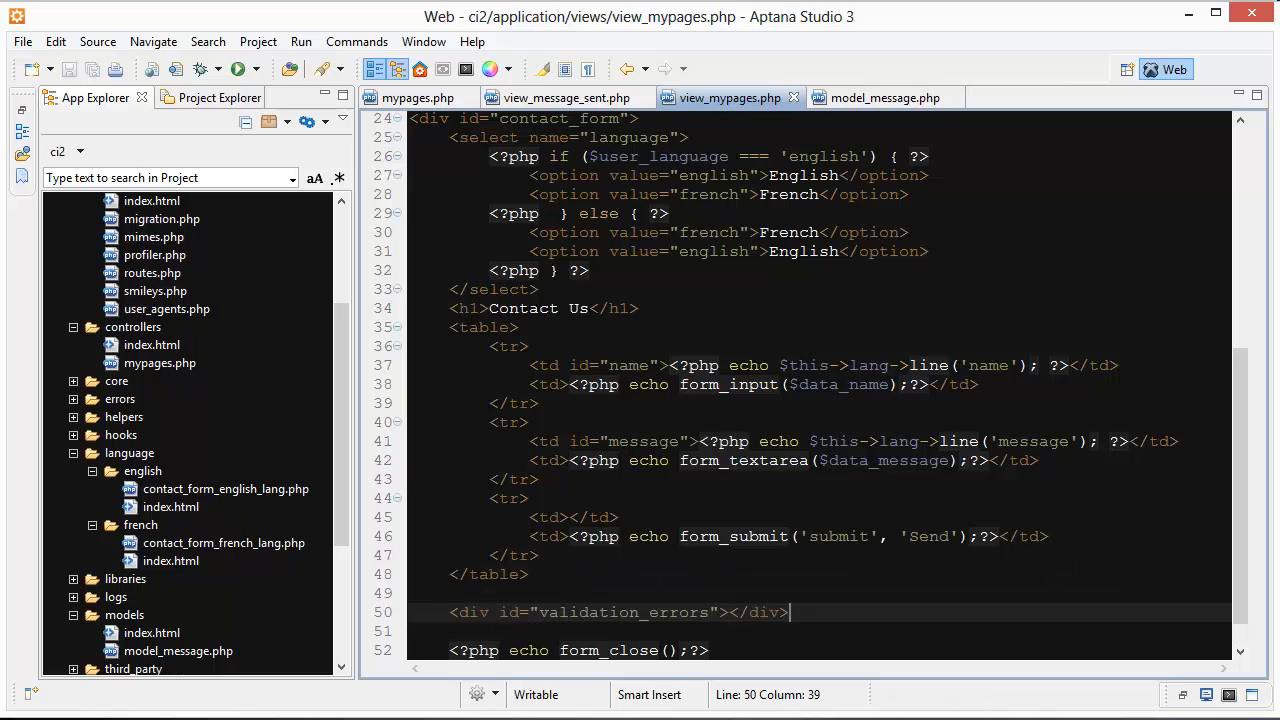
pyautogui.scroll(-3)
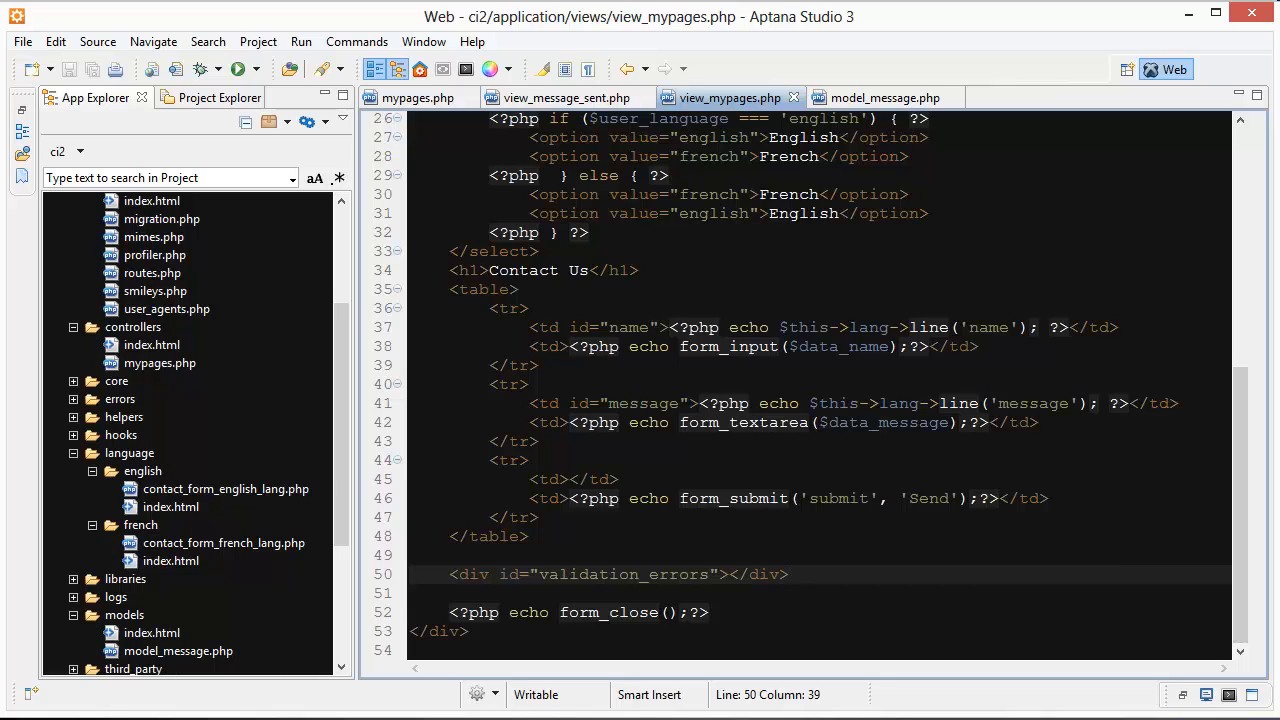
pyautogui.click(580, 612)
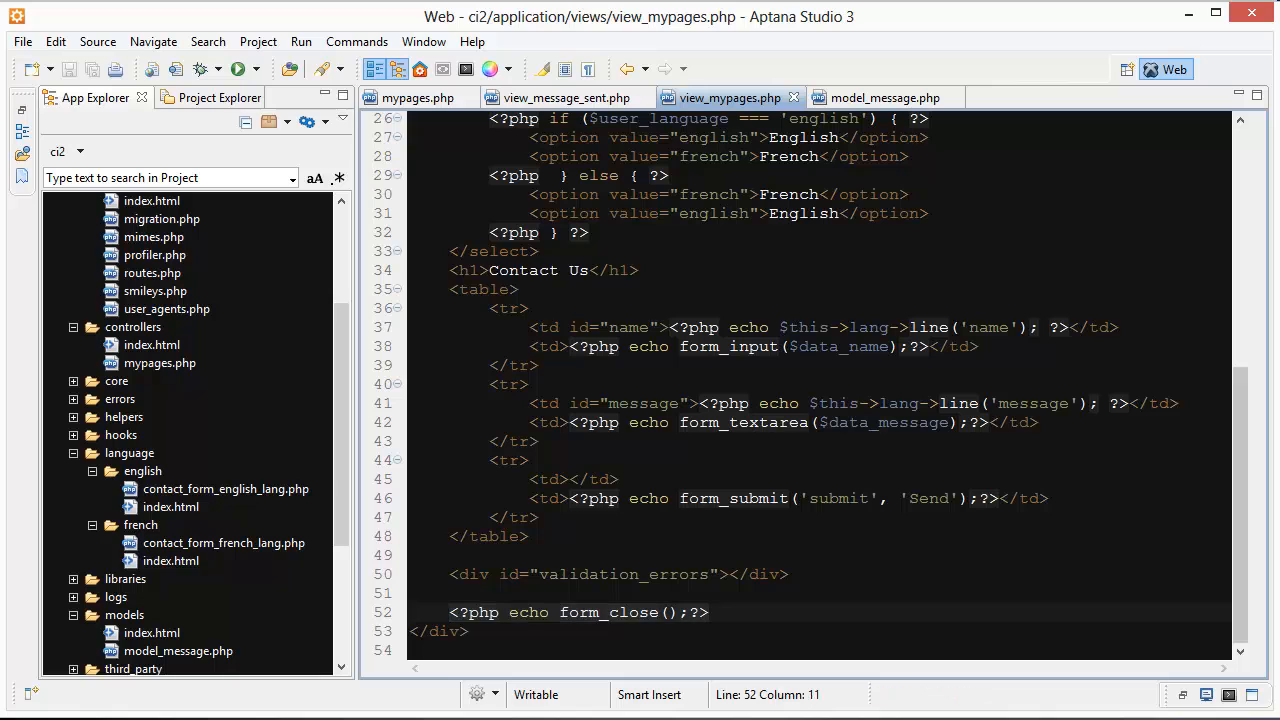